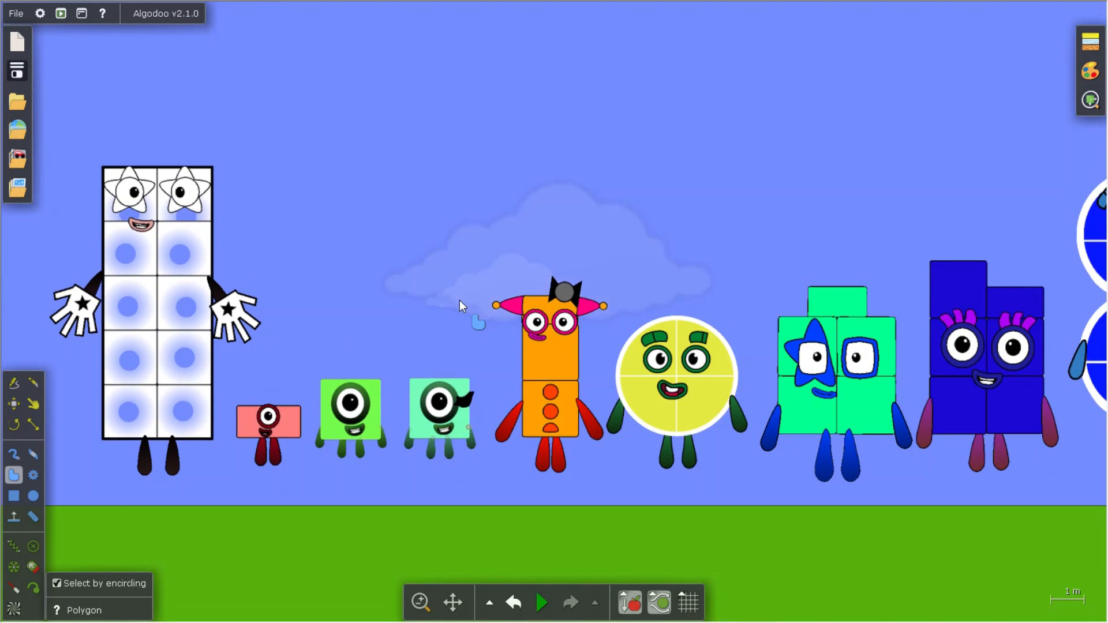
Run the Numberblocks line-up simulation and switch to the Drag tool to shove characters.
click(541, 602)
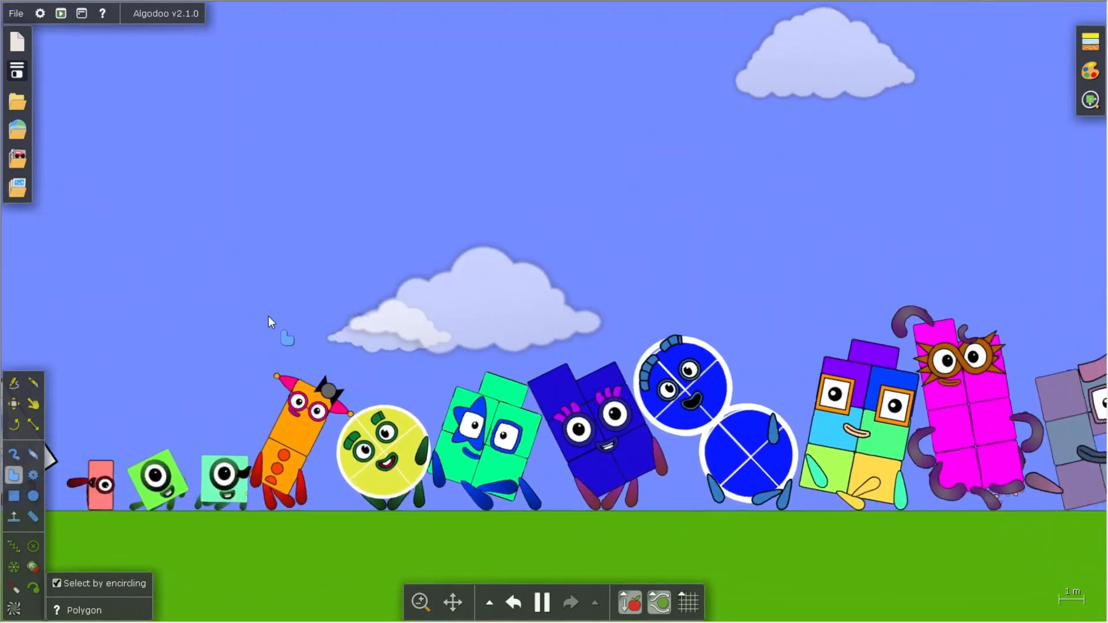
scroll(down, 3)
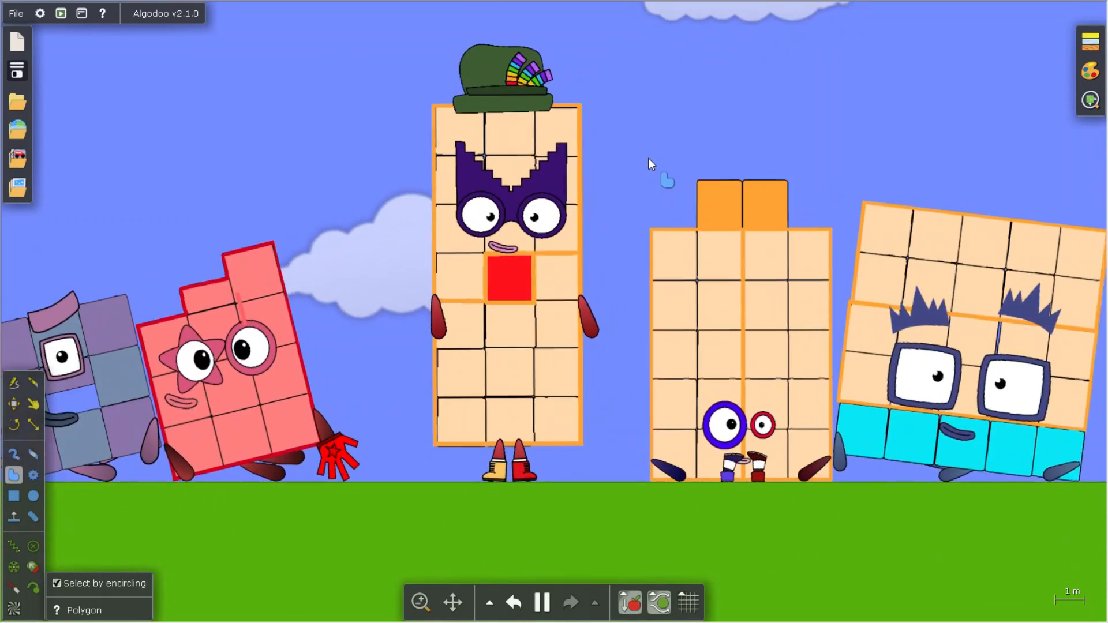
scroll(down, 3)
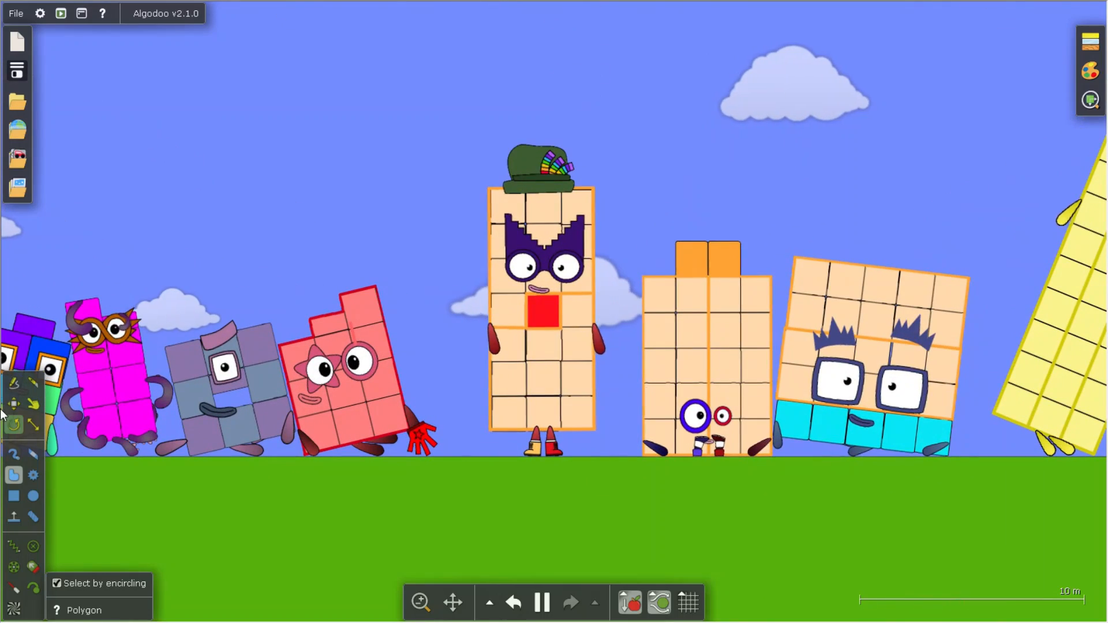
click(33, 403)
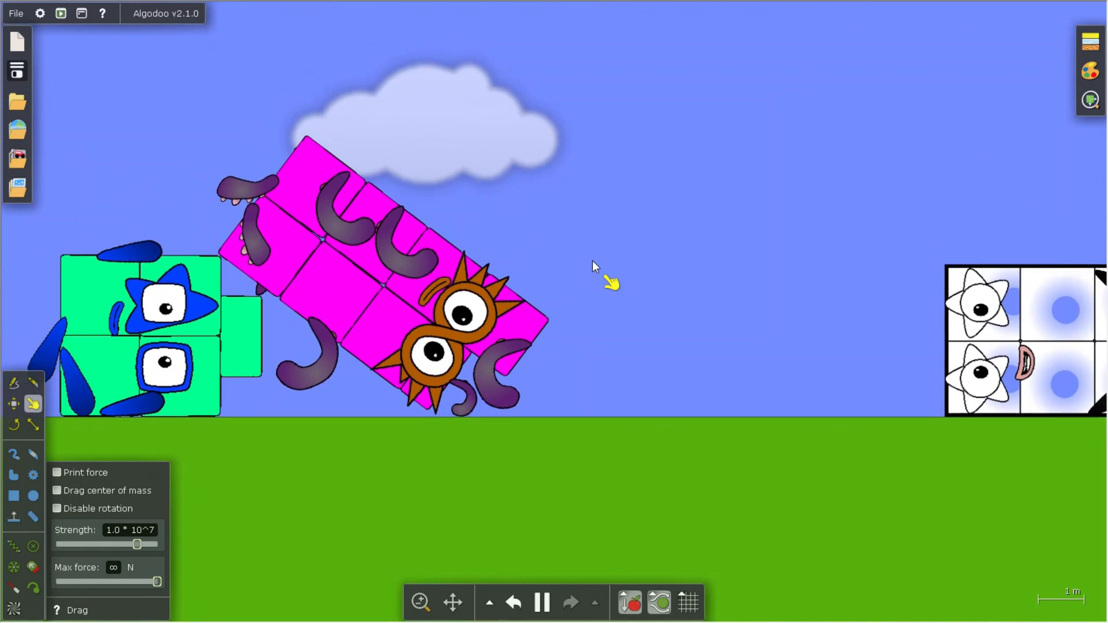
click(512, 602)
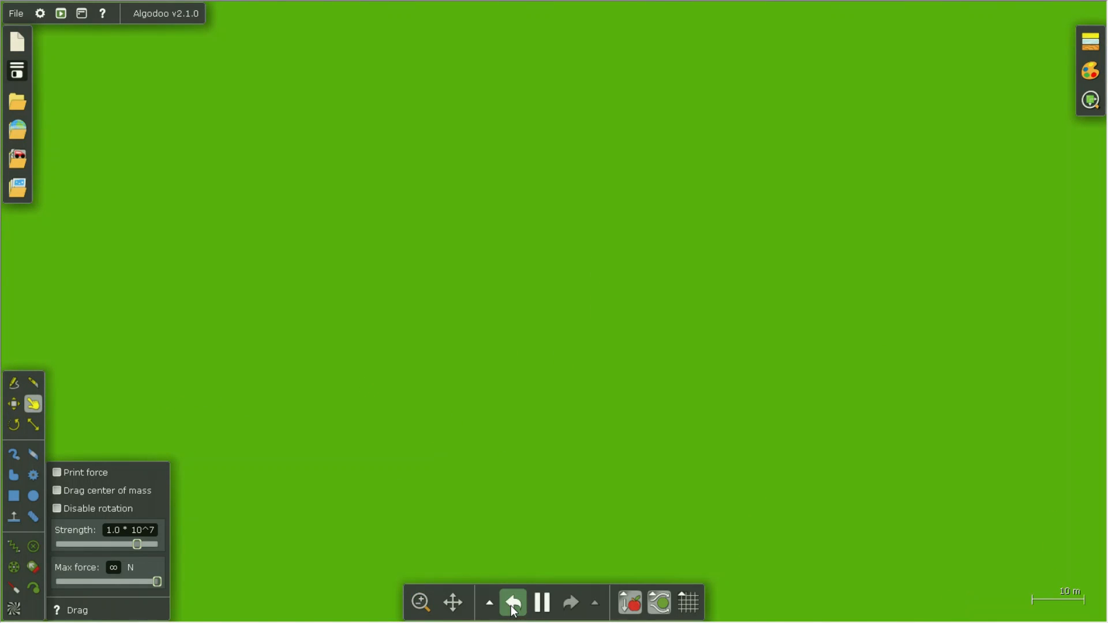
Undo the last change and rewind the scene to its pre-simulation line-up.
click(513, 601)
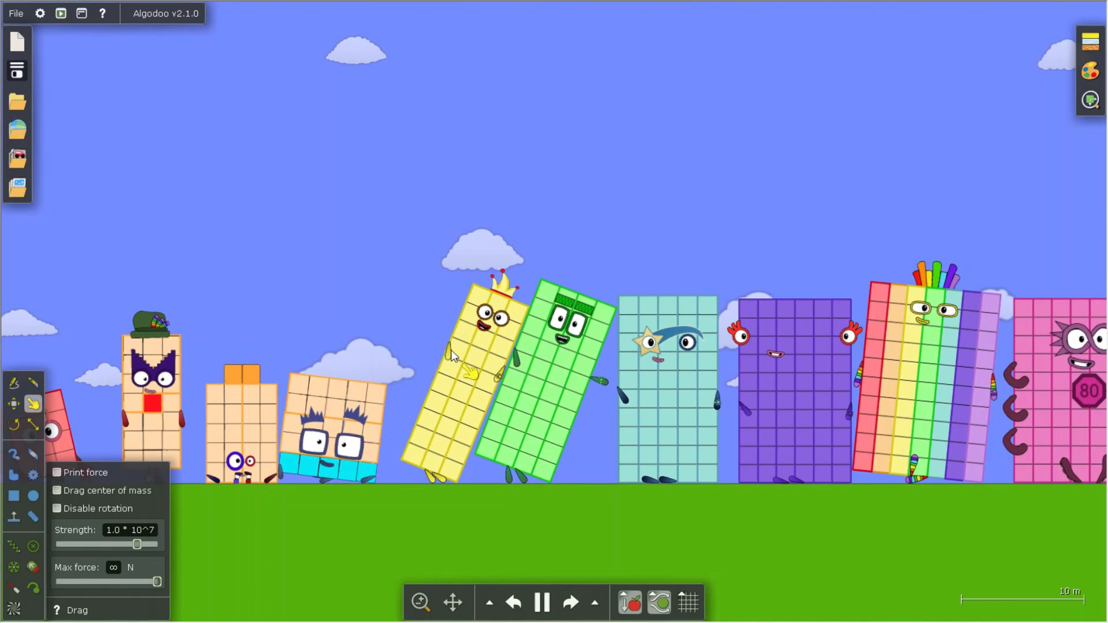
scroll(down, 3)
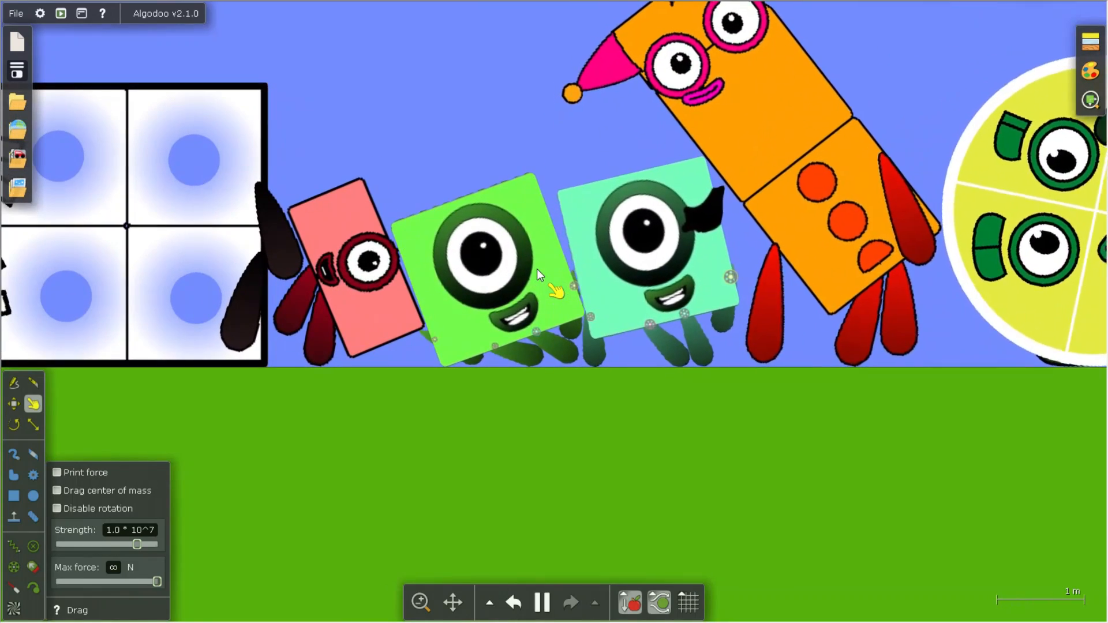
click(513, 602)
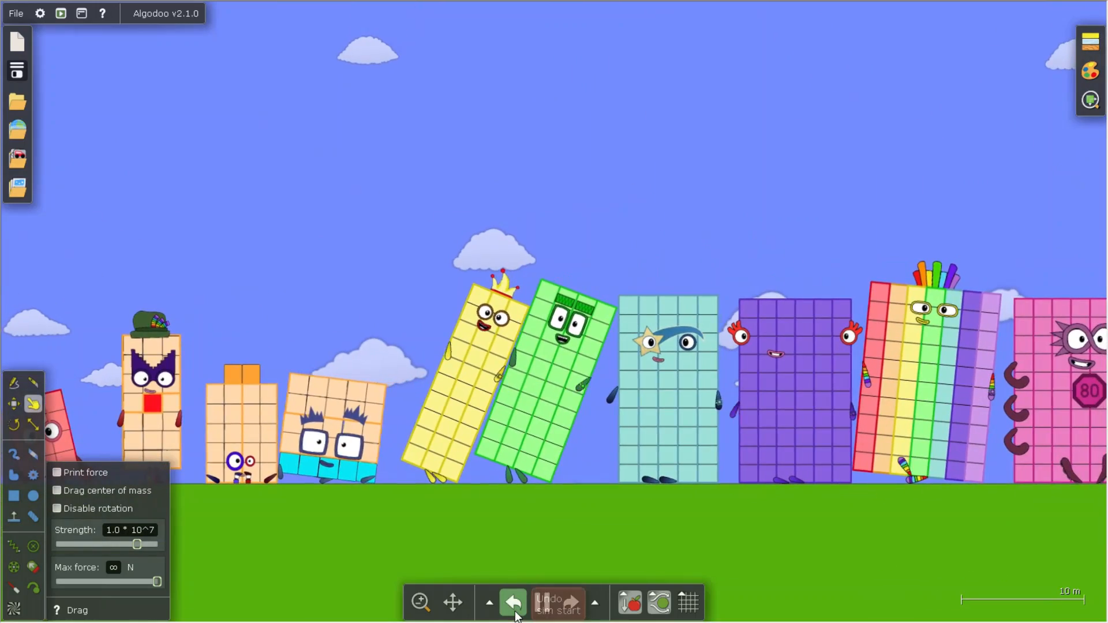
click(514, 601)
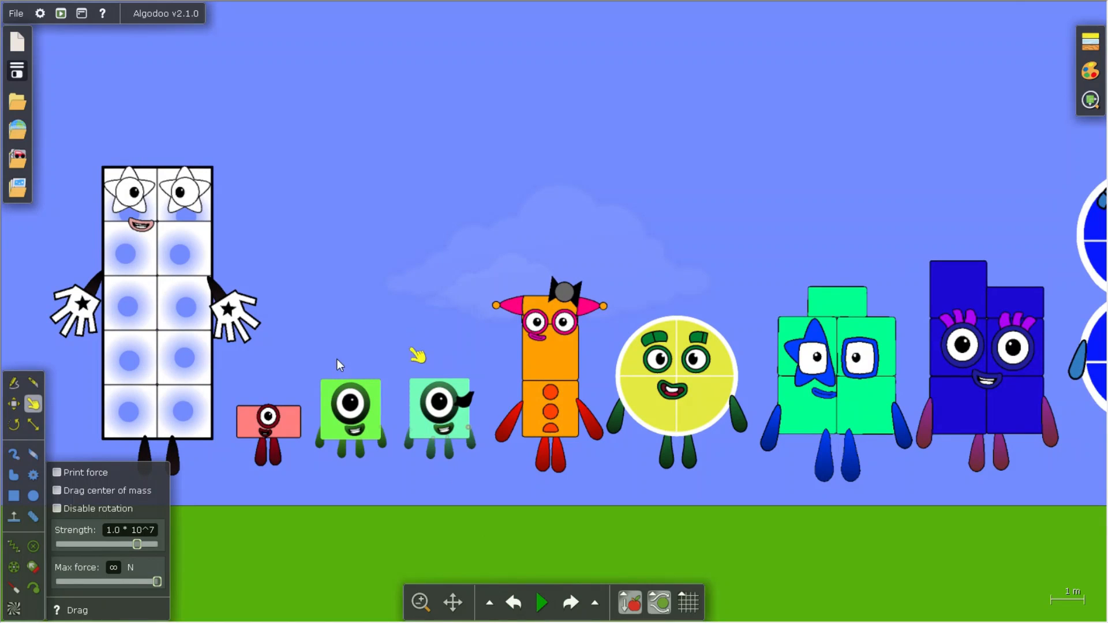
click(13, 495)
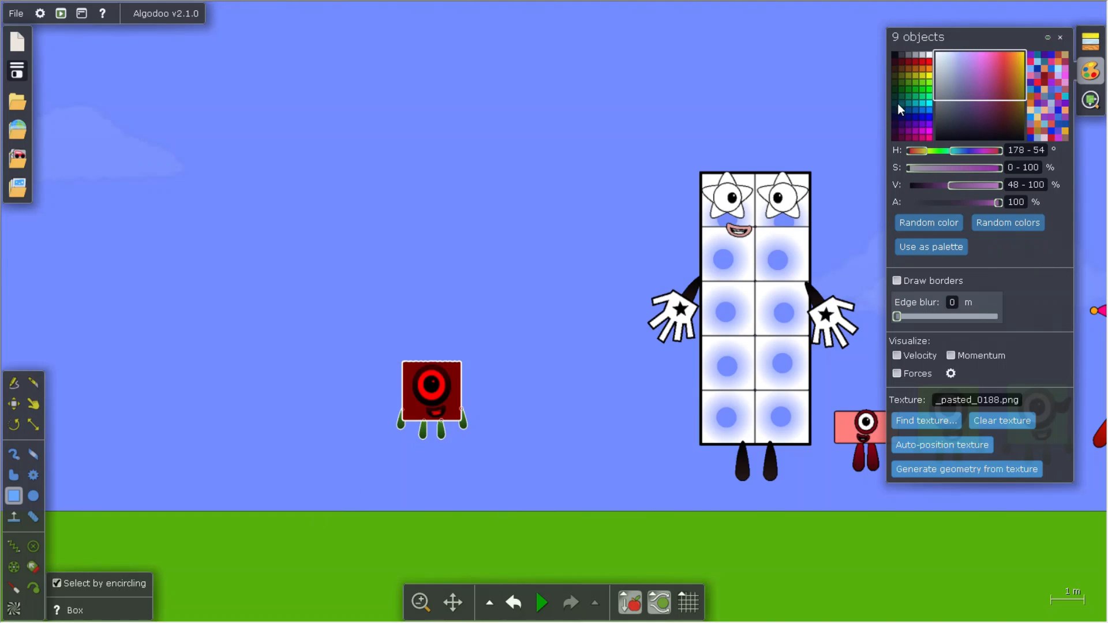
Clear the nine-object selection, restart the simulation and drag the big blocks over.
click(523, 269)
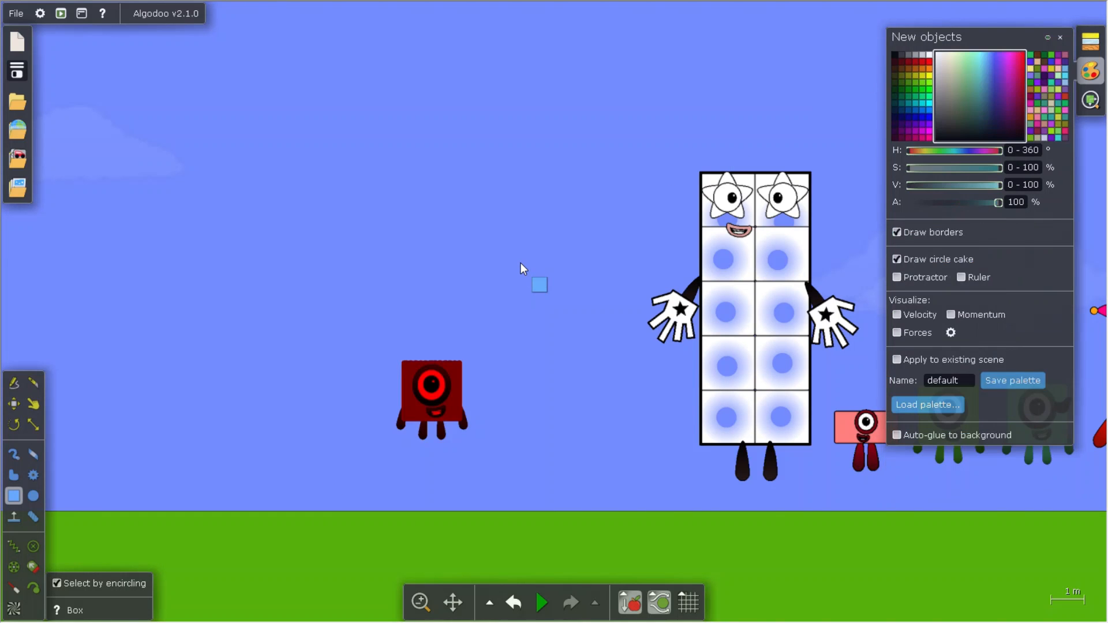
click(541, 602)
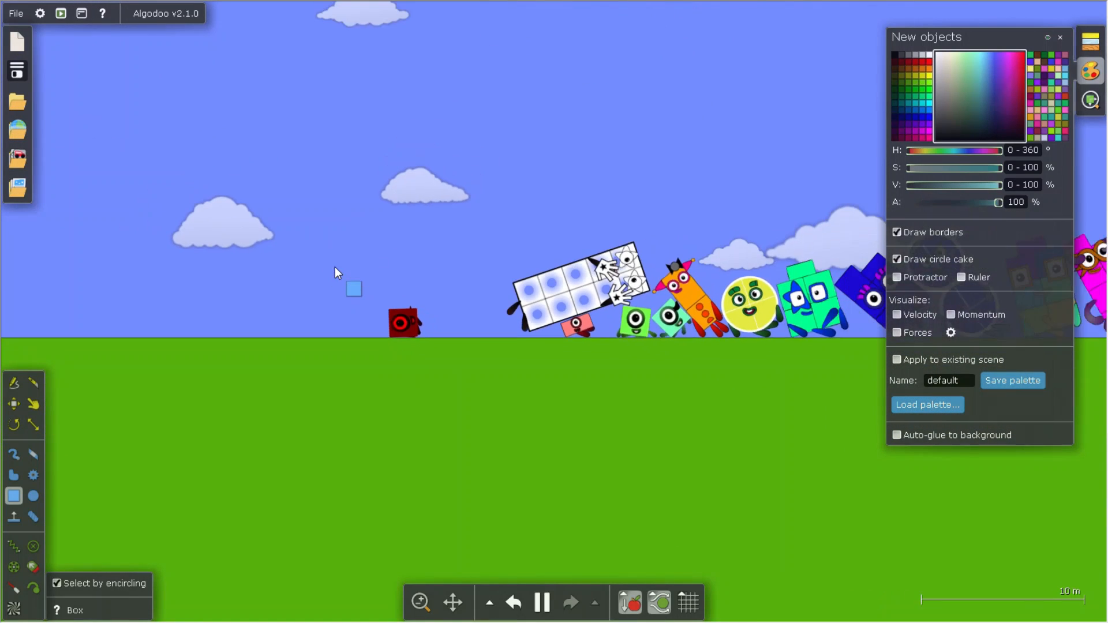
click(32, 404)
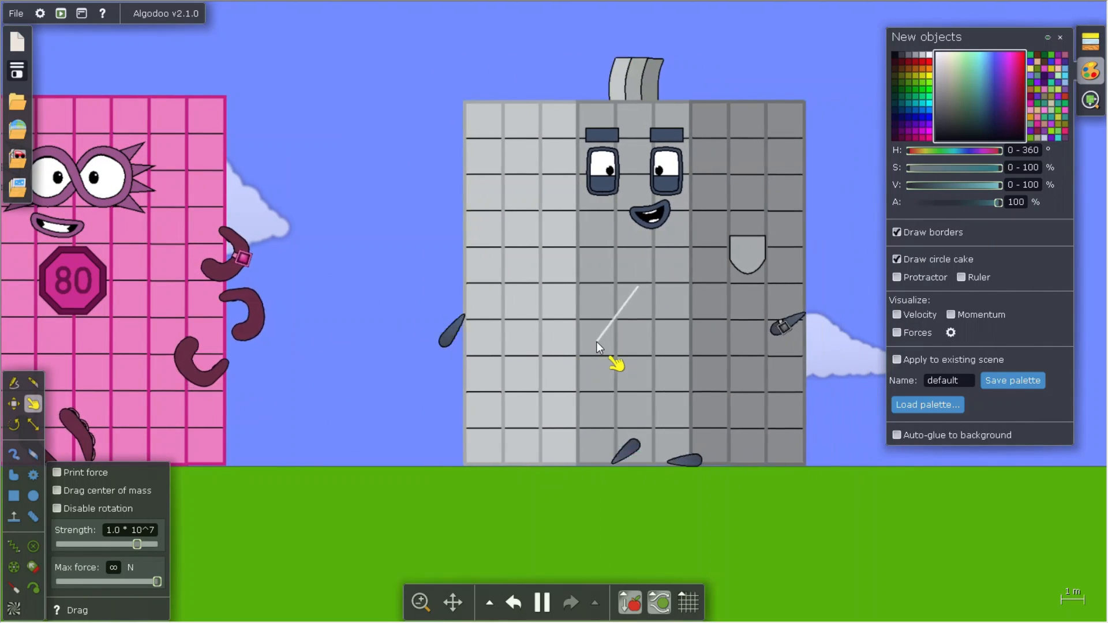
scroll(down, 3)
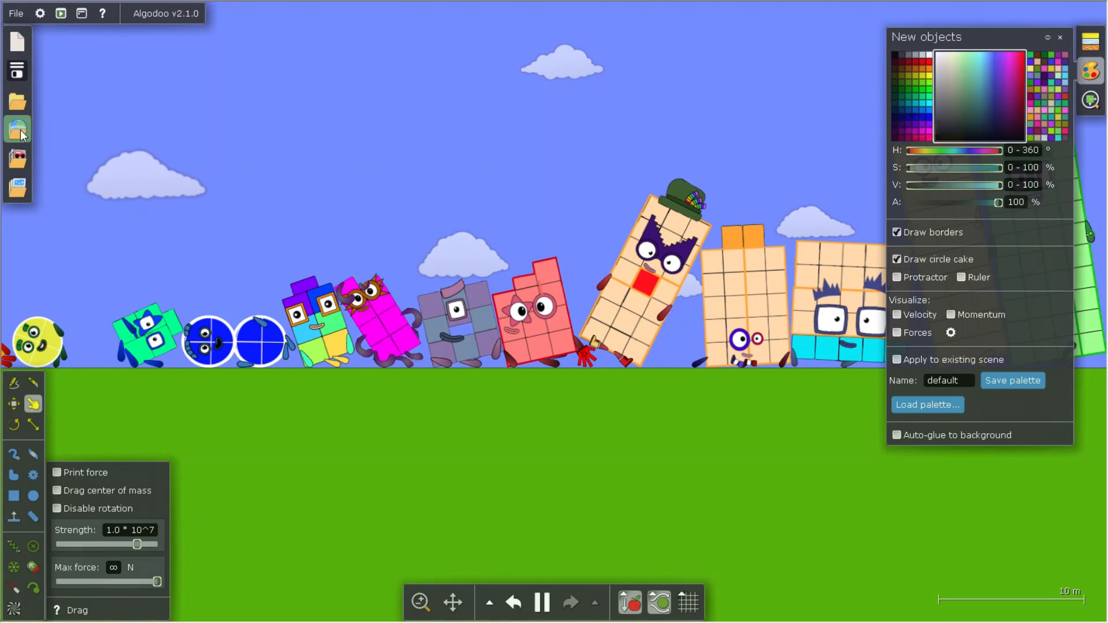
Load the second New Numberblocks entry from Algobox.
click(16, 129)
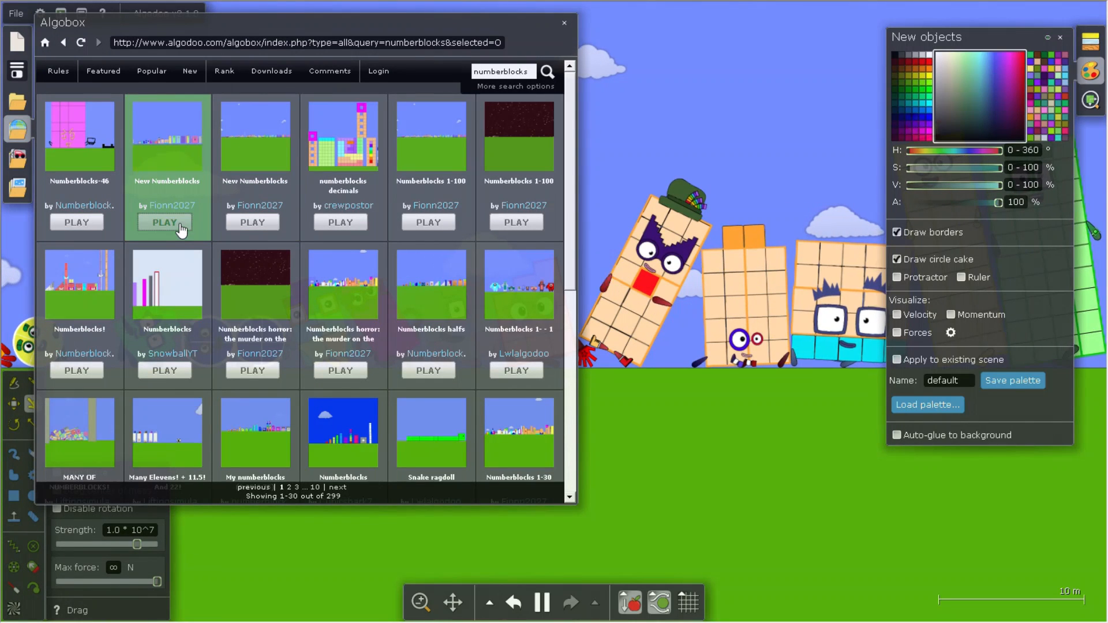
mouse_move(254, 231)
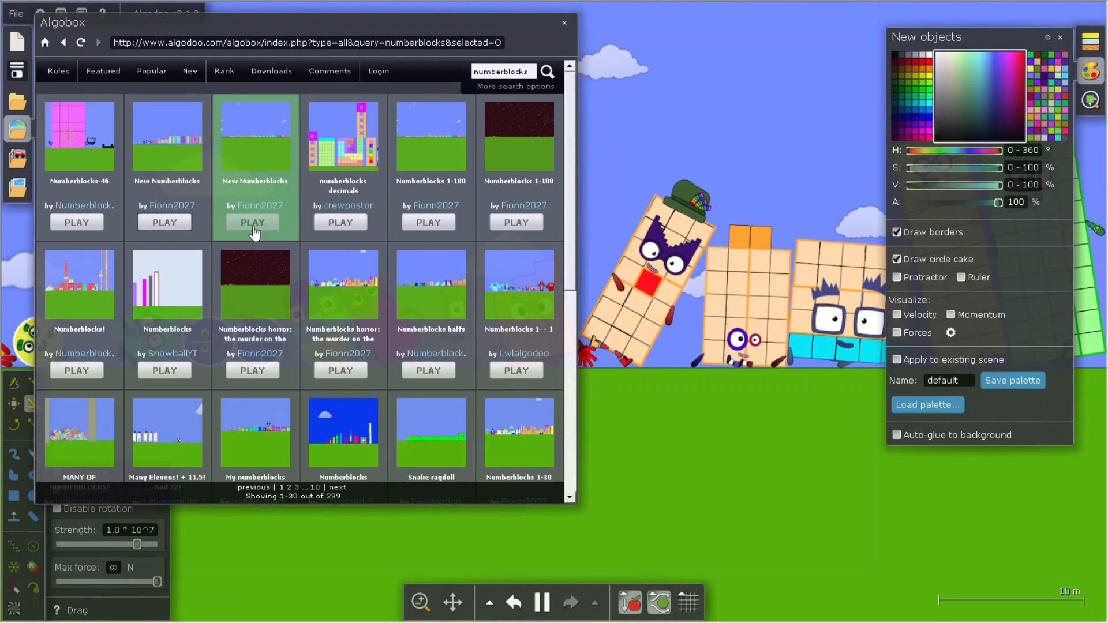
click(252, 222)
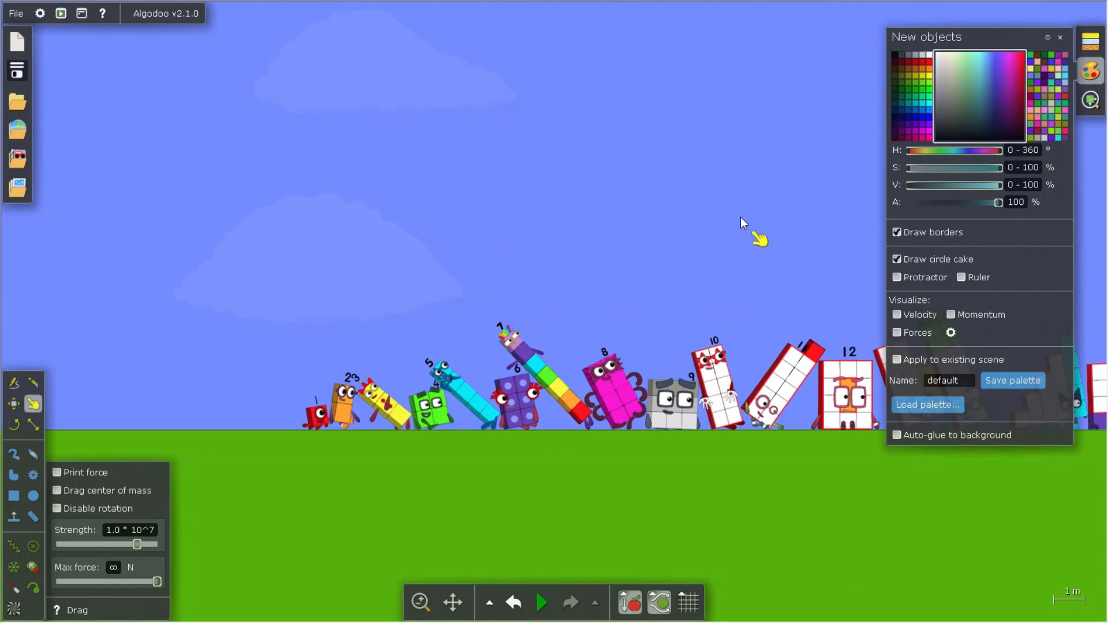
Start the simulation and zoom out along the row to the 100 character.
click(542, 602)
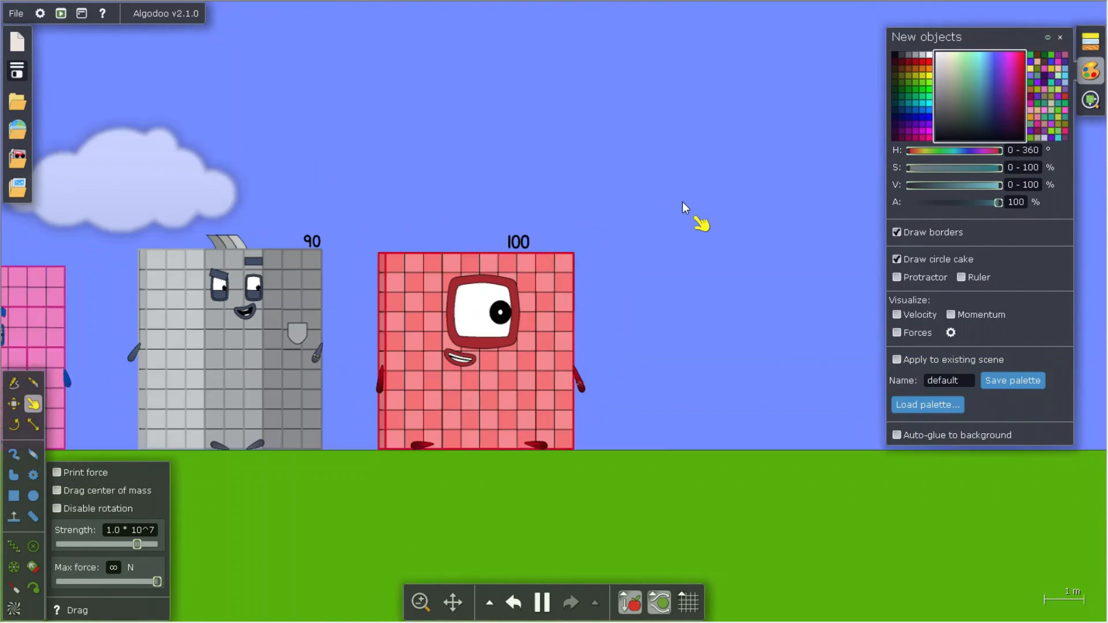
scroll(down, 3)
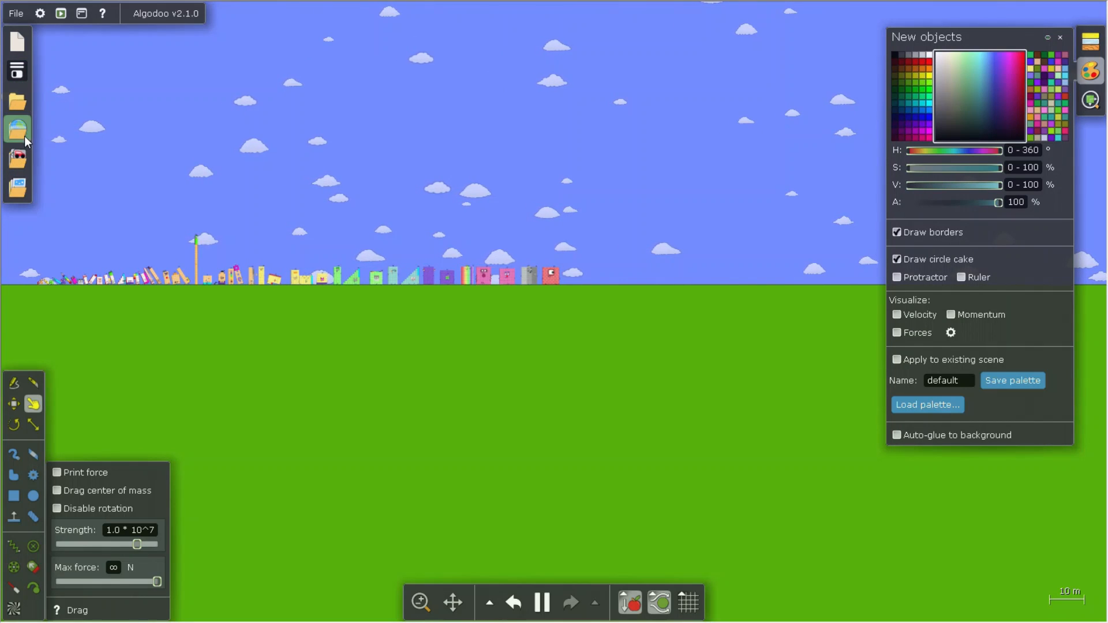
Load the 'Numberblocks!' scene by Numberblocksfan123 from Algobox.
click(17, 129)
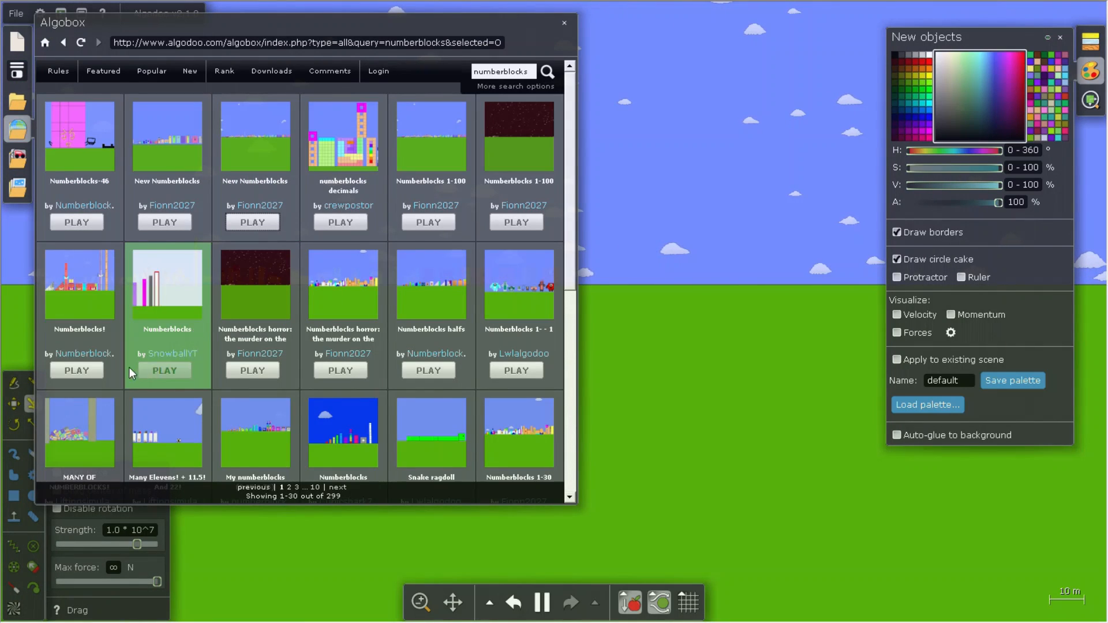
mouse_move(76, 371)
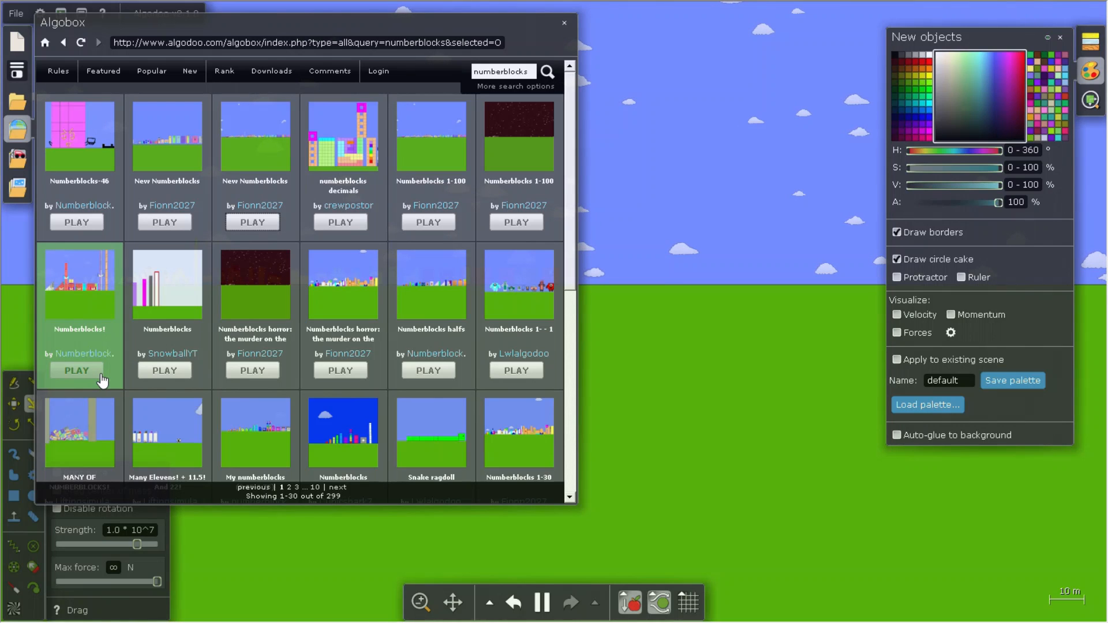
click(76, 370)
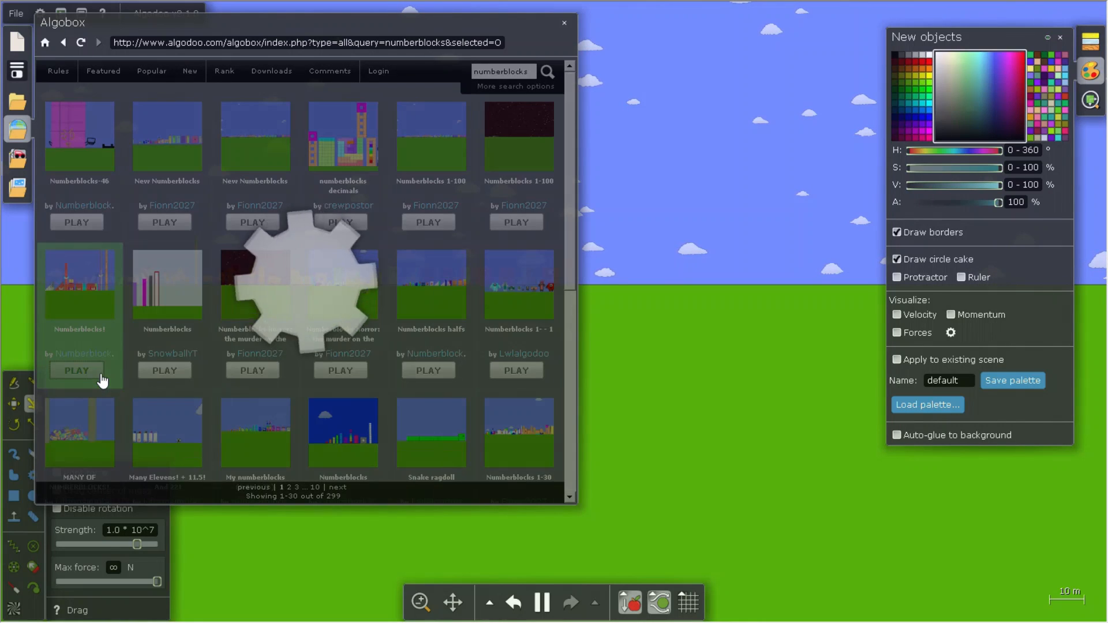
click(76, 371)
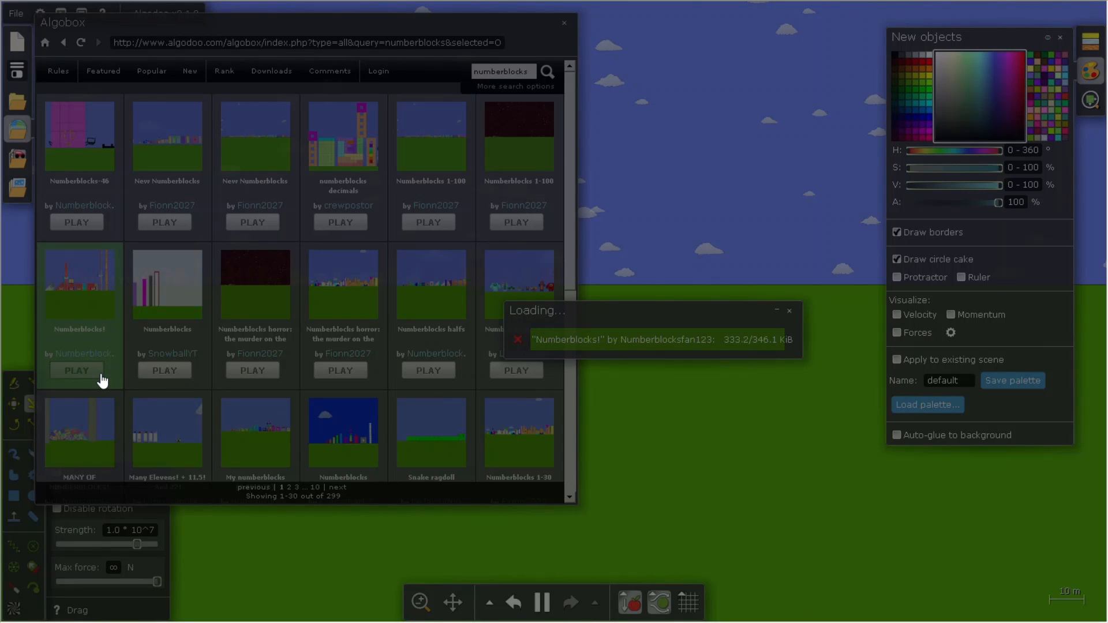
click(76, 370)
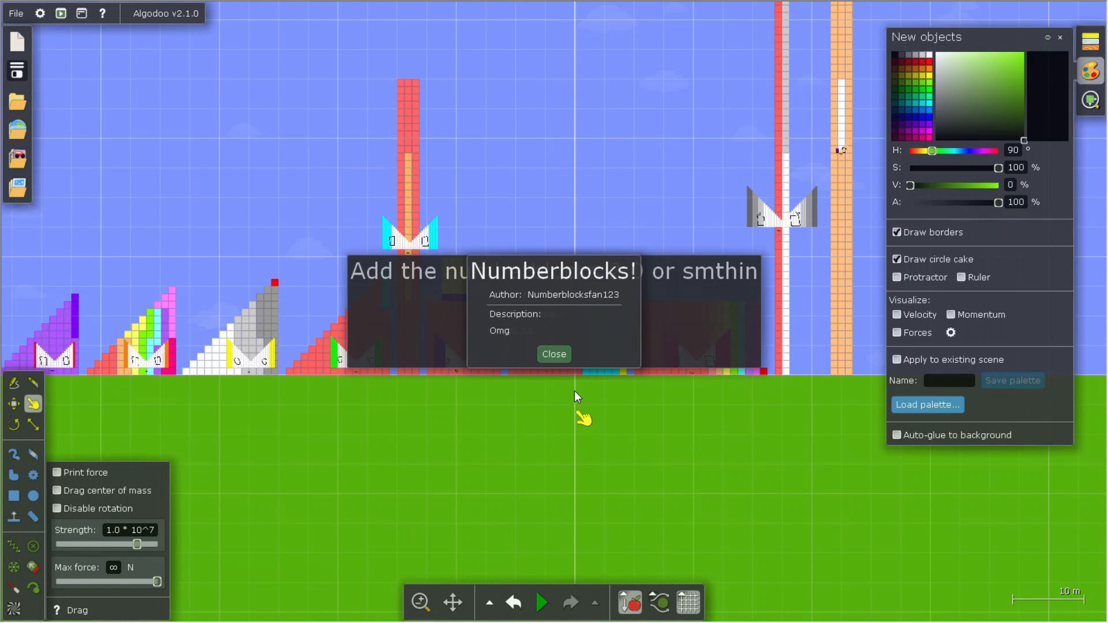
Close the Numberblocks! info card, zoom over the towers, and reopen Algobox.
click(553, 354)
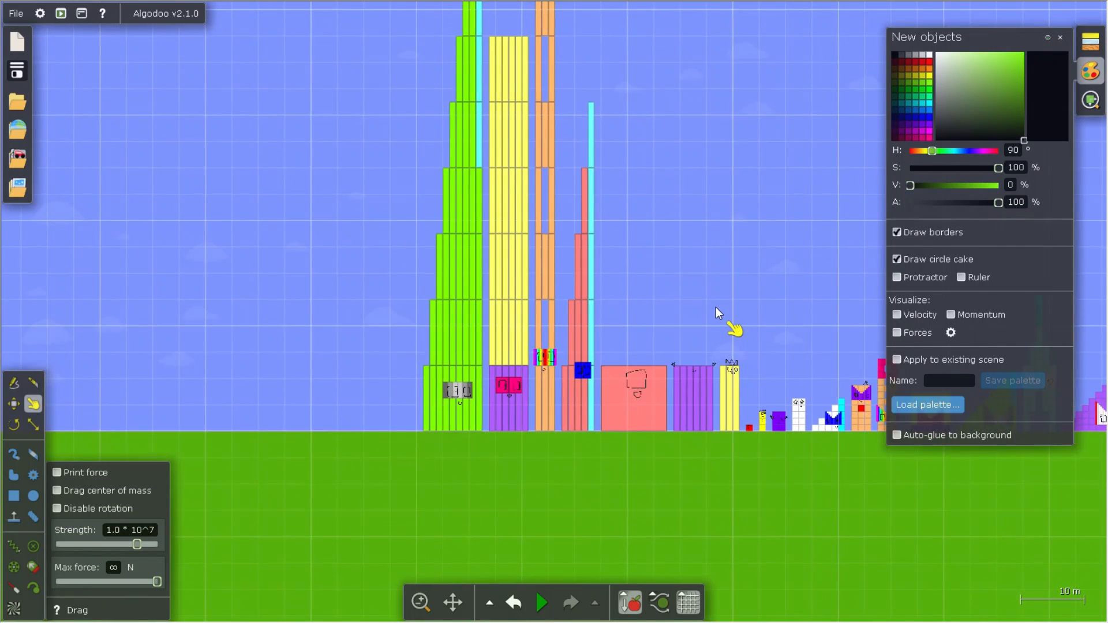
scroll(up, 3)
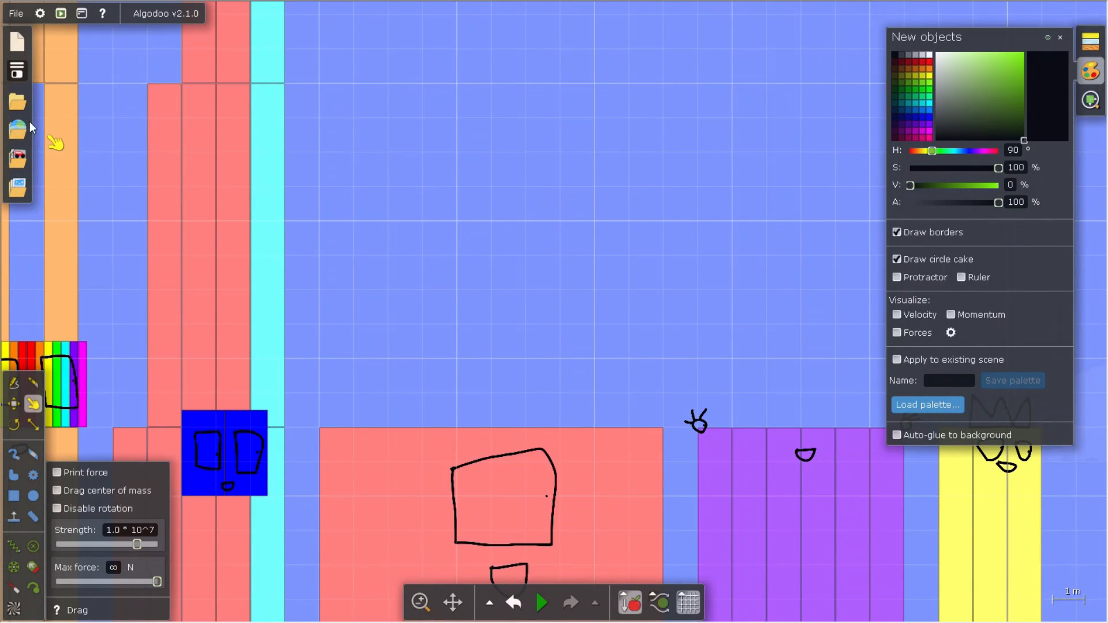
click(16, 128)
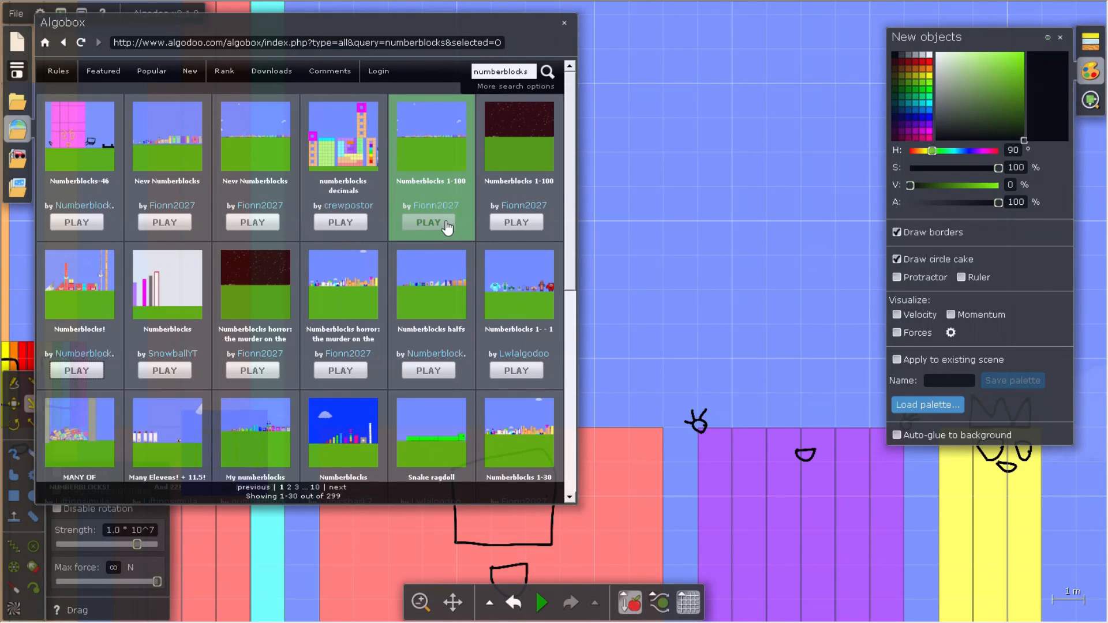
mouse_move(445, 377)
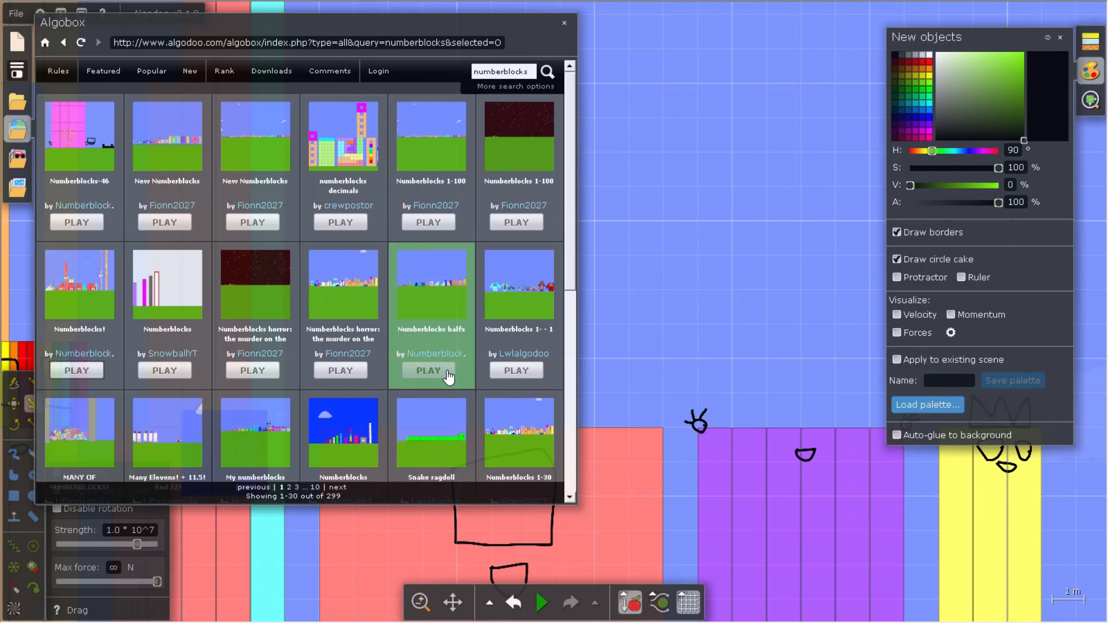
Load 'Numberblocks horror: the murder on the loose' by Fionn2027 and close its info card.
click(340, 370)
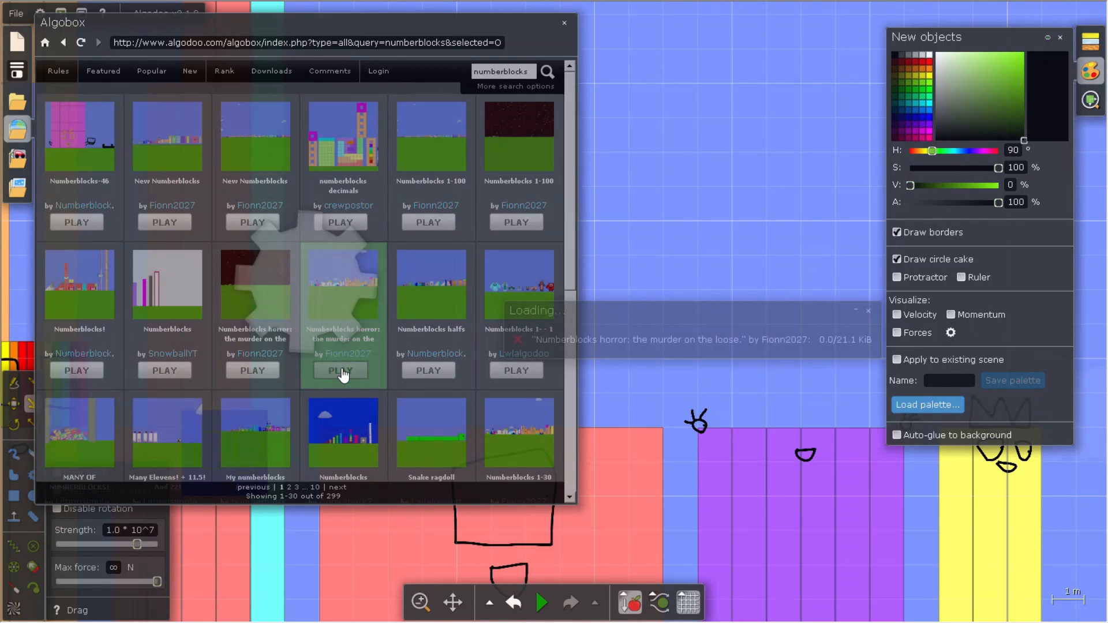
click(342, 370)
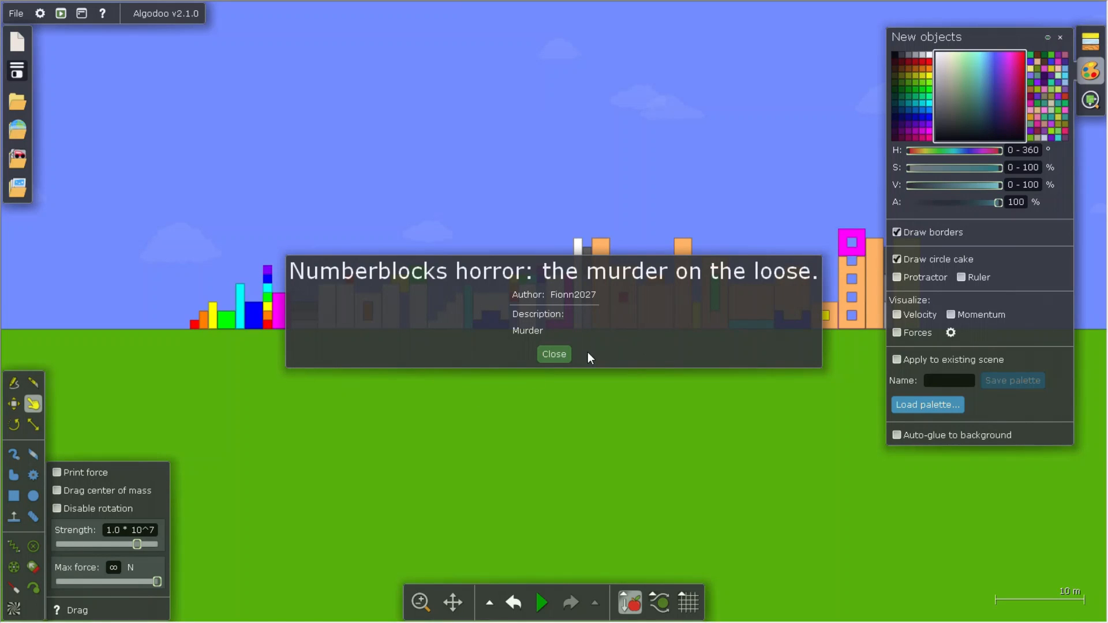
click(553, 354)
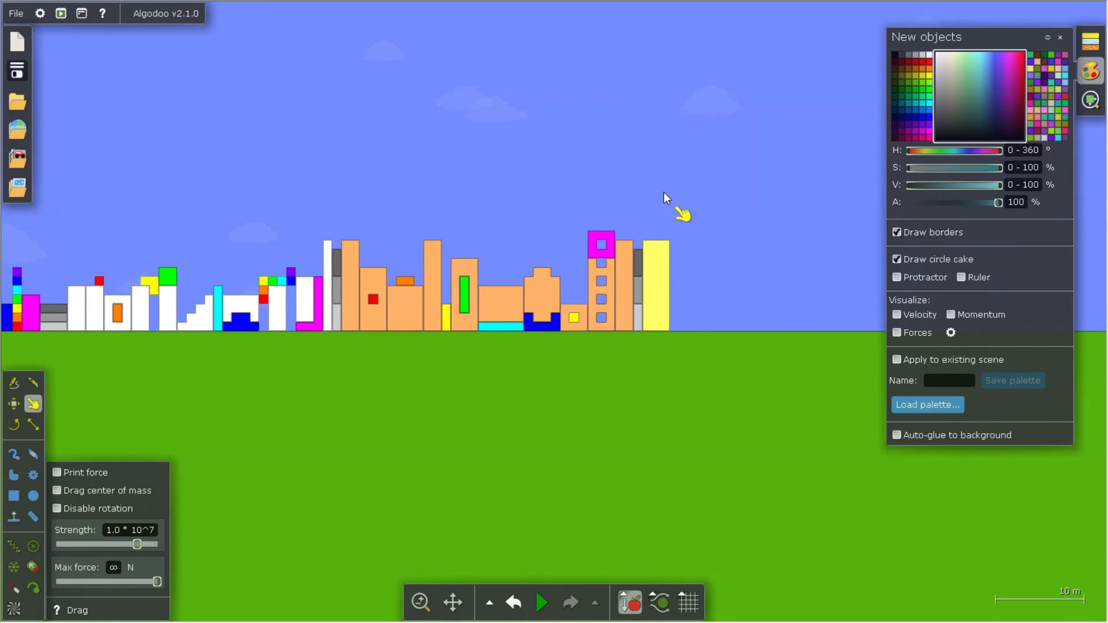
Start the horror scene's simulation and let its blocks topple.
click(541, 602)
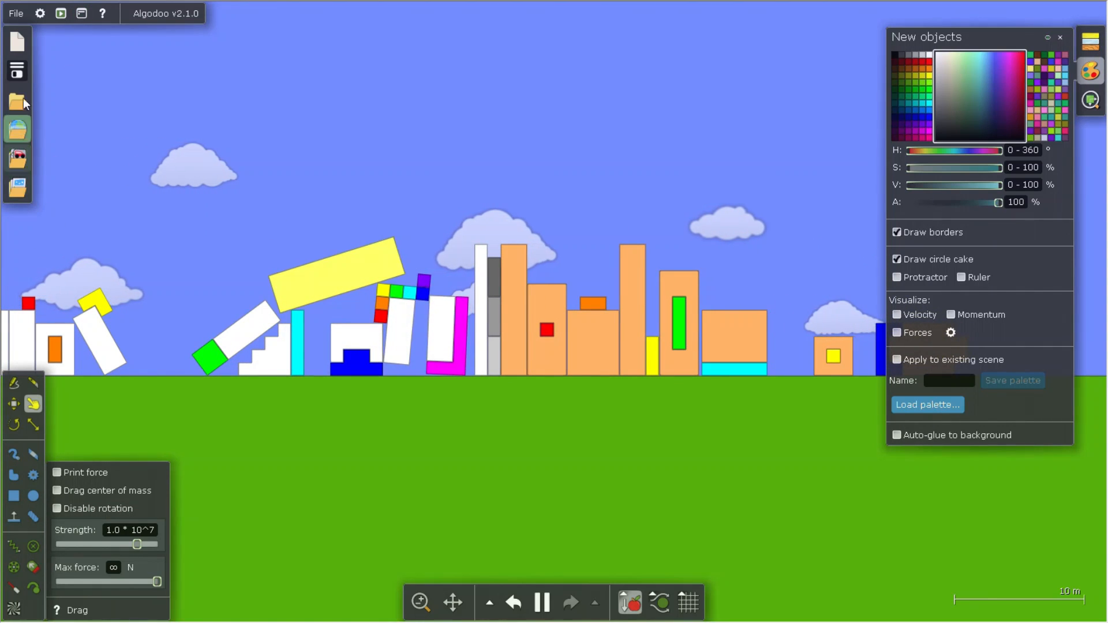
Browse the Algobox Numberblocks results and load 'Numberblocks 1-100' by Fionn2027.
click(16, 130)
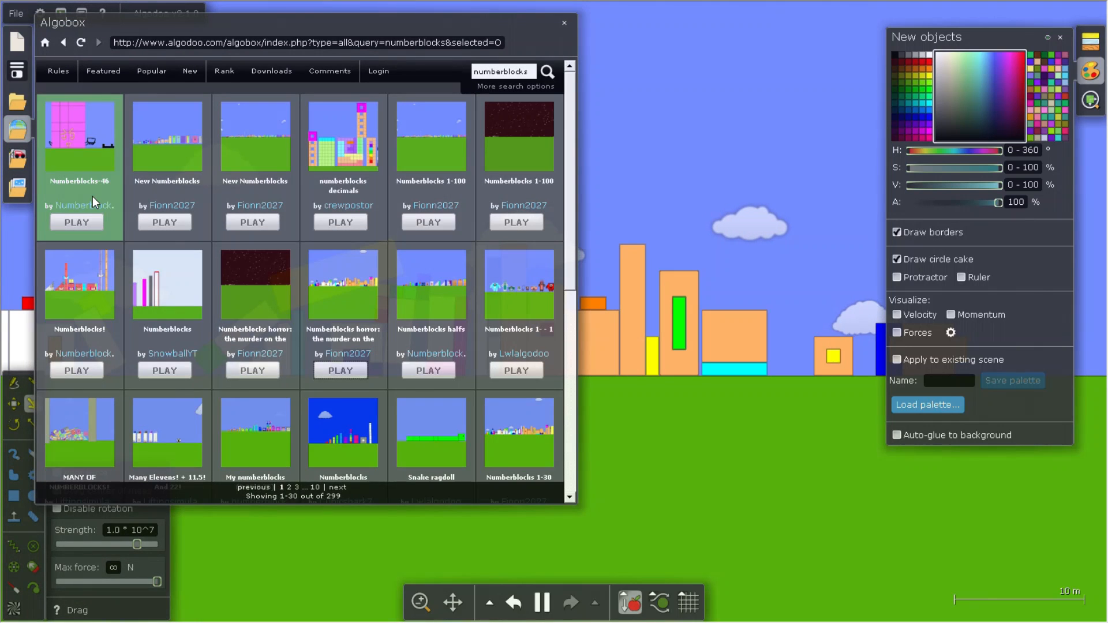
scroll(down, 3)
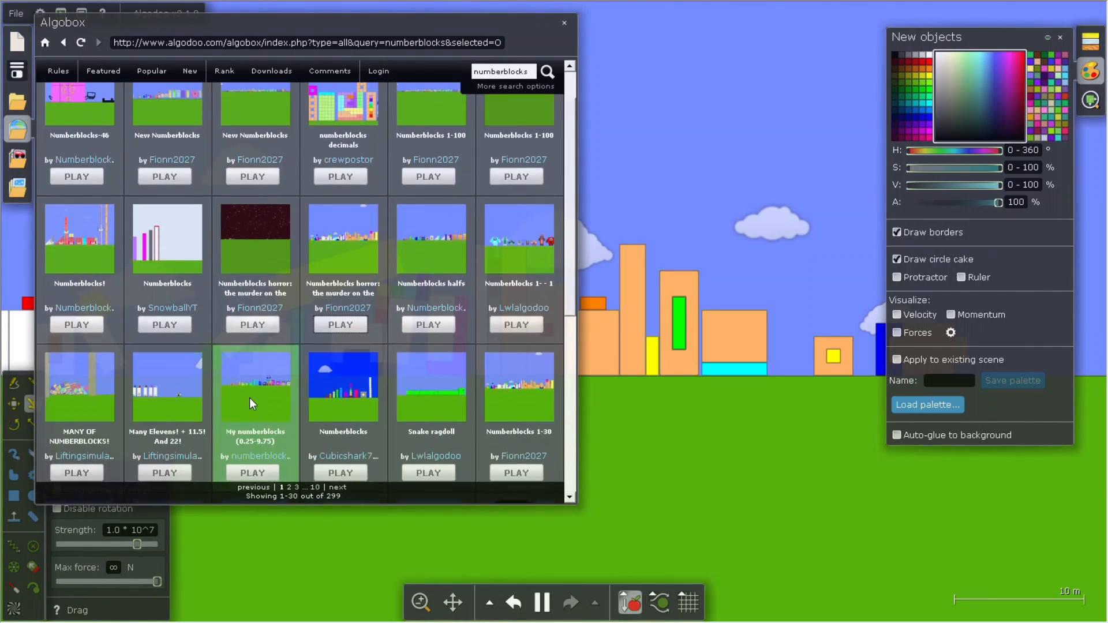
scroll(down, 3)
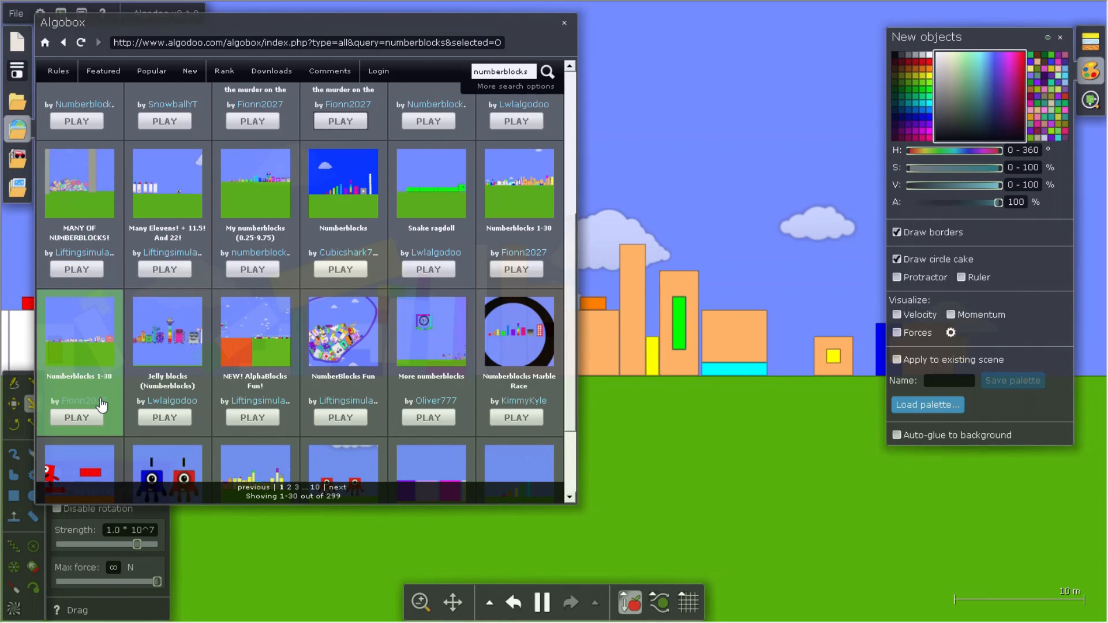
scroll(down, 3)
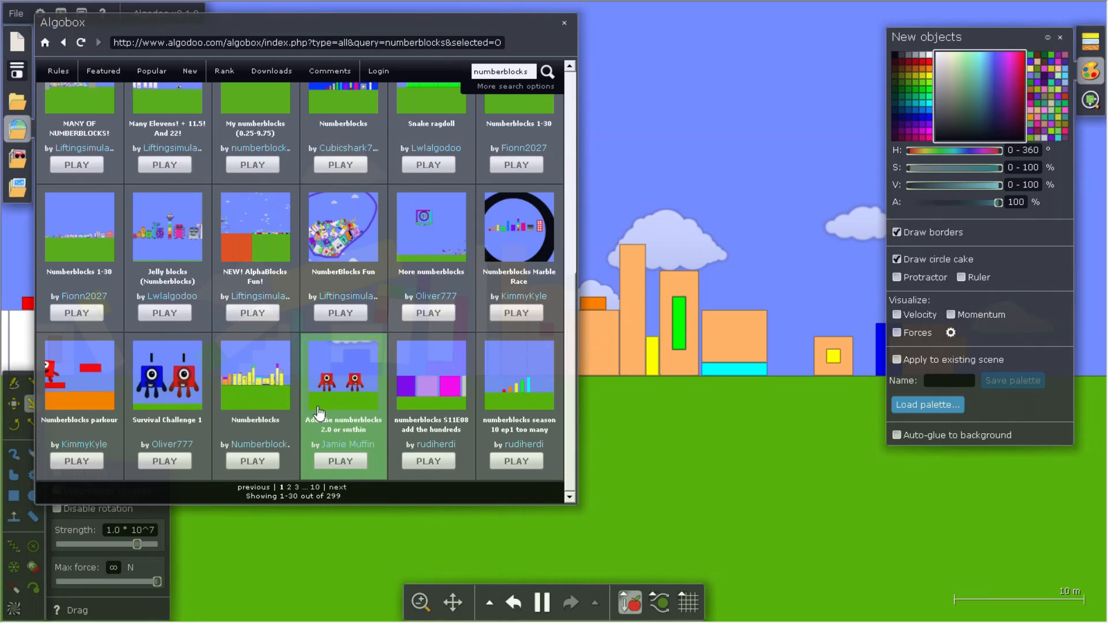
scroll(up, 3)
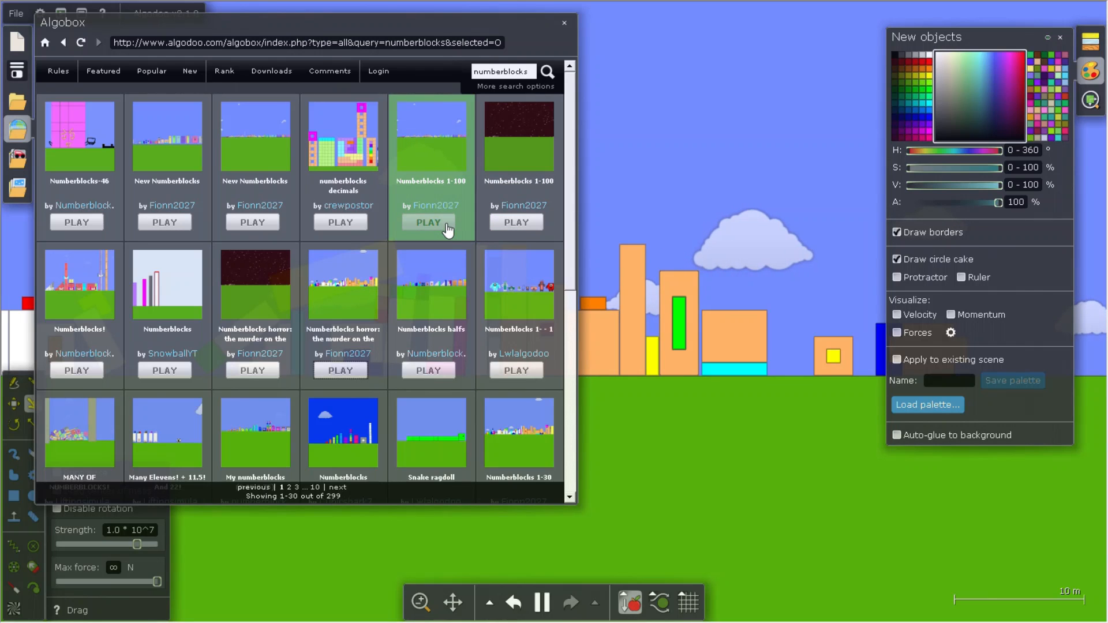
click(428, 222)
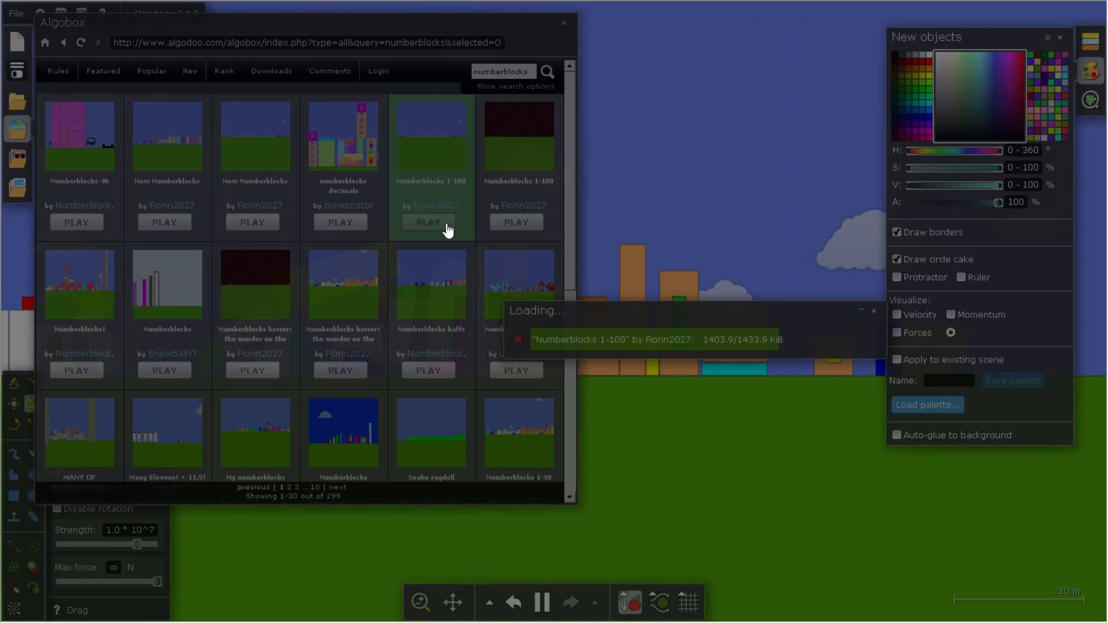
Dismiss the Numberblocks 1-100 info card and start its simulation running.
click(428, 222)
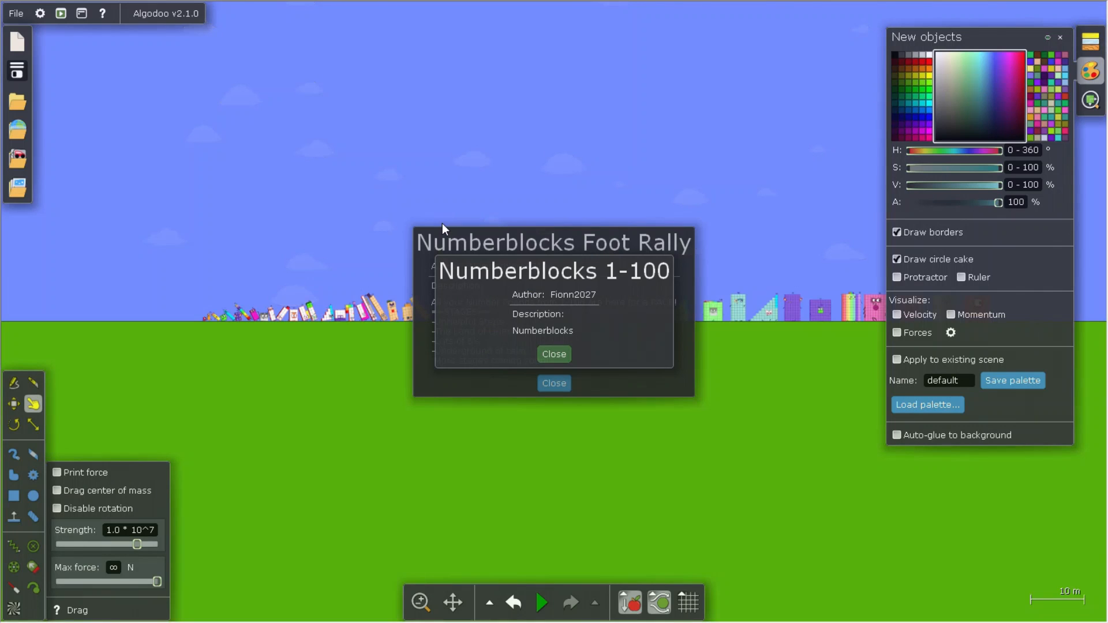
mouse_move(595, 416)
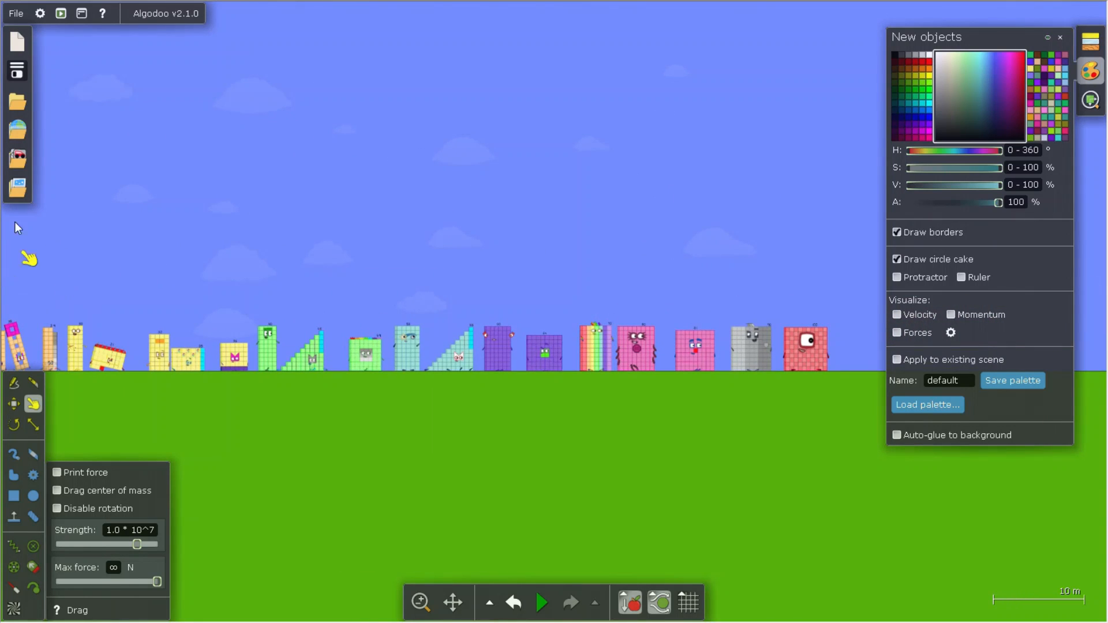
click(541, 602)
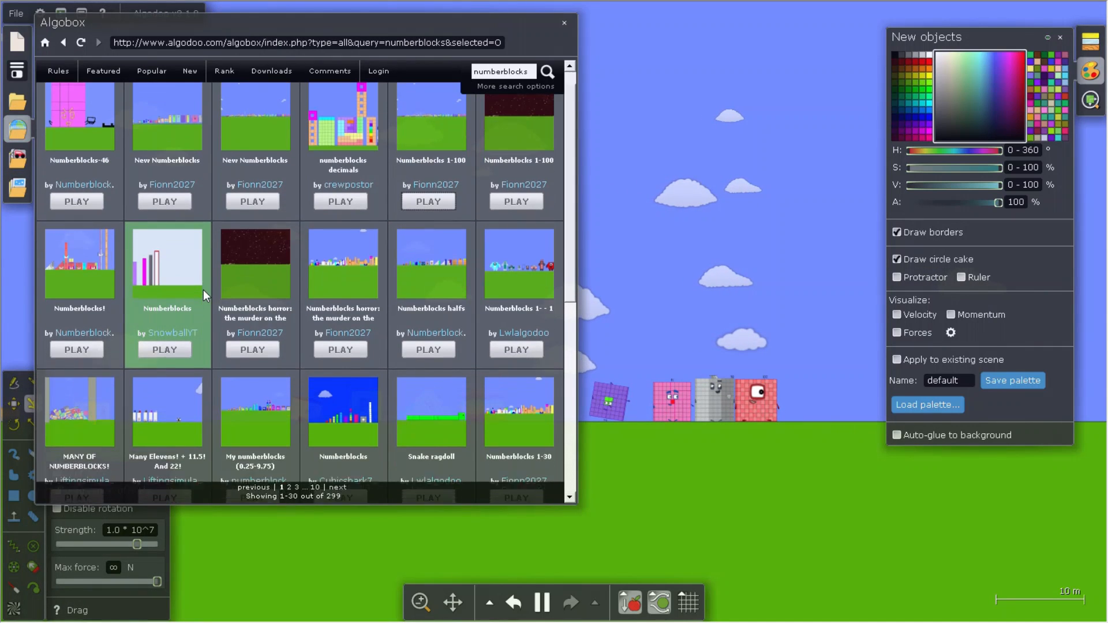
Advance the Algobox results to page 3 and load 'Numberblocks rp'.
scroll(down, 3)
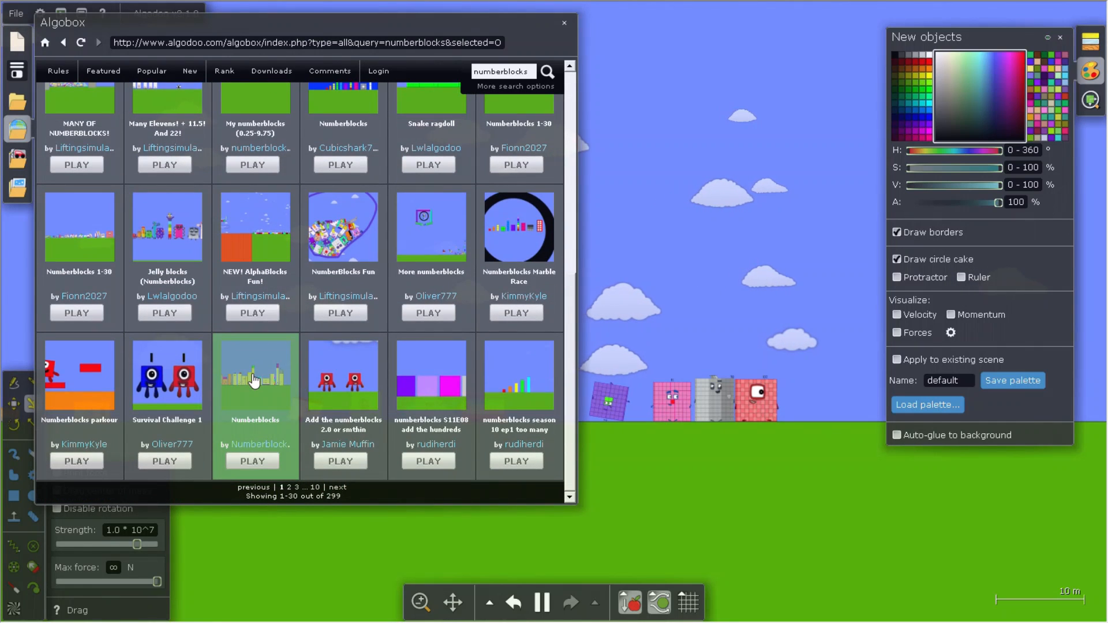
scroll(up, 3)
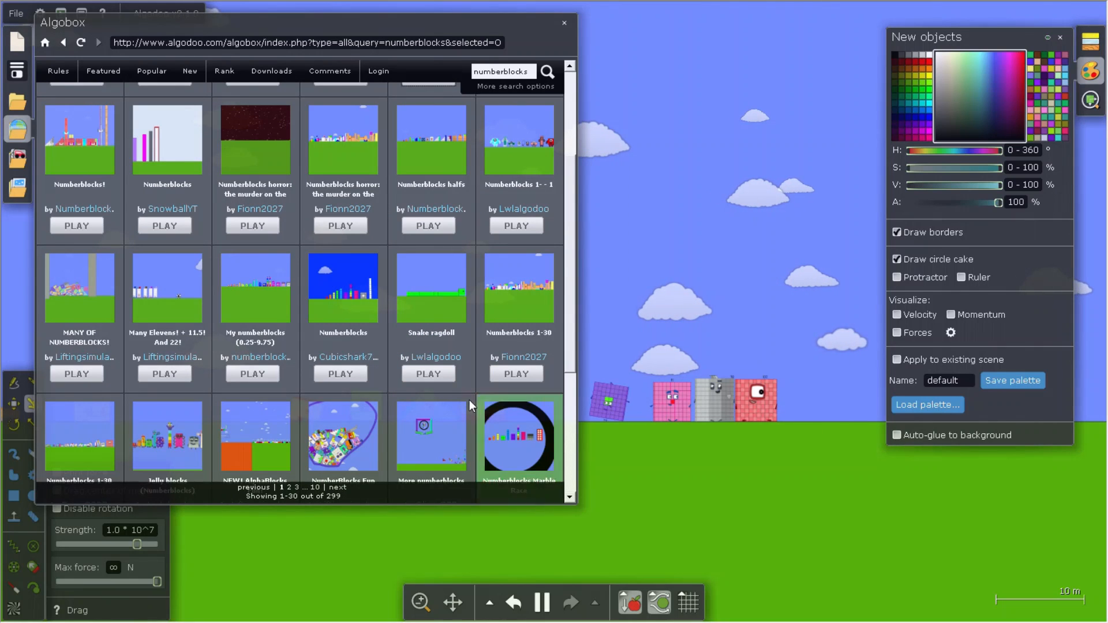
click(339, 488)
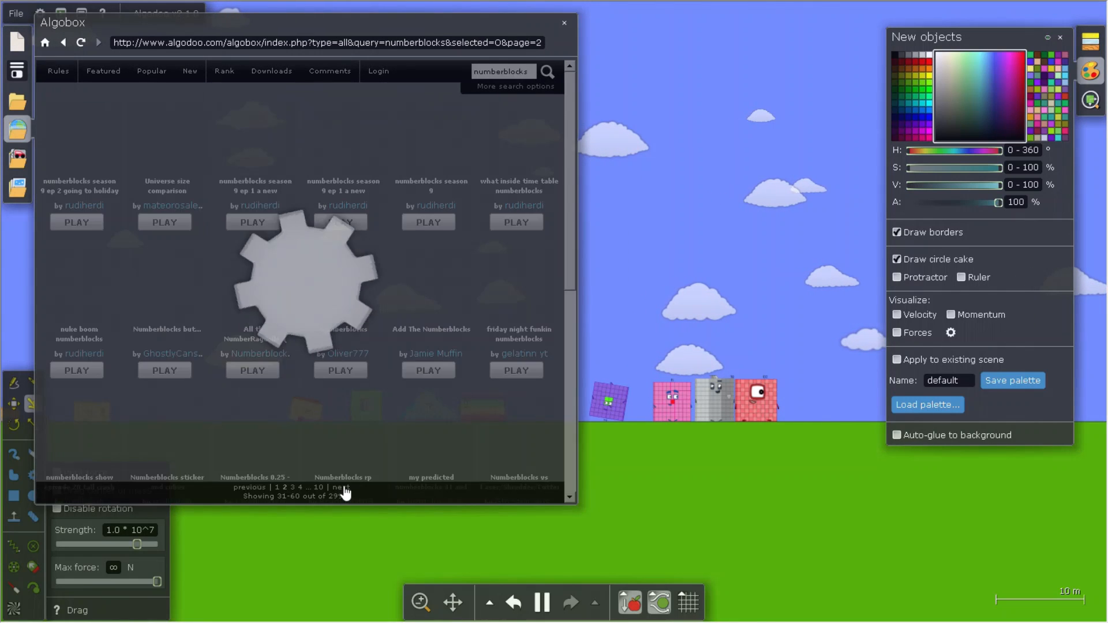
click(338, 487)
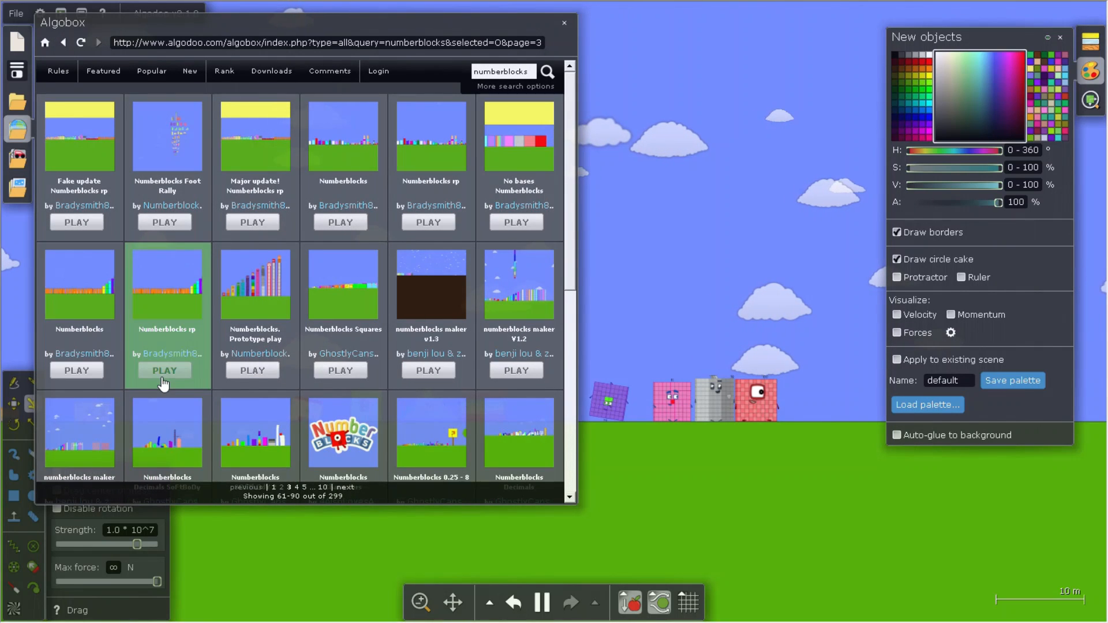
click(164, 370)
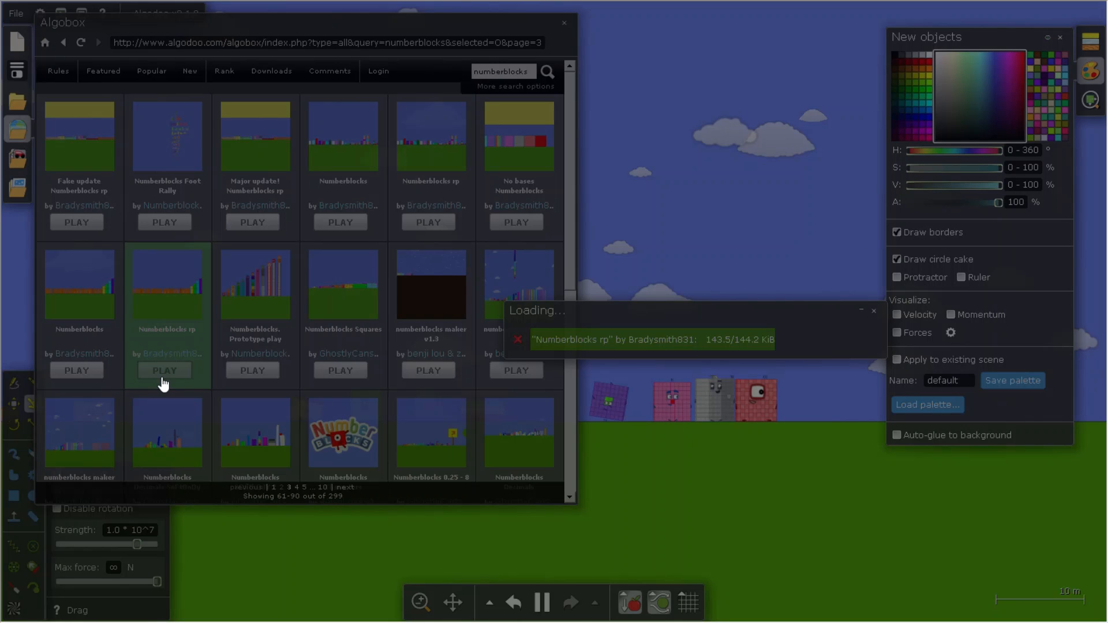
Open 'Numberblocks rp', close its info card, and let the simulation run.
click(164, 370)
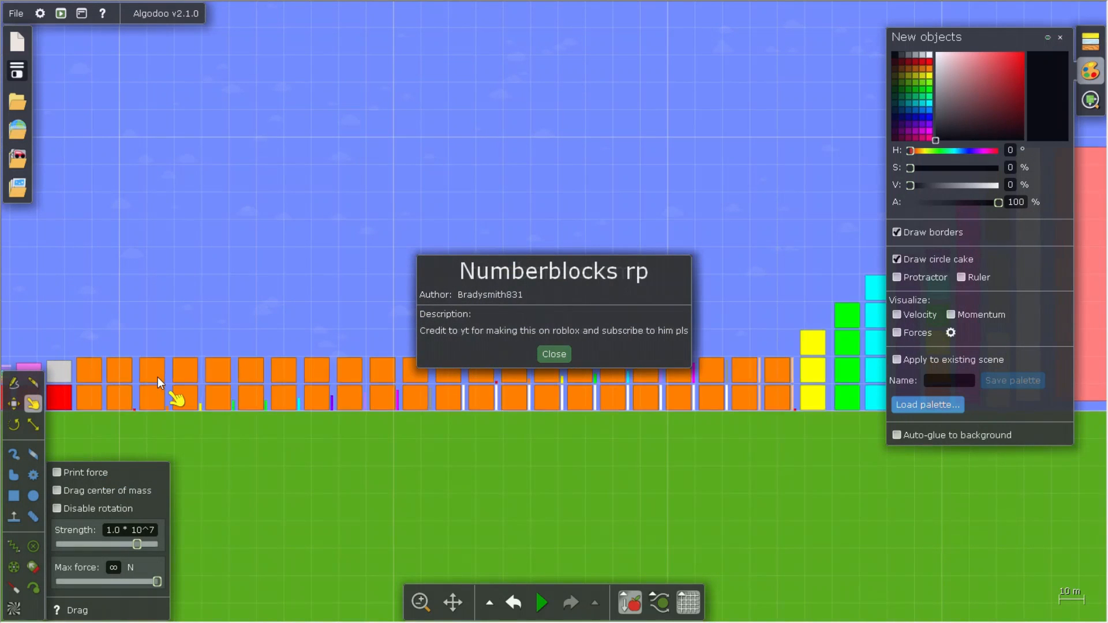
click(553, 353)
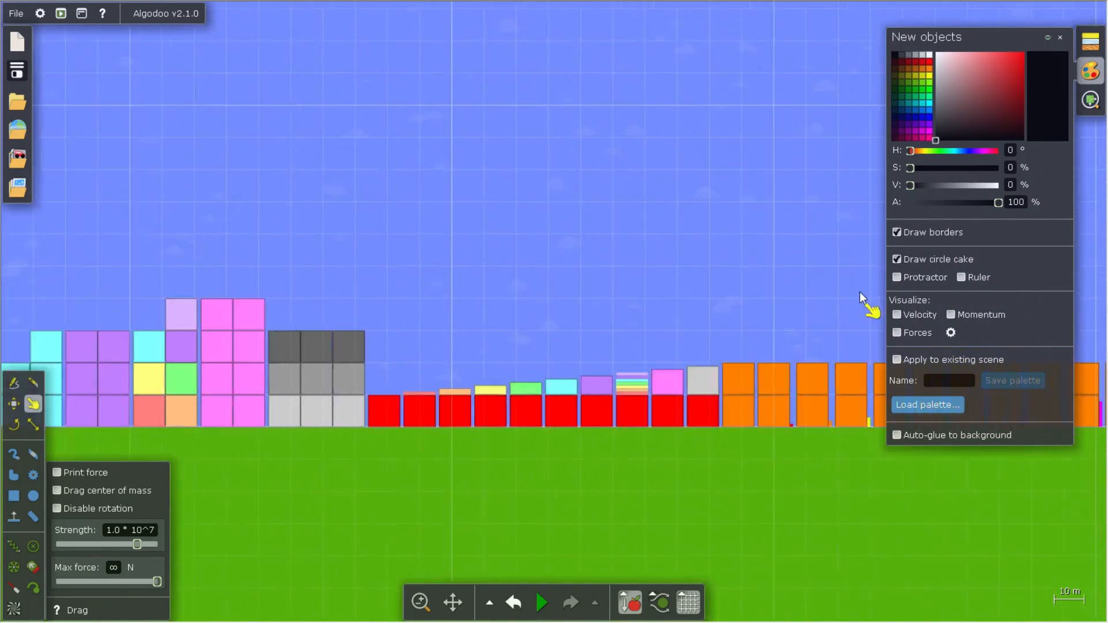
click(541, 602)
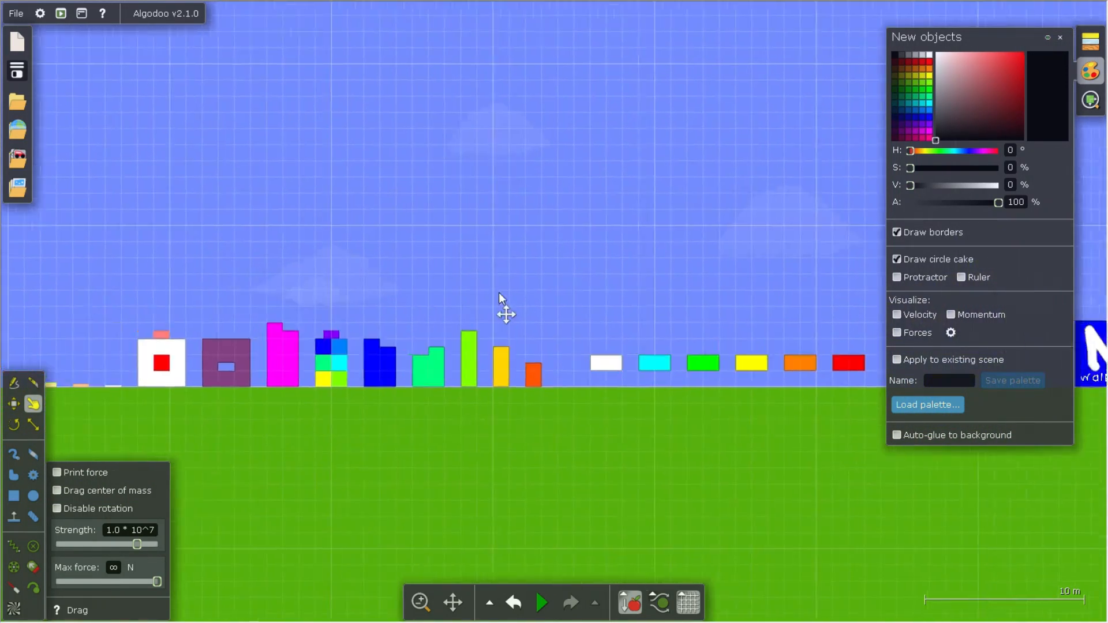
click(542, 602)
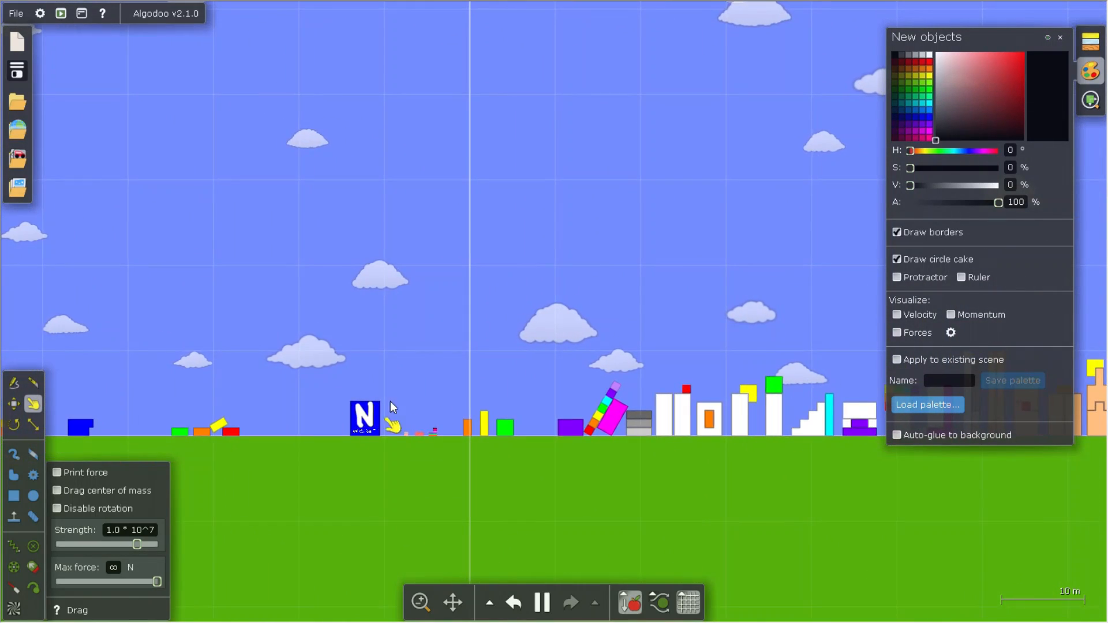
scroll(up, 3)
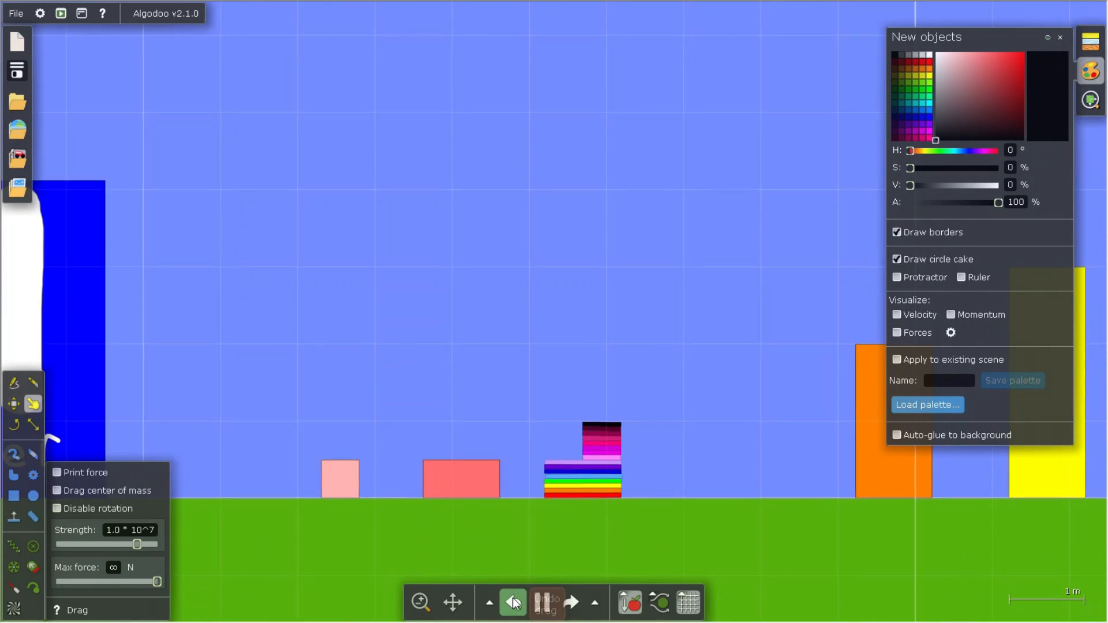
Undo, then redo back to the freshly loaded squares layout, dismissing the reappearing info card.
click(513, 602)
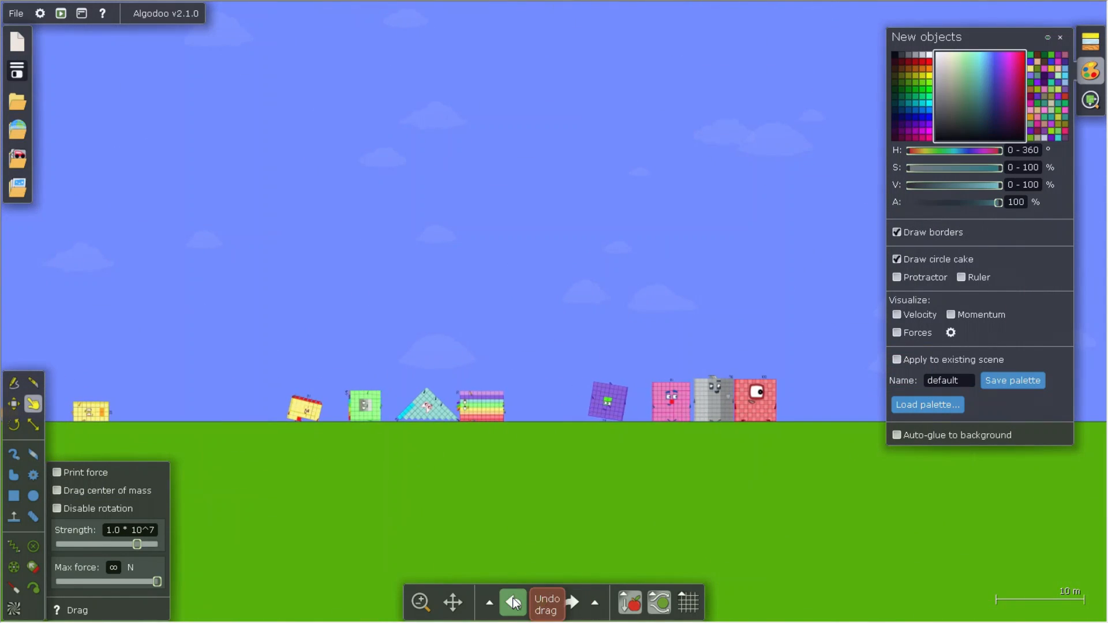
click(512, 602)
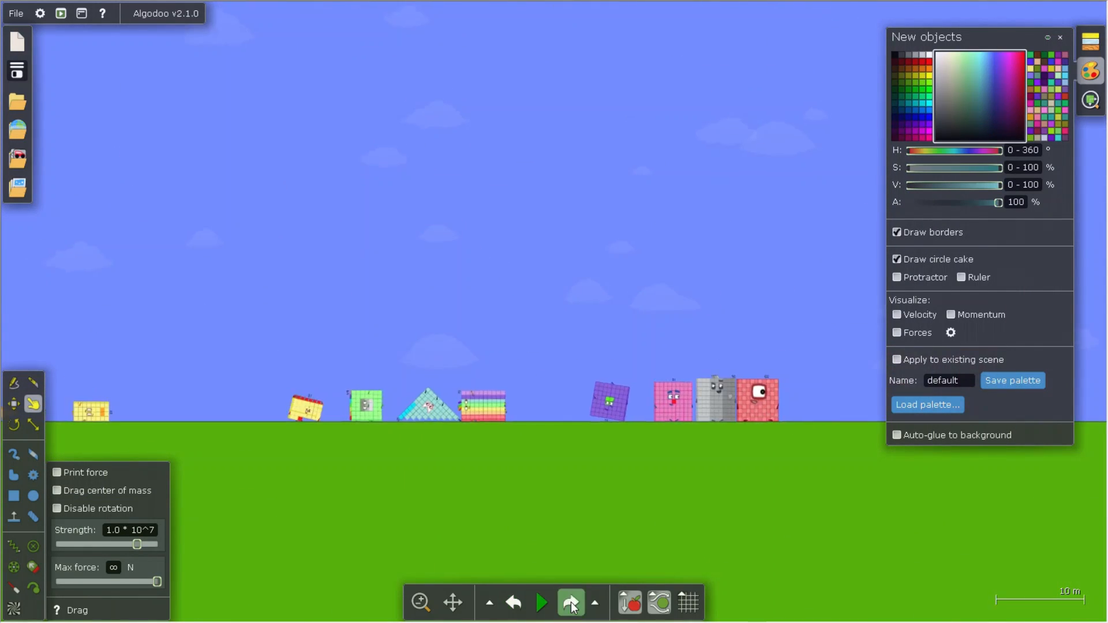
click(571, 602)
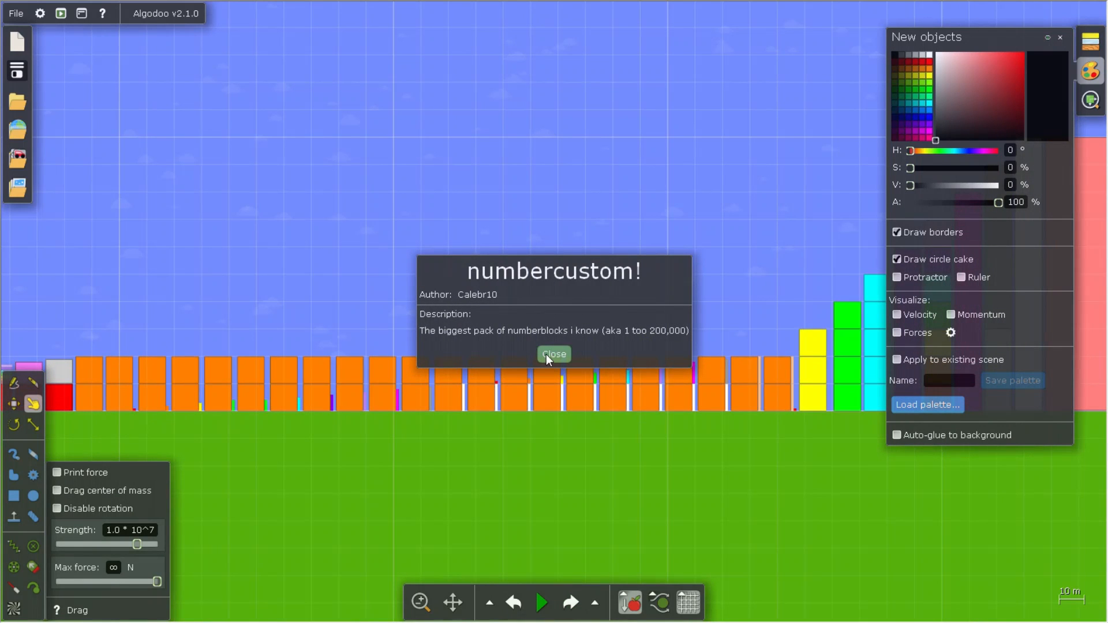
click(554, 353)
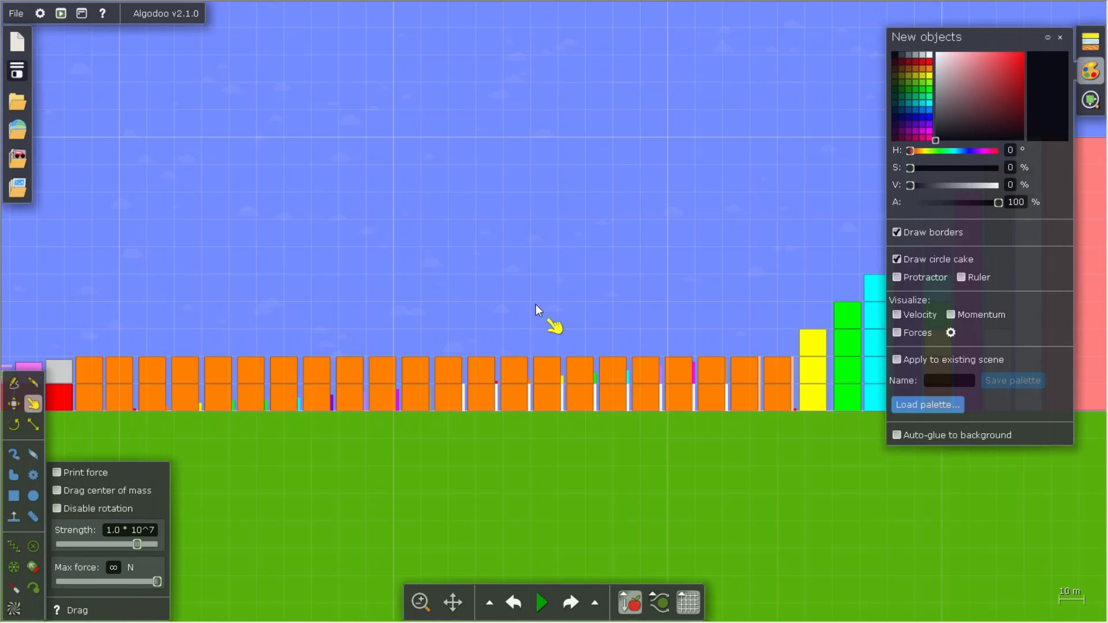
click(541, 601)
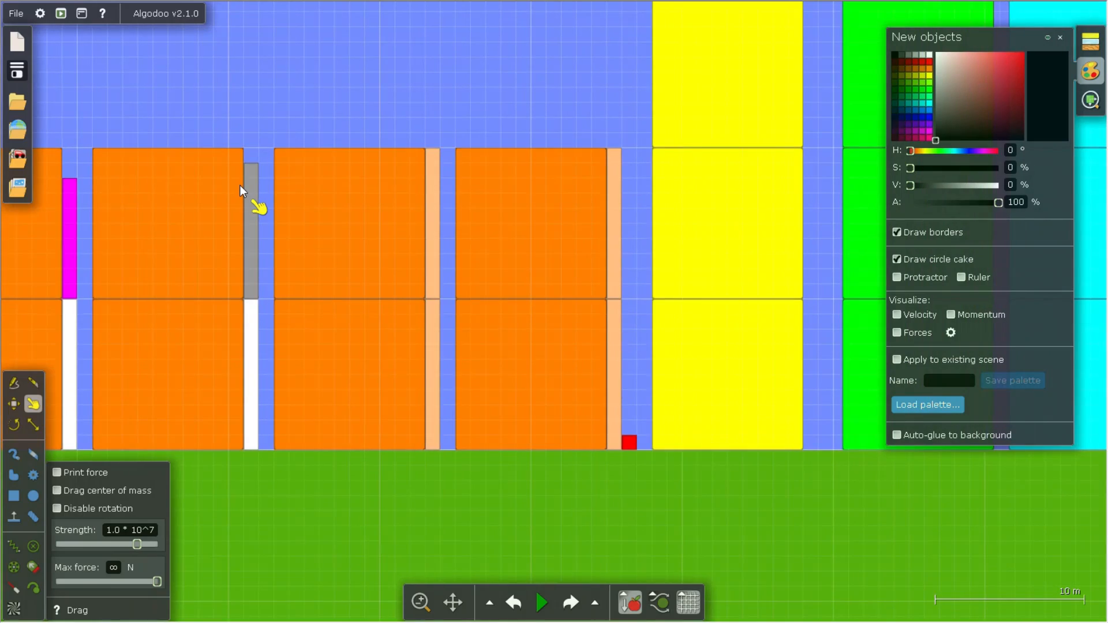
Run the loosened squares scene so its blocks scatter across the sky.
click(541, 602)
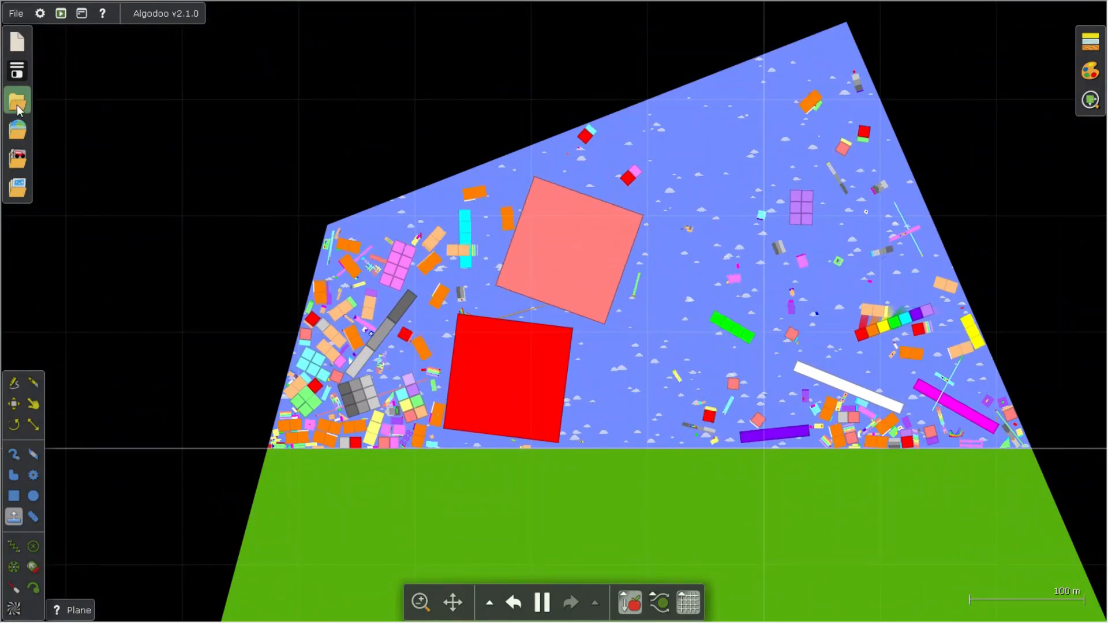
Load 'No bases Numberblocks' from Algobox and close its information card.
click(16, 103)
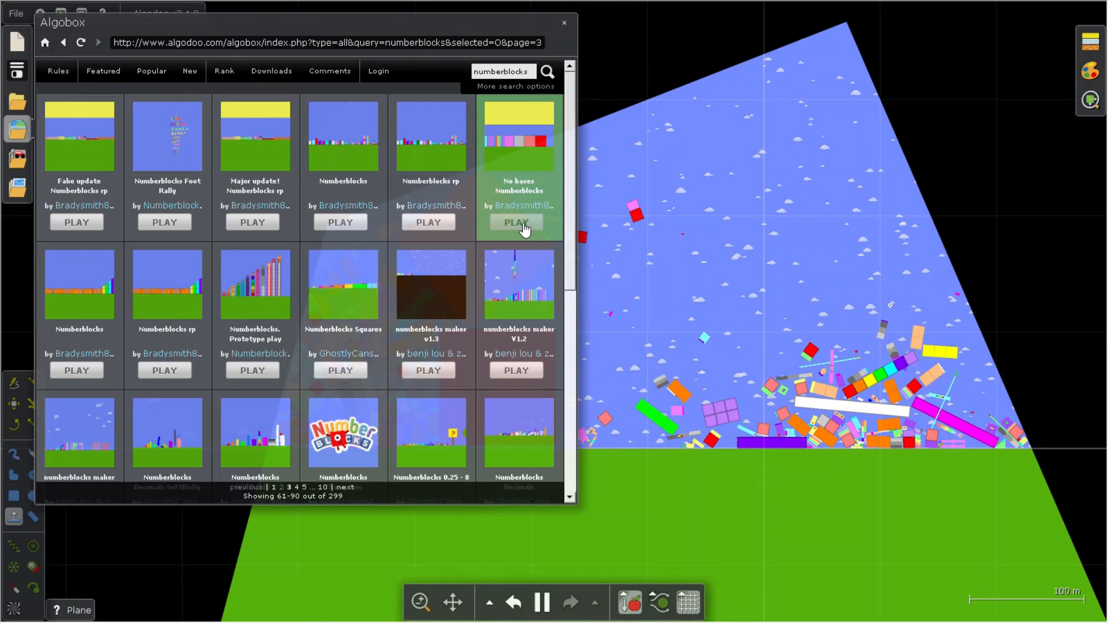
click(515, 223)
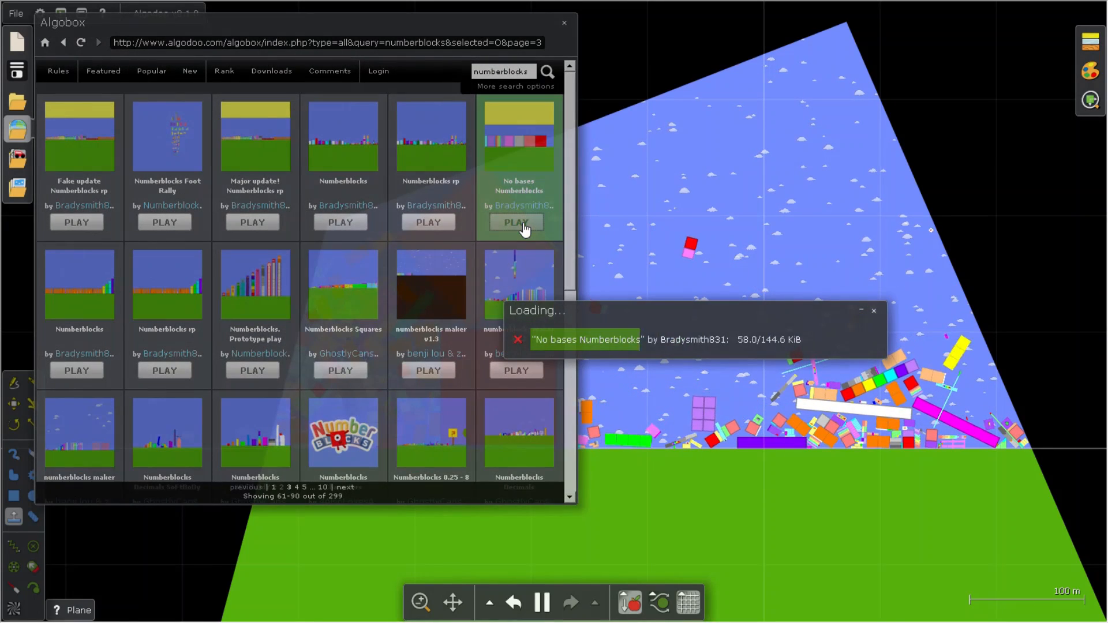
click(515, 223)
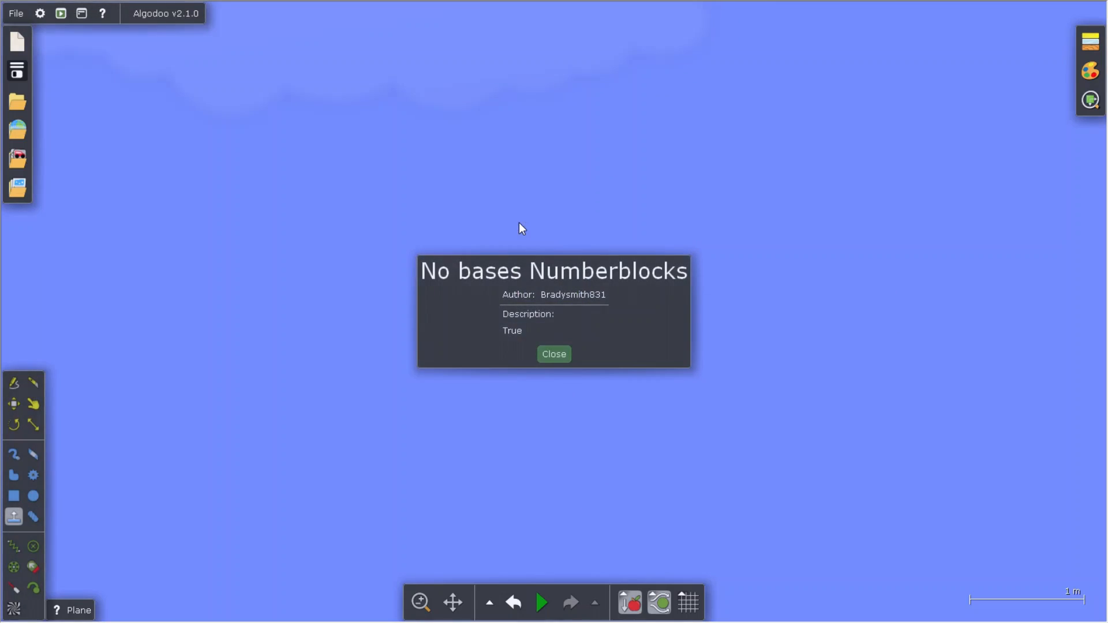
click(554, 354)
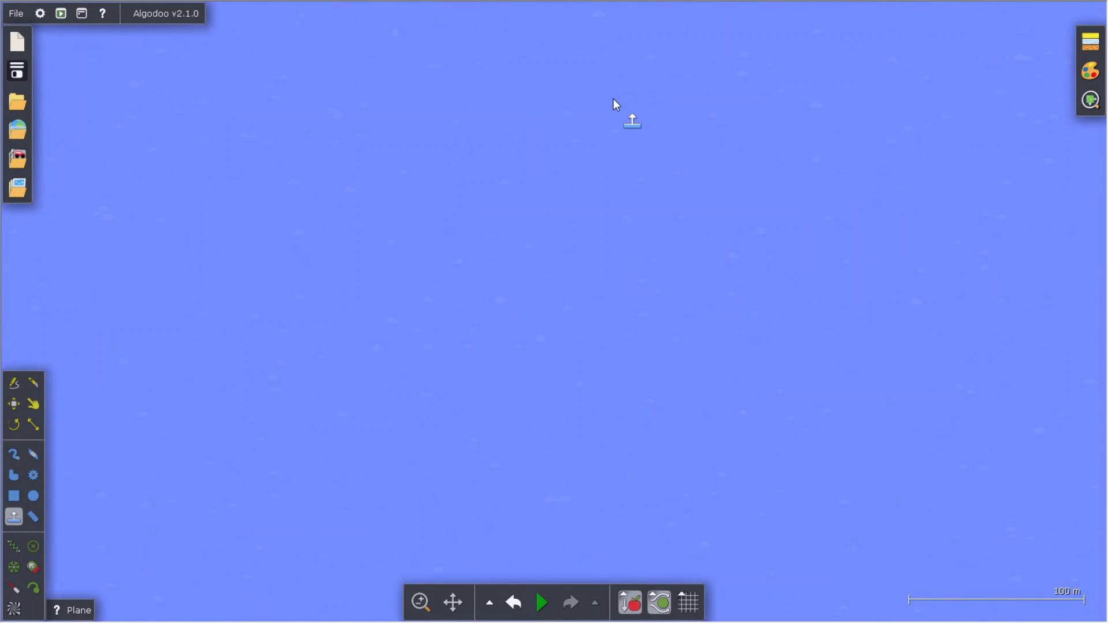
mouse_move(16, 130)
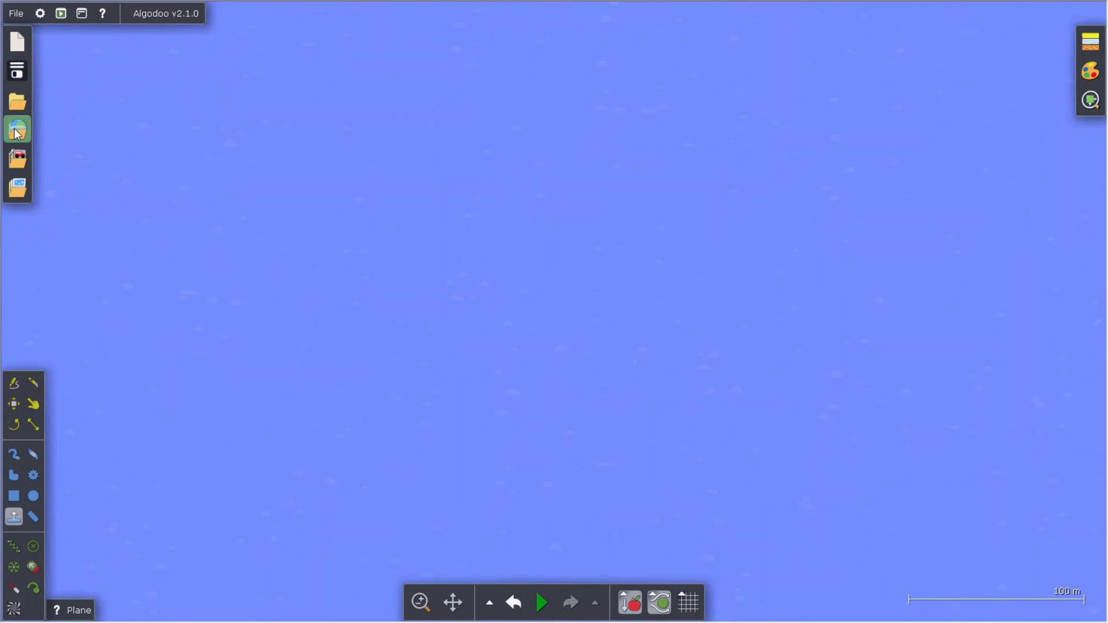
Load Akromanelli's green-circle 'numberblocks' scene, then start loading 'Numberblocks 13 is STUCk in a BOX!'.
click(17, 129)
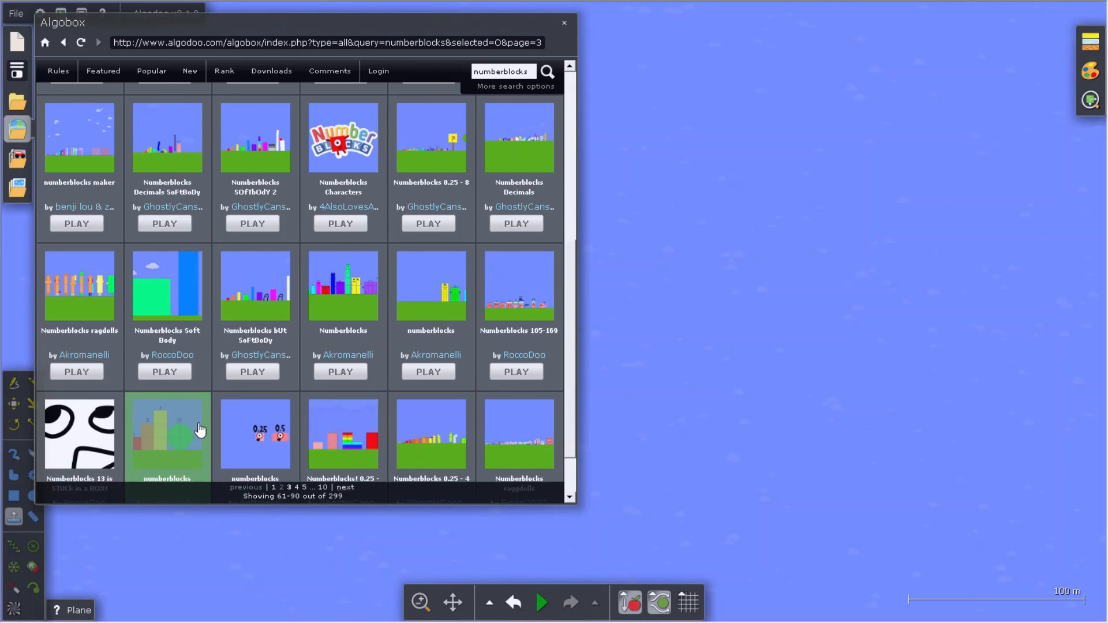
scroll(down, 3)
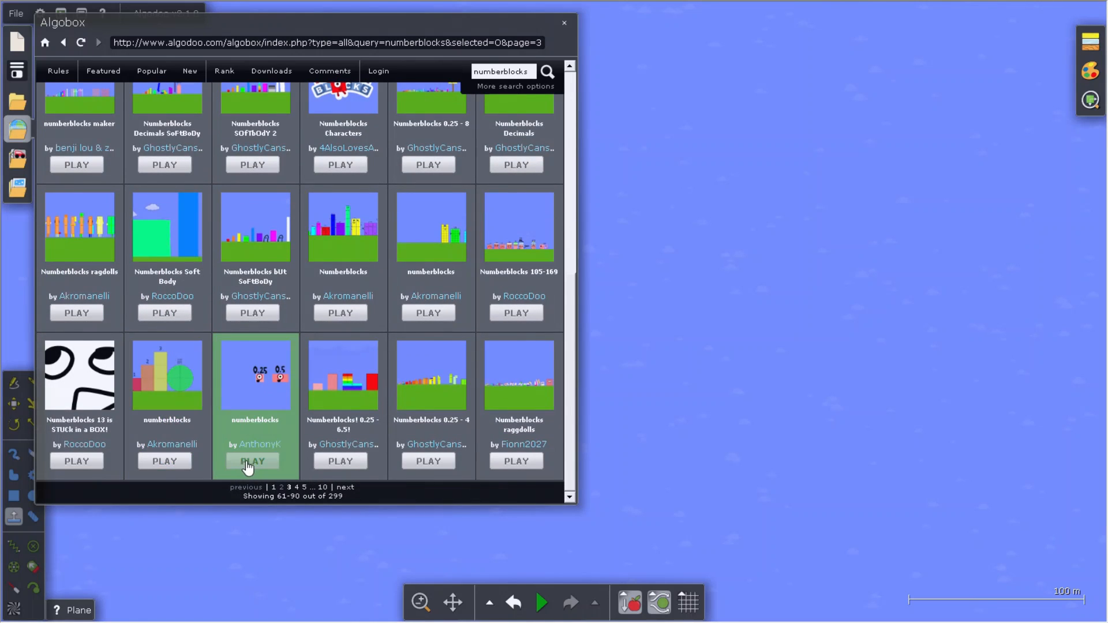
click(164, 461)
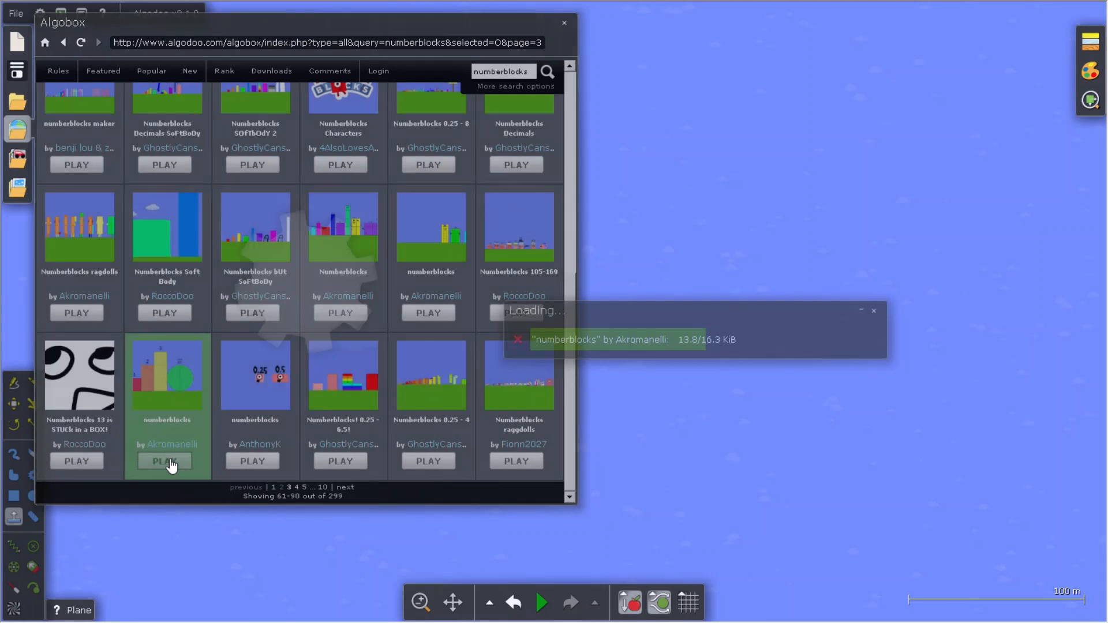
click(165, 461)
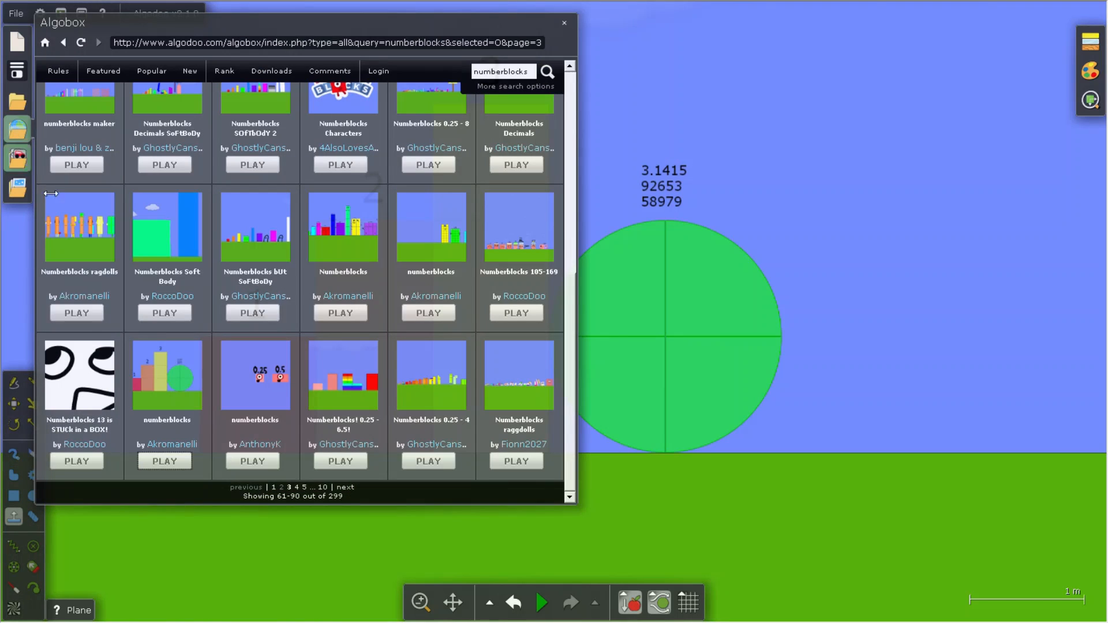
mouse_move(343, 375)
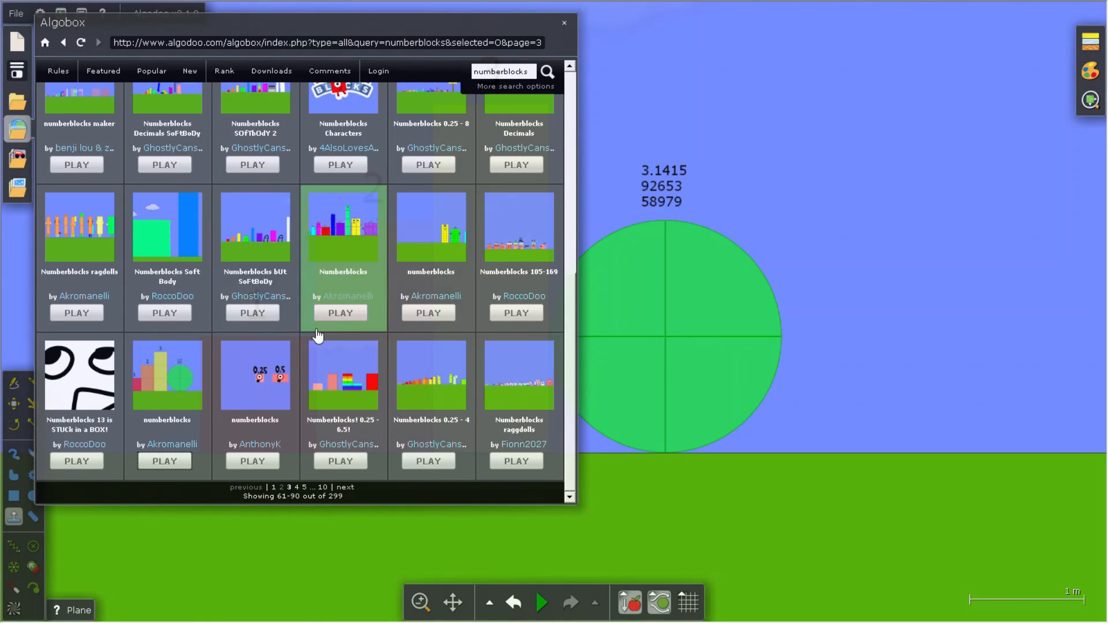
mouse_move(104, 473)
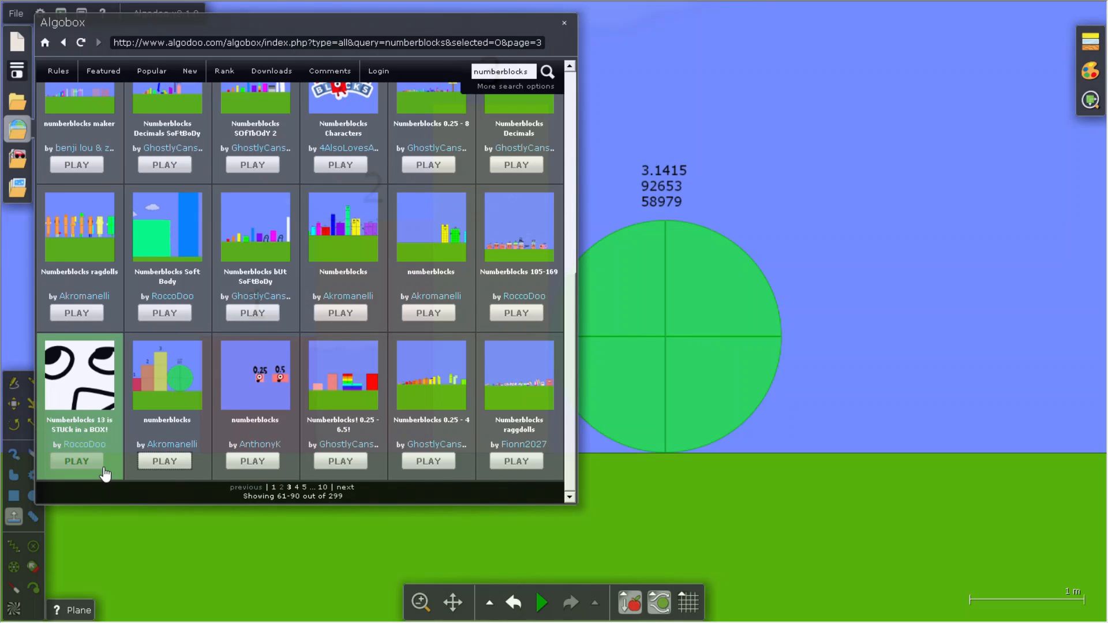
click(75, 461)
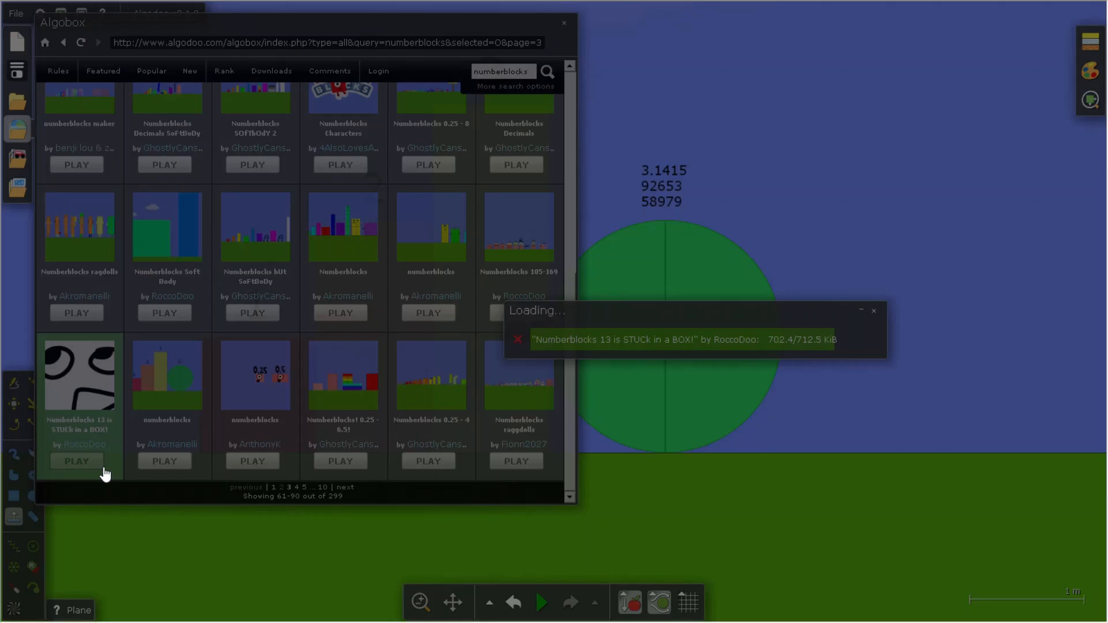
Open 'Numberblocks 13 is STUCk in a BOX!', close its card, run briefly, then pause.
click(76, 460)
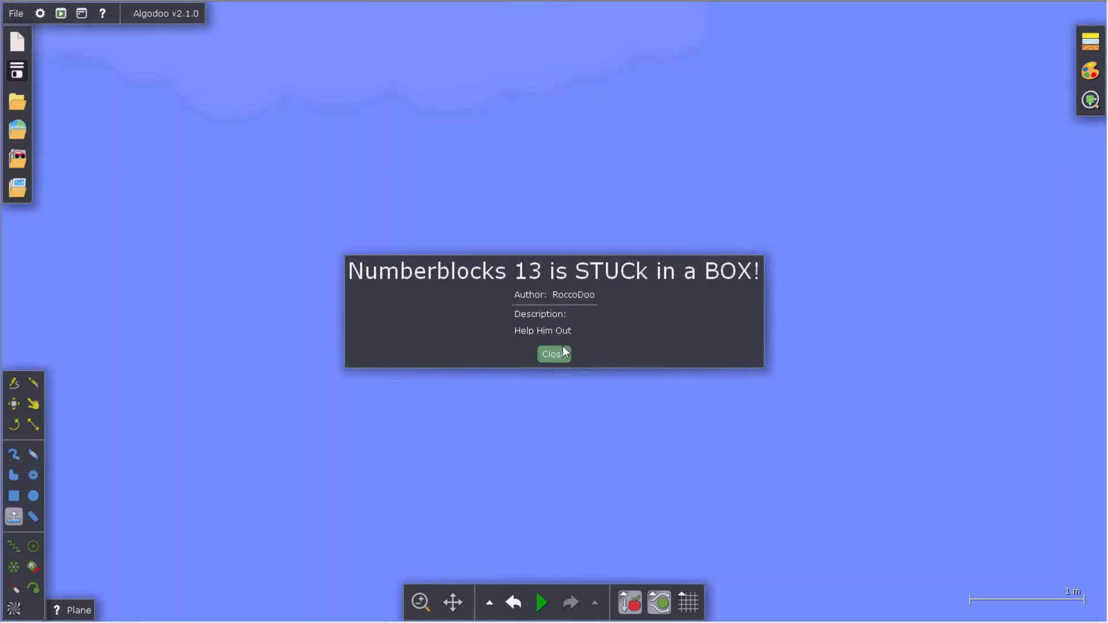
click(554, 353)
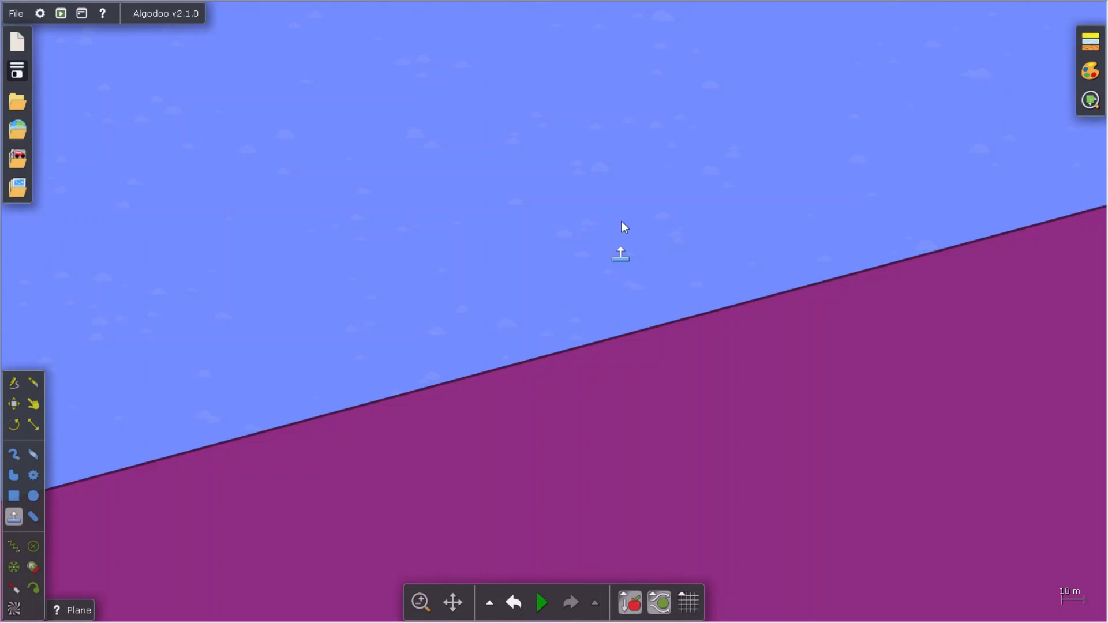
click(542, 602)
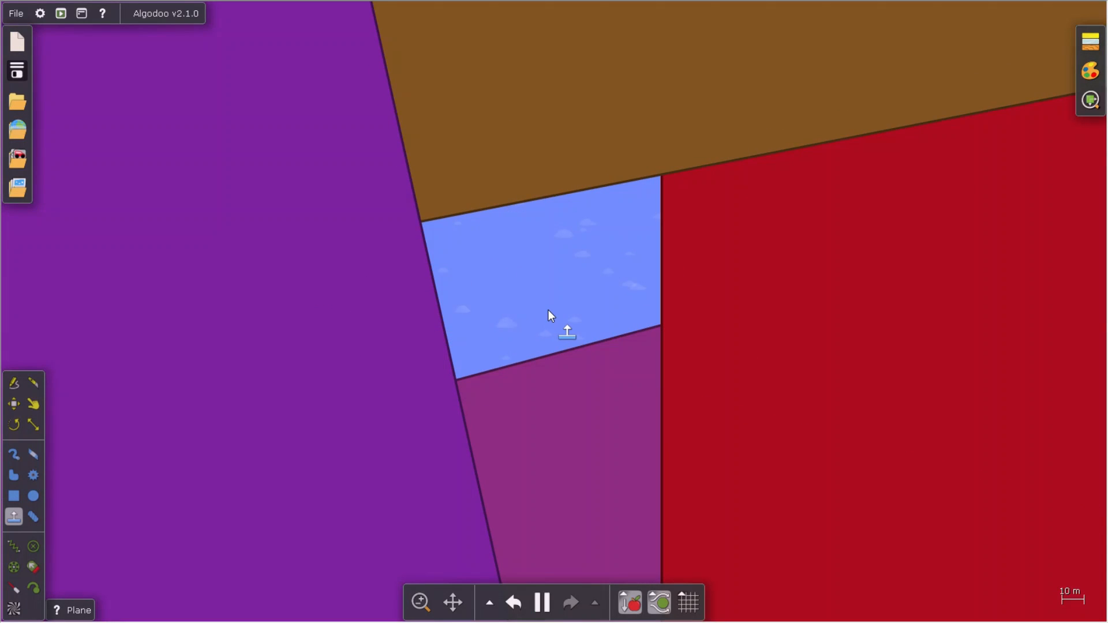
click(542, 602)
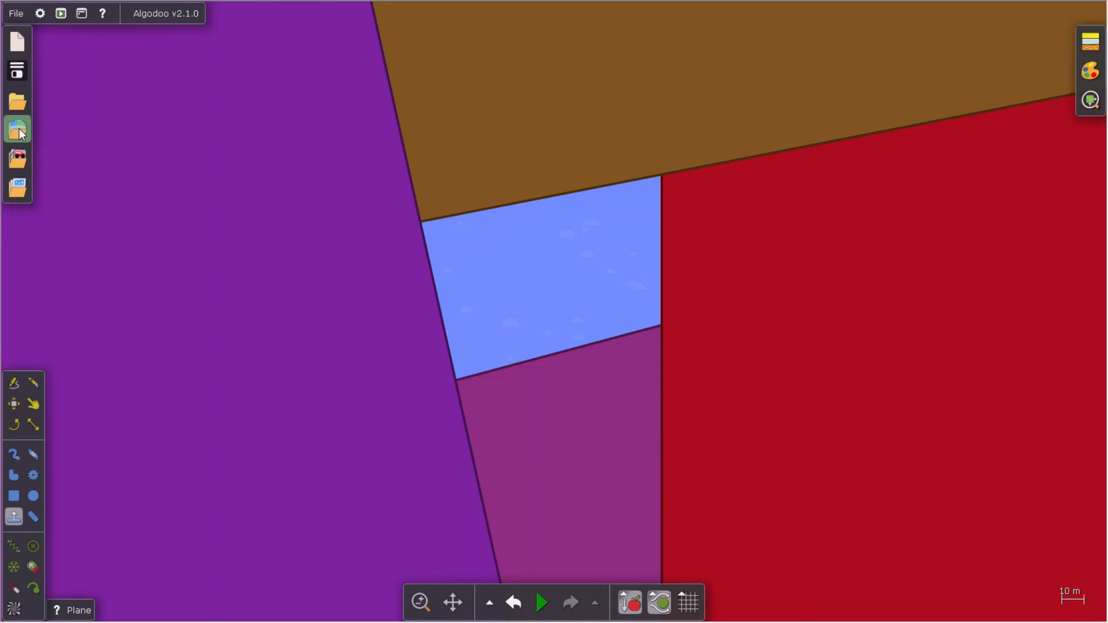
Load 'Numberblocks 0.25 - 4' from Algobox and close its information card.
click(16, 129)
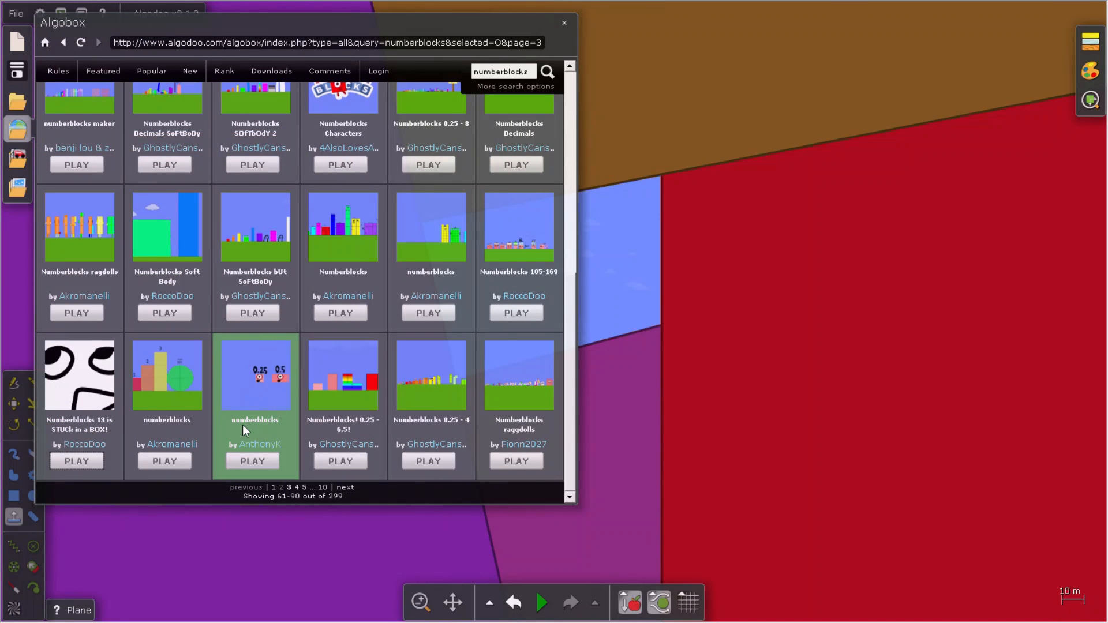
mouse_move(445, 483)
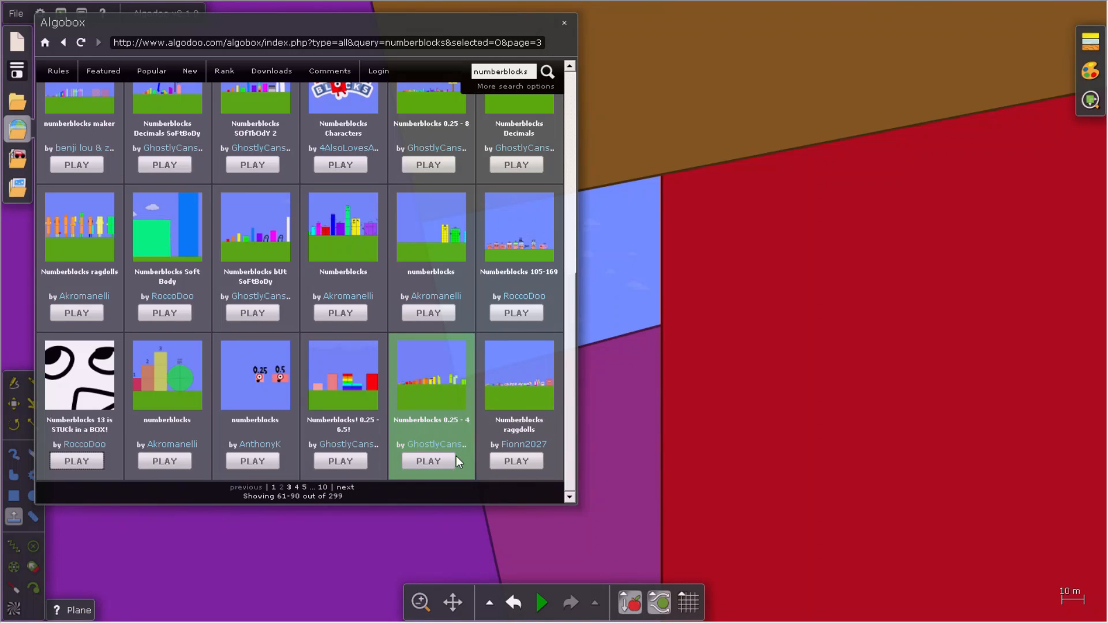
click(428, 461)
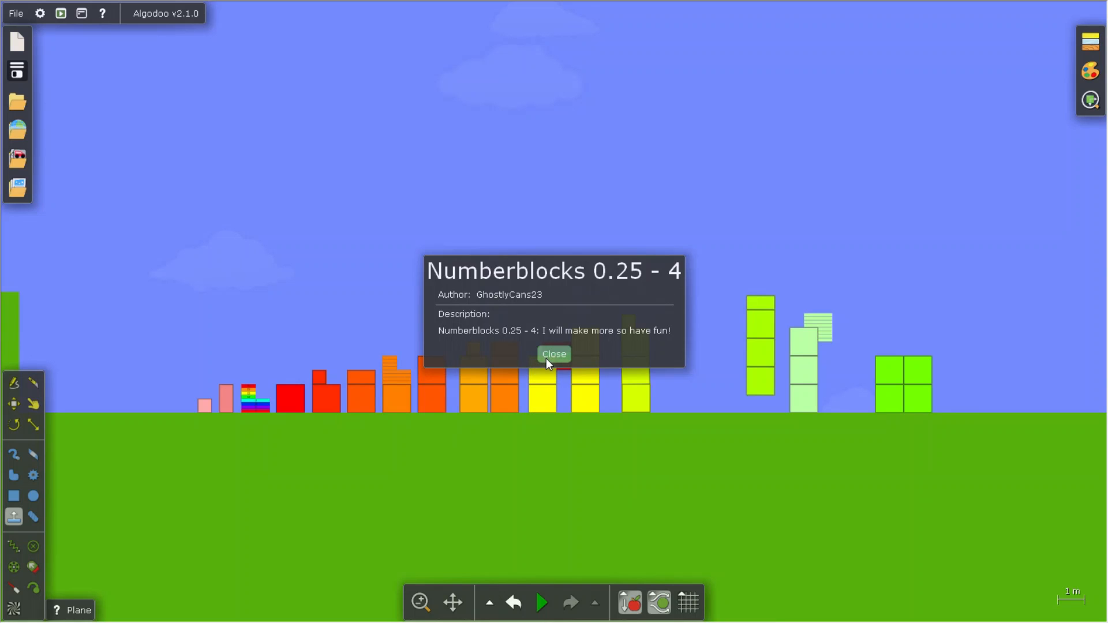
click(553, 353)
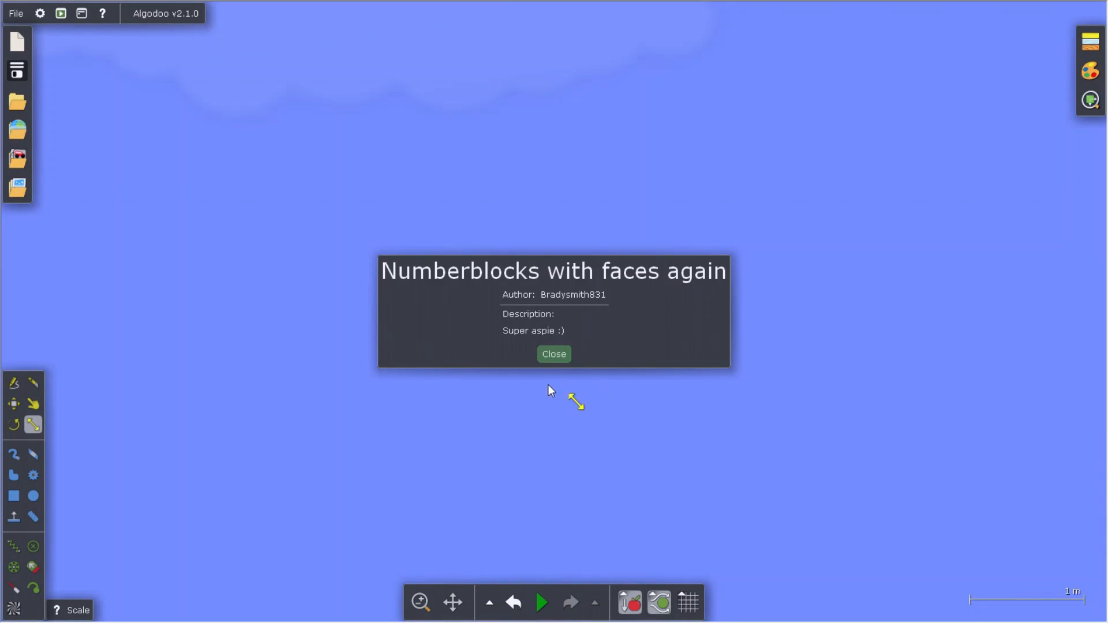
Close the 'with faces again' card, then load 'Numberblocks with faces' and close its card.
click(554, 354)
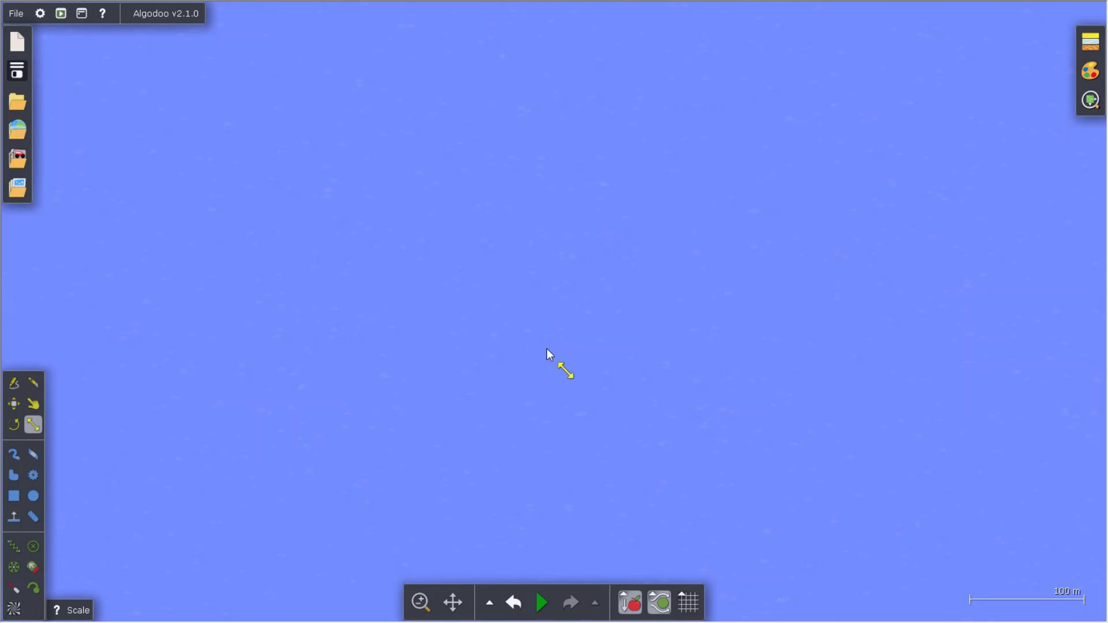
click(17, 129)
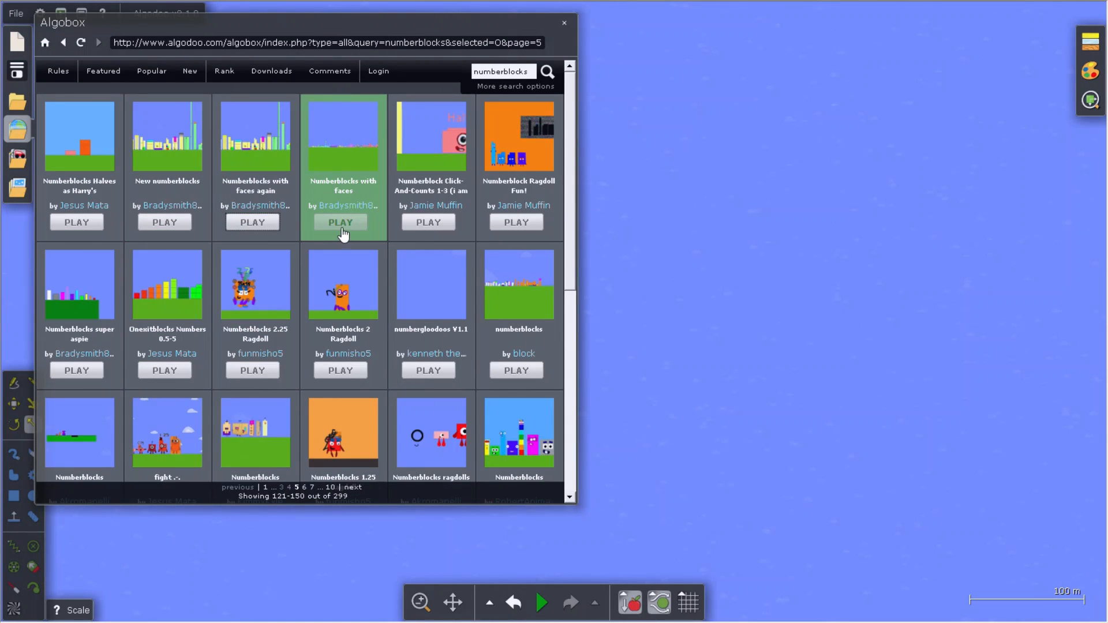
click(340, 222)
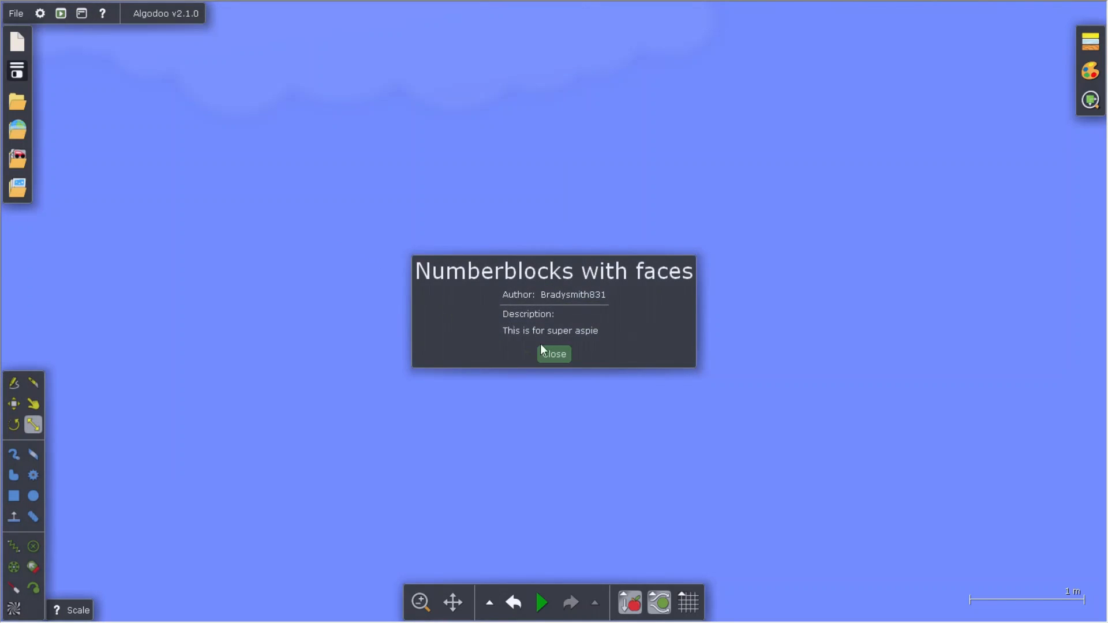
click(553, 353)
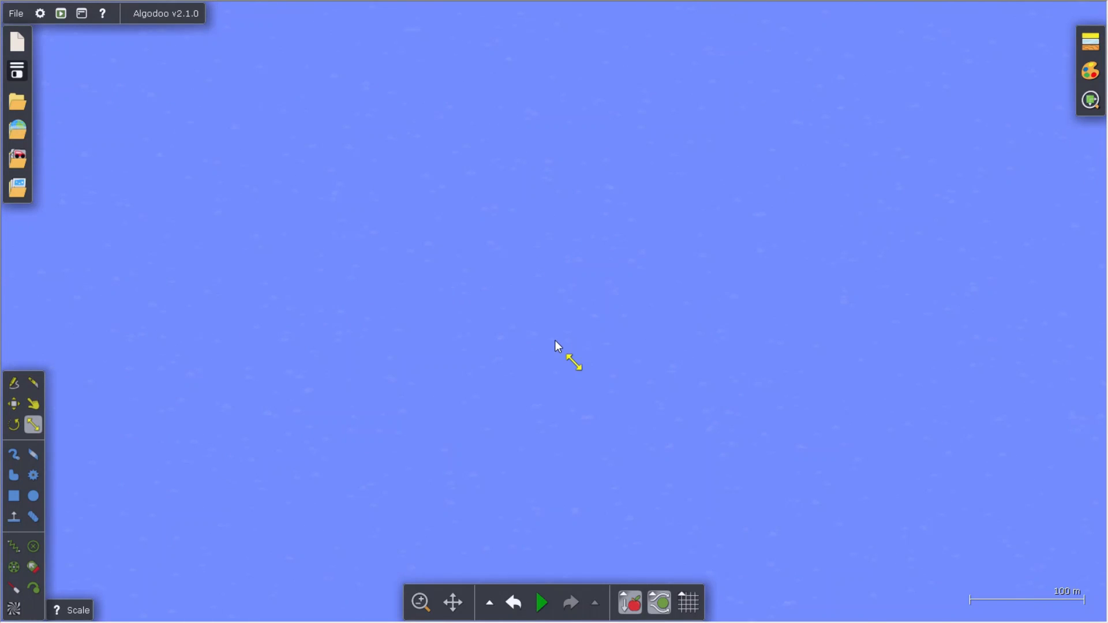
click(16, 130)
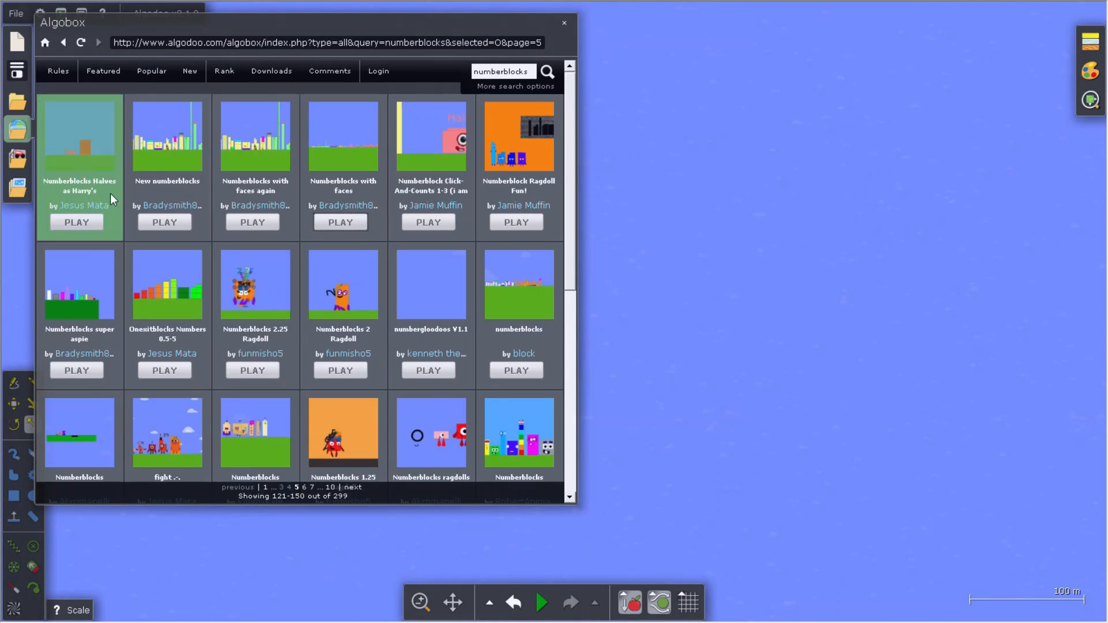
mouse_move(413, 236)
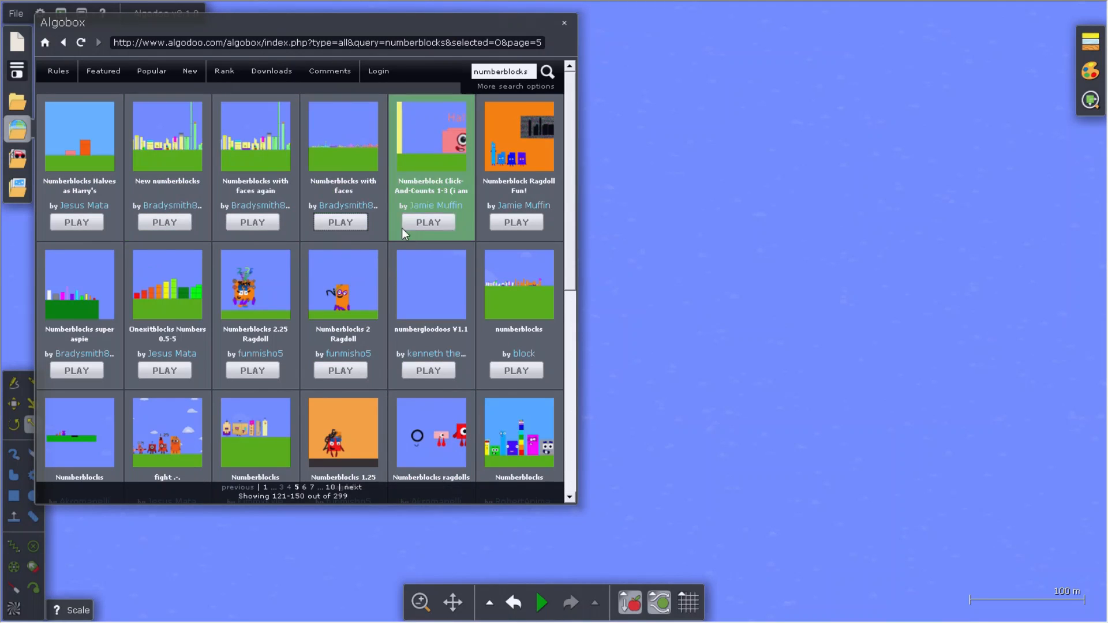
click(164, 222)
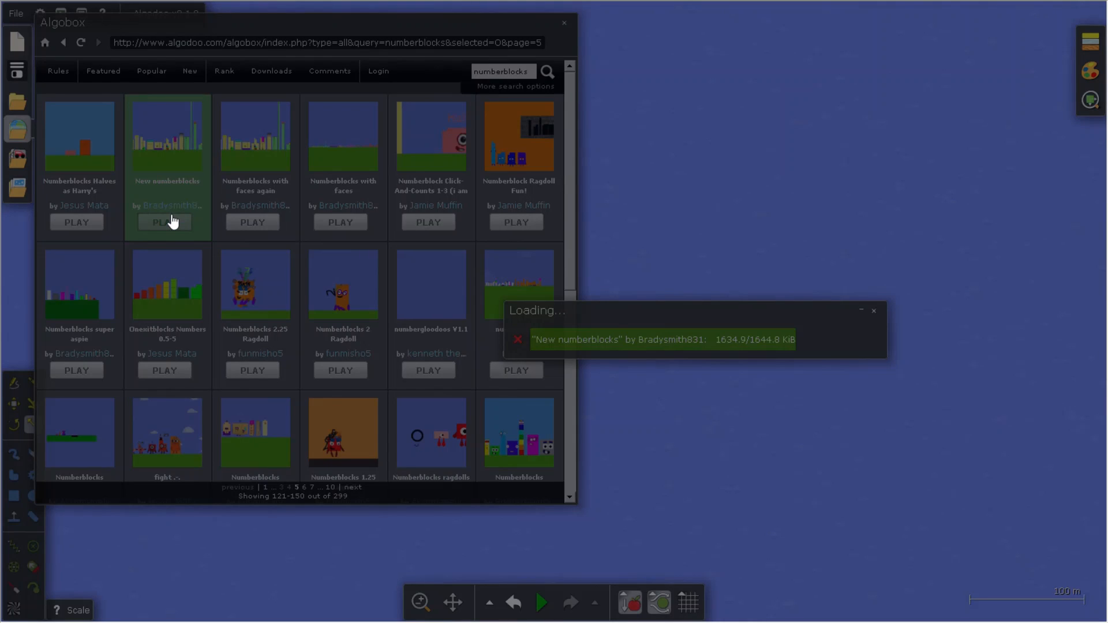
click(164, 221)
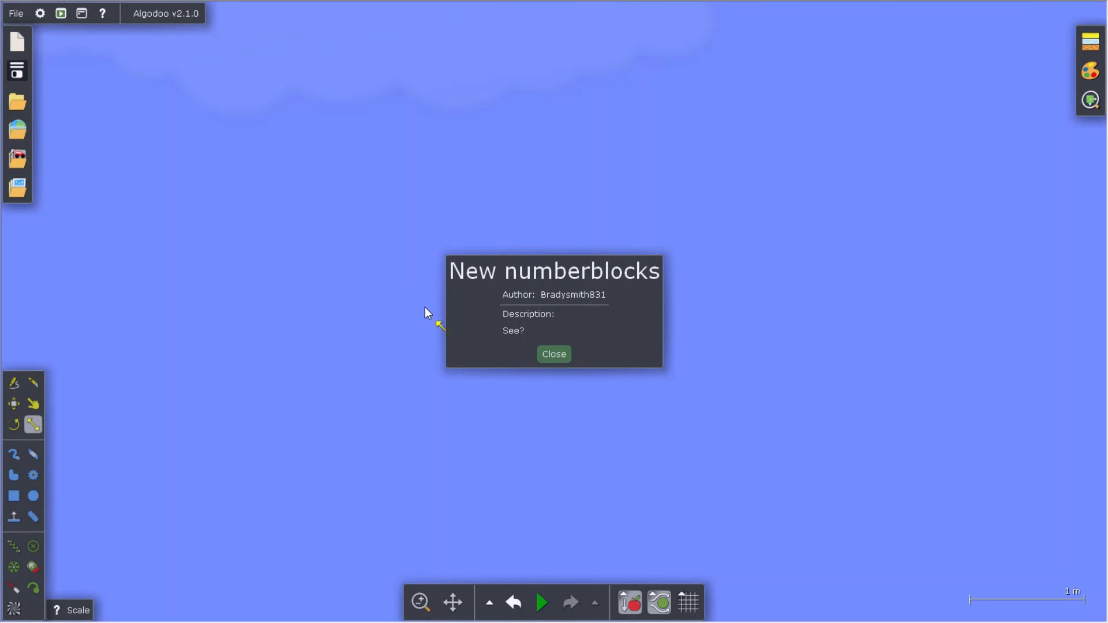
click(553, 353)
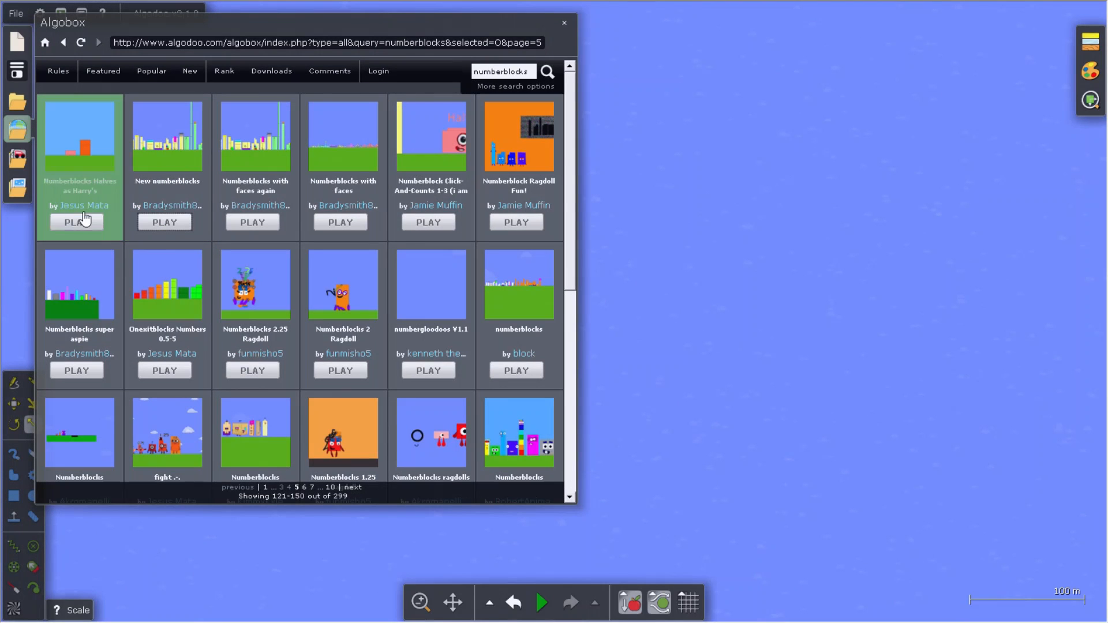
Load Jesus Mata's 'Numberblocks Halves as Harry's', close its description, run it, reopen Algobox.
click(76, 221)
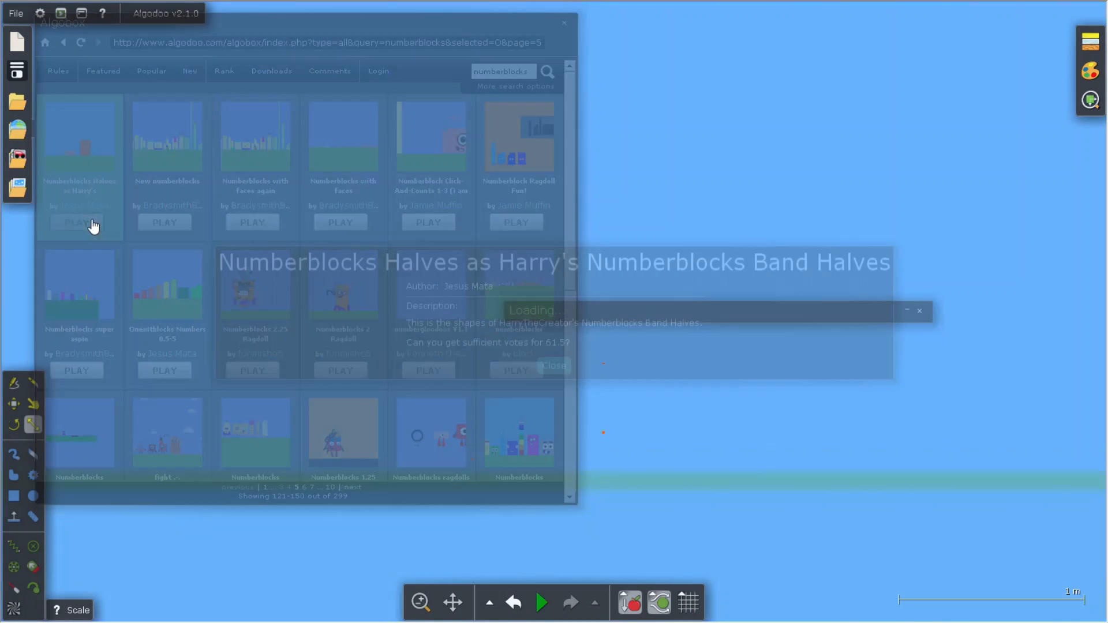
click(79, 221)
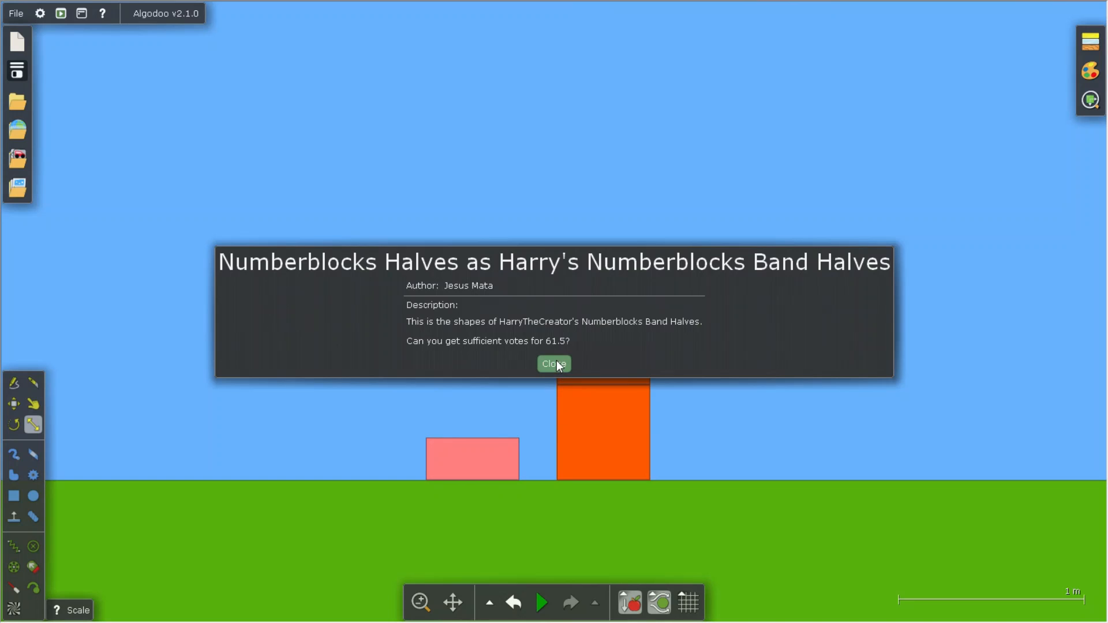
click(554, 363)
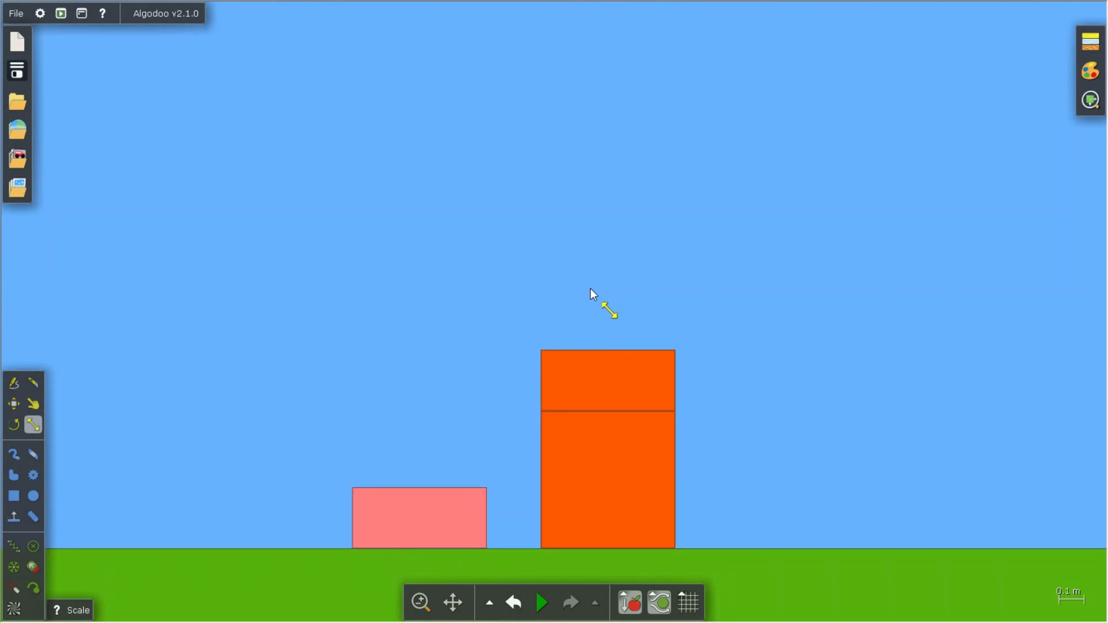
click(541, 602)
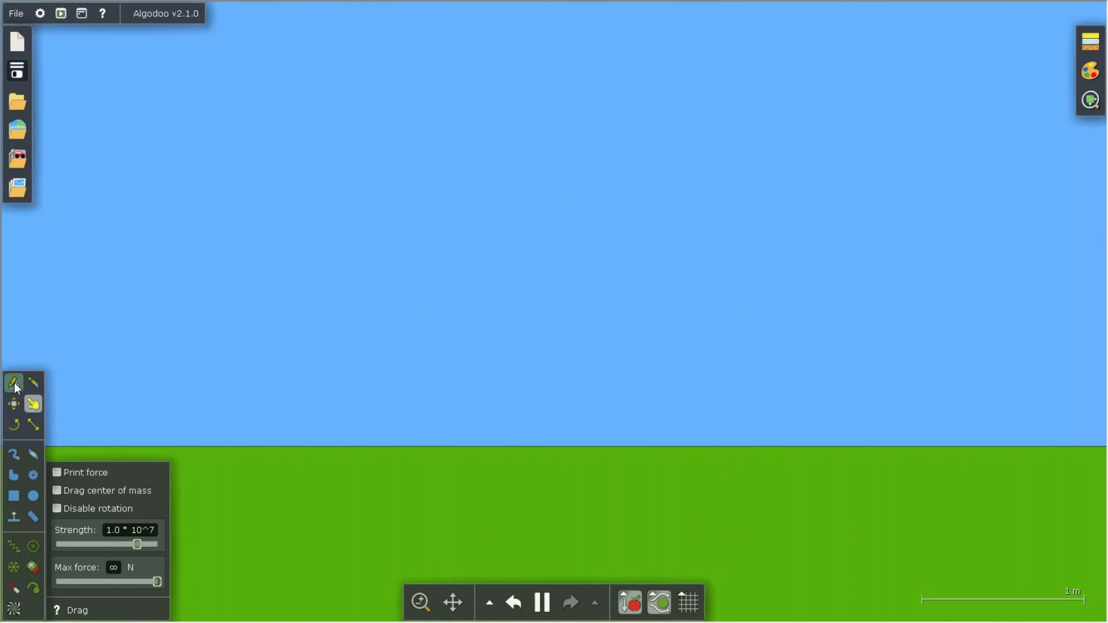
click(16, 101)
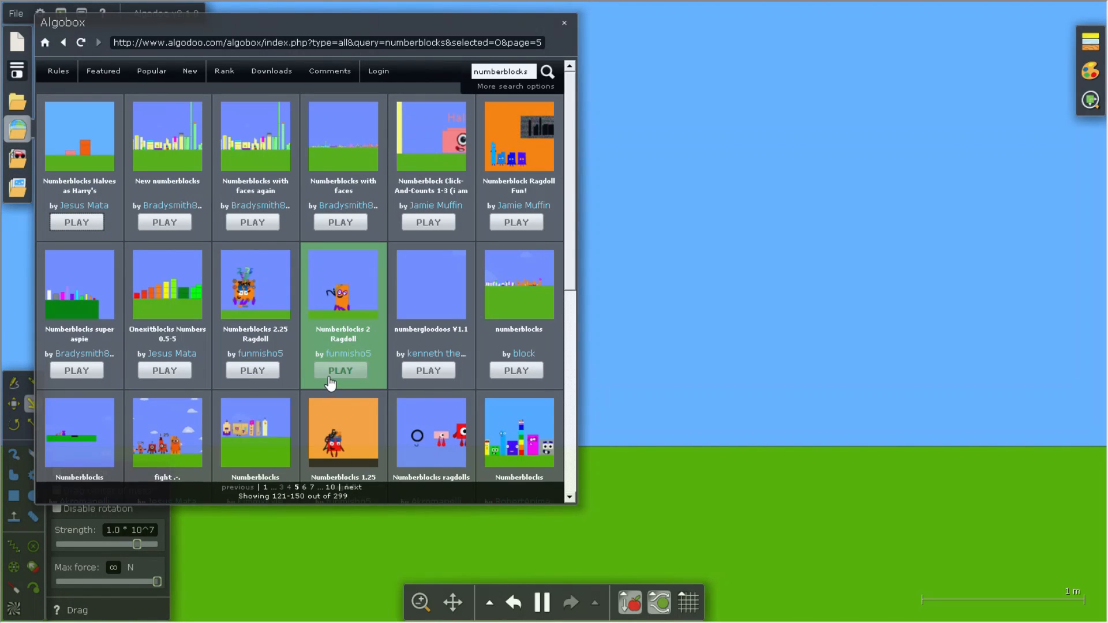
mouse_move(187, 387)
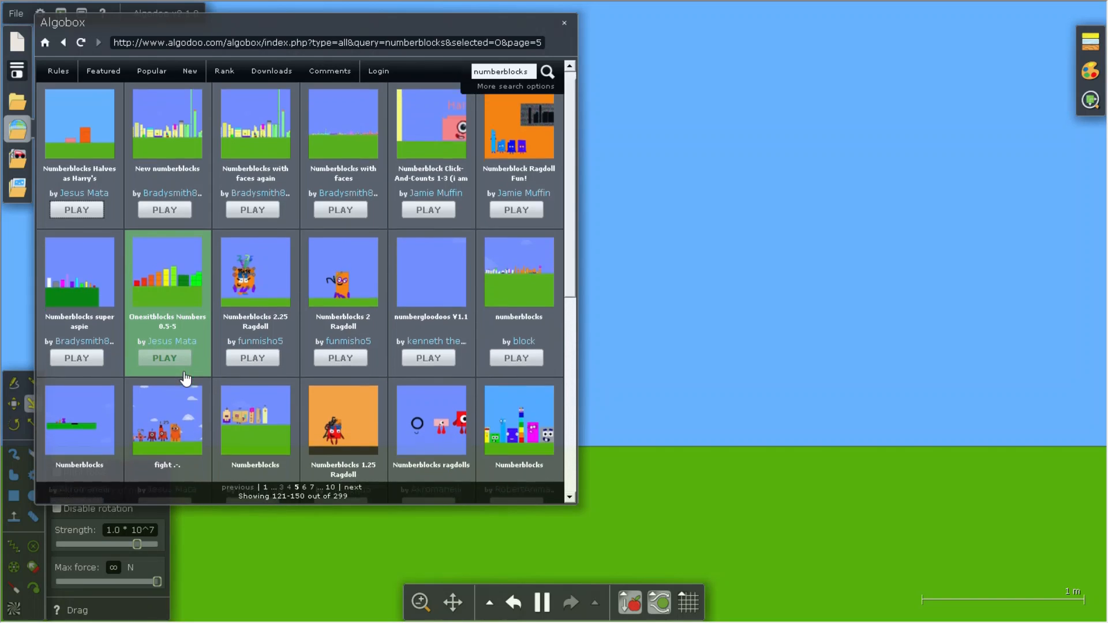
Load 'fight .-.' from Algobox, close its description, and inspect characters 0.25 to 1.5.
scroll(down, 3)
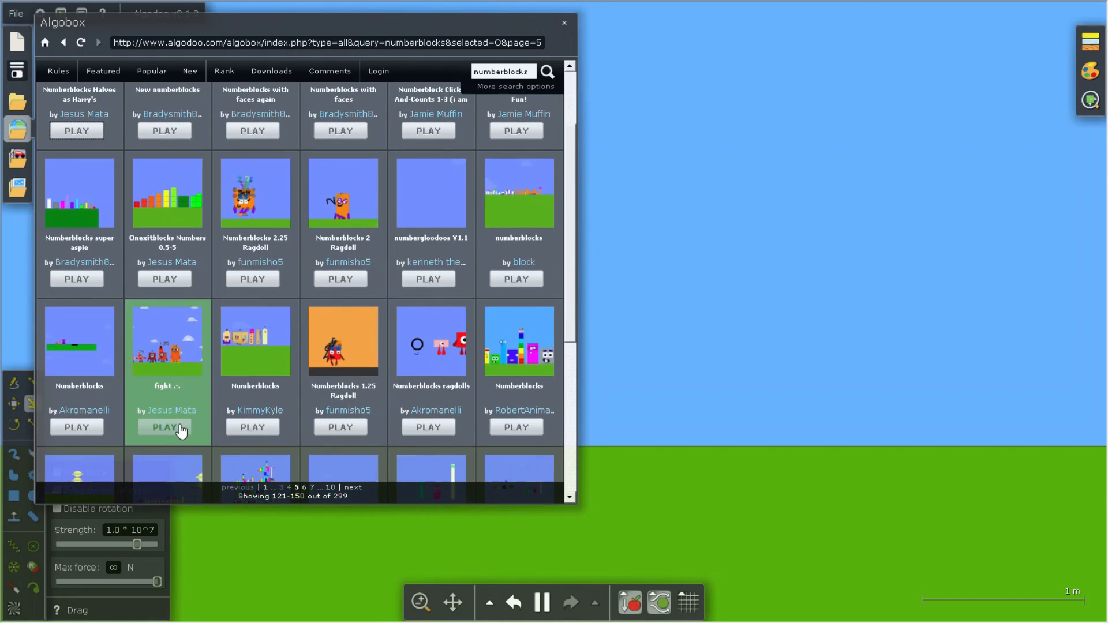
click(164, 426)
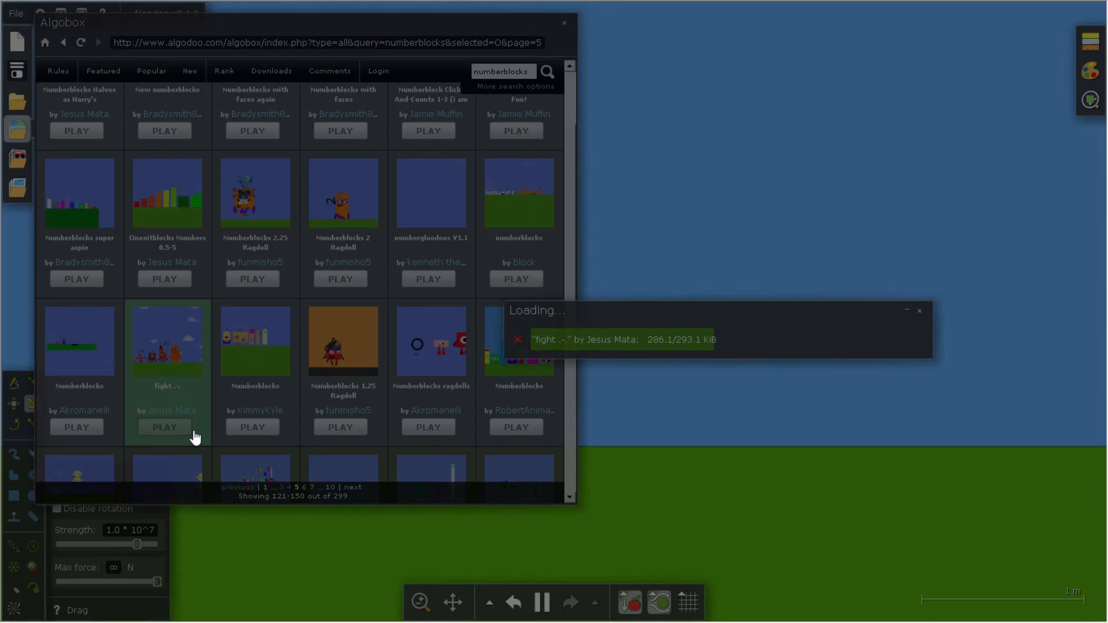
click(164, 427)
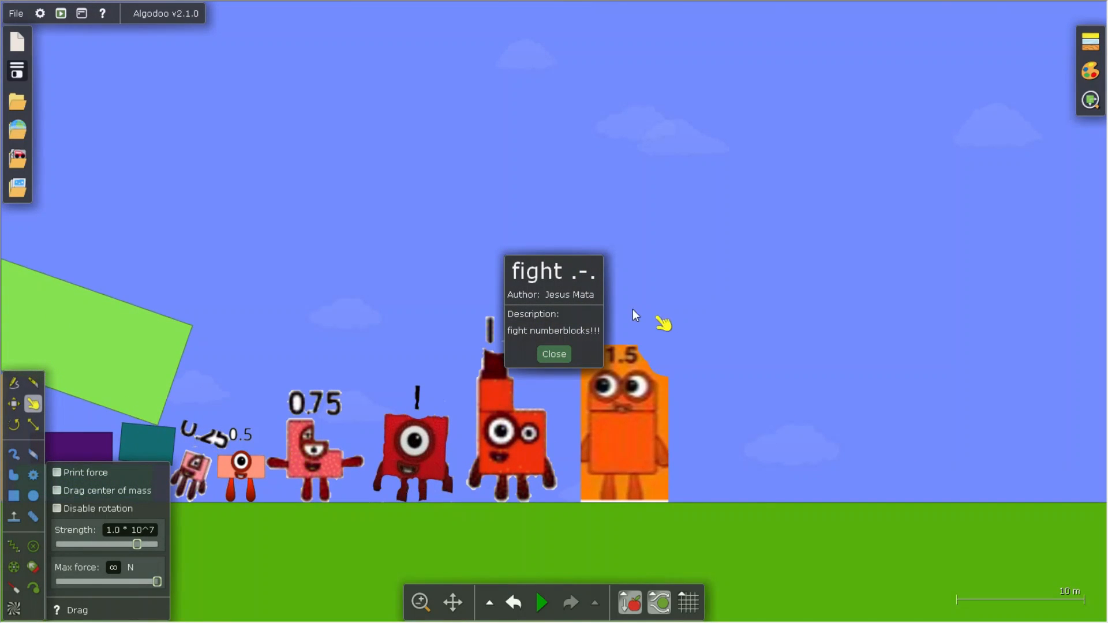
click(553, 353)
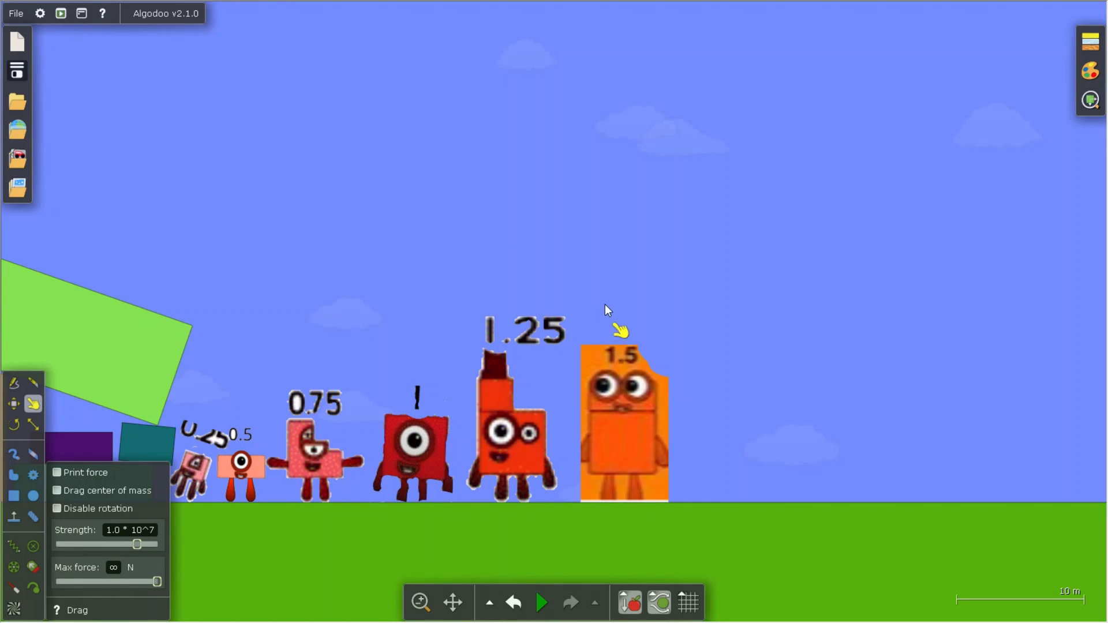
mouse_move(651, 311)
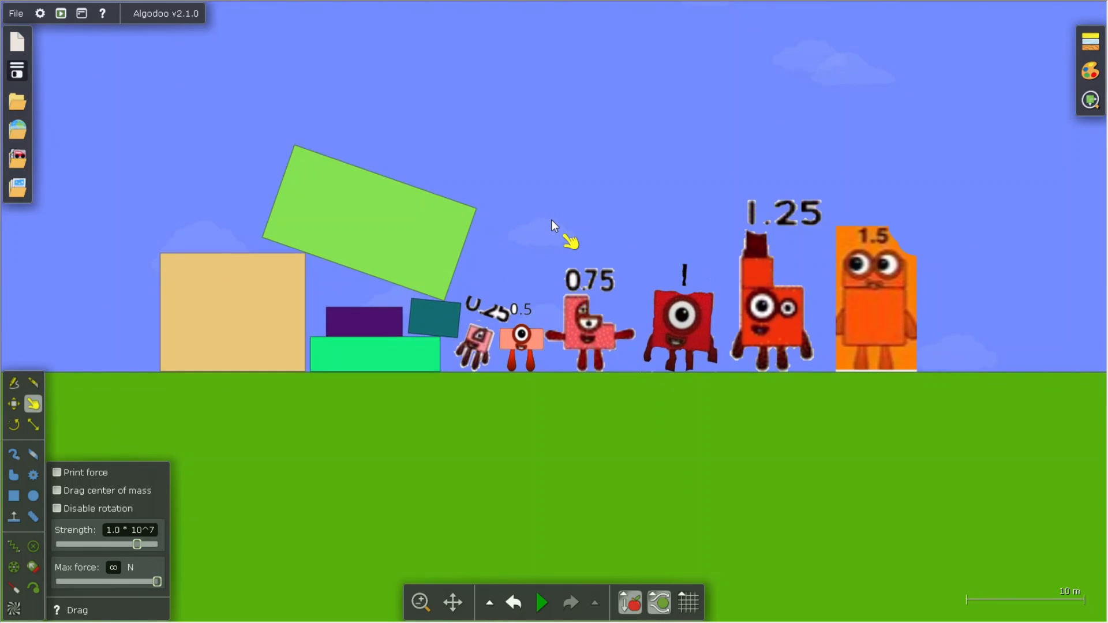
scroll(down, 3)
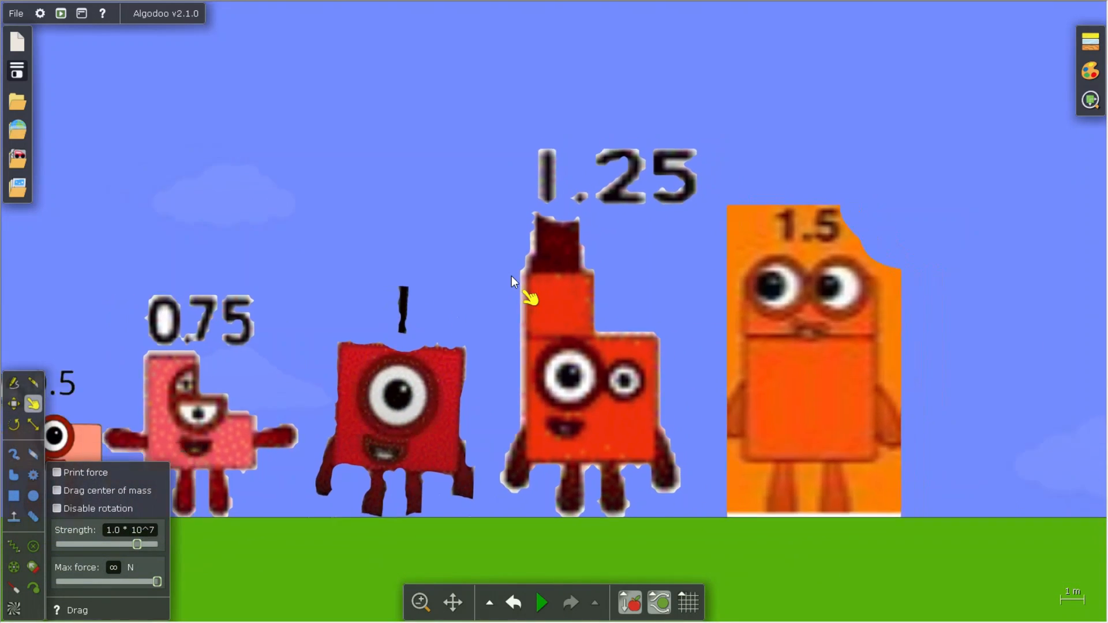
scroll(down, 3)
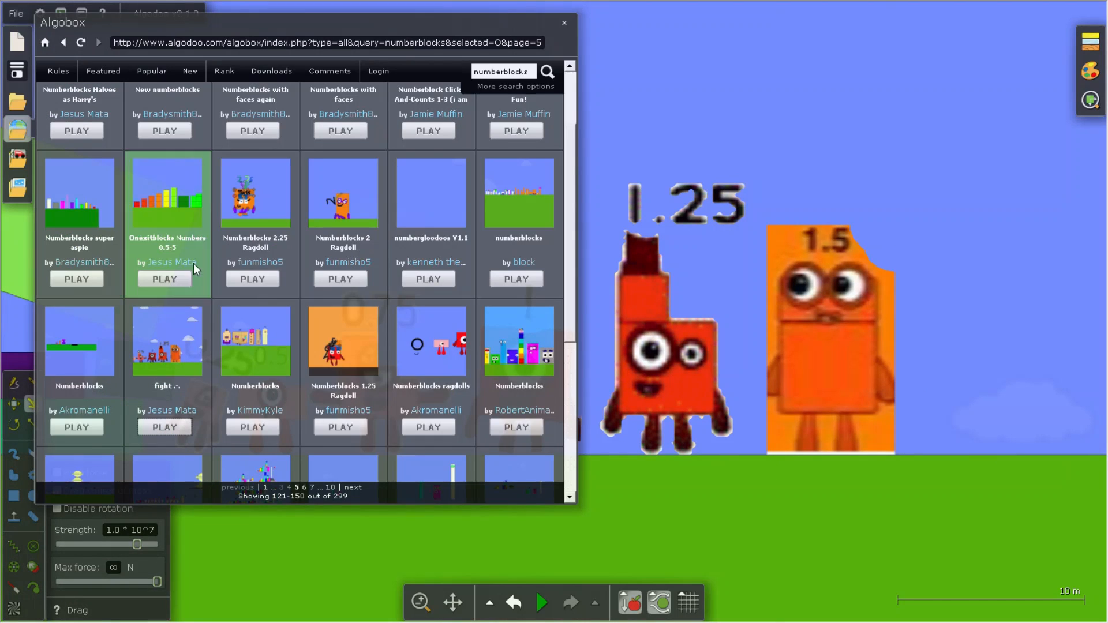
Advance to results page 8 and load KimmyKyle's square-block 'Numberblocks' scene.
scroll(down, 3)
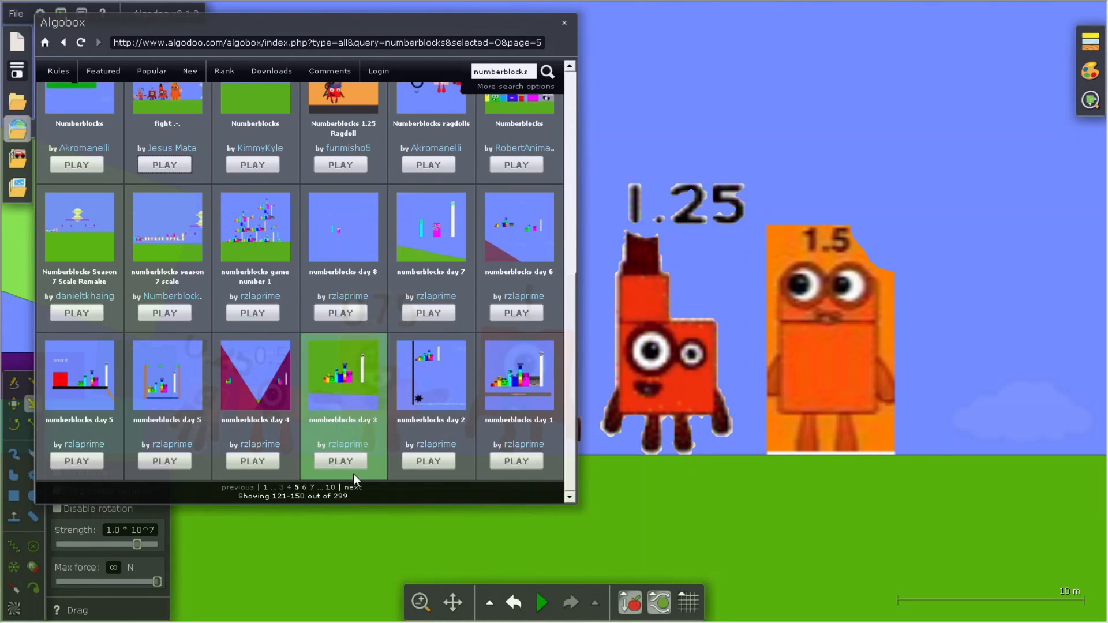
click(312, 487)
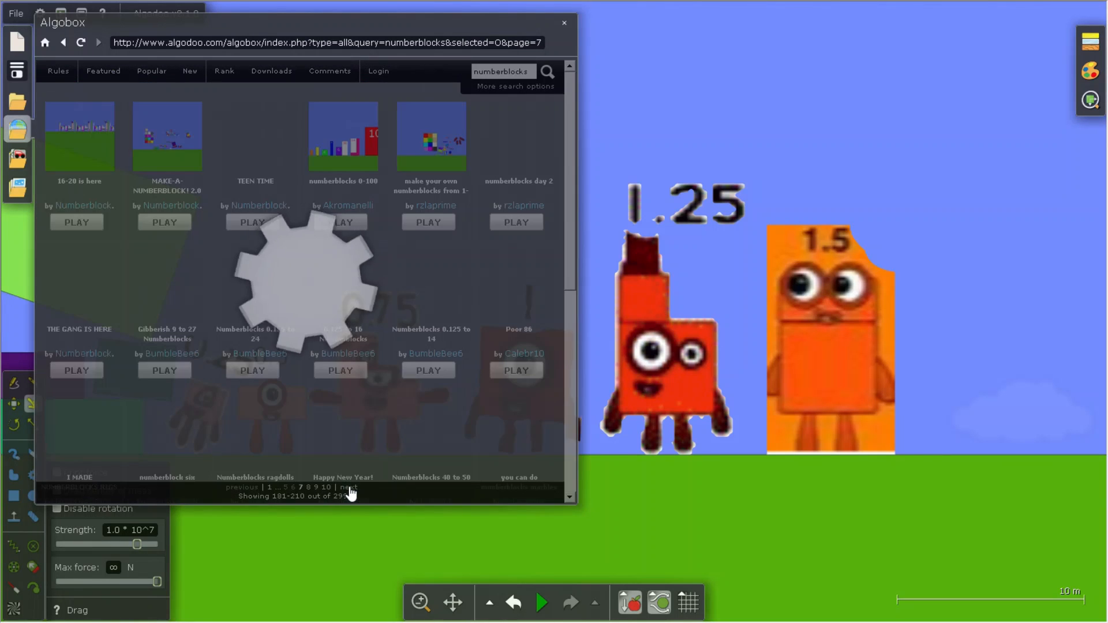
click(347, 487)
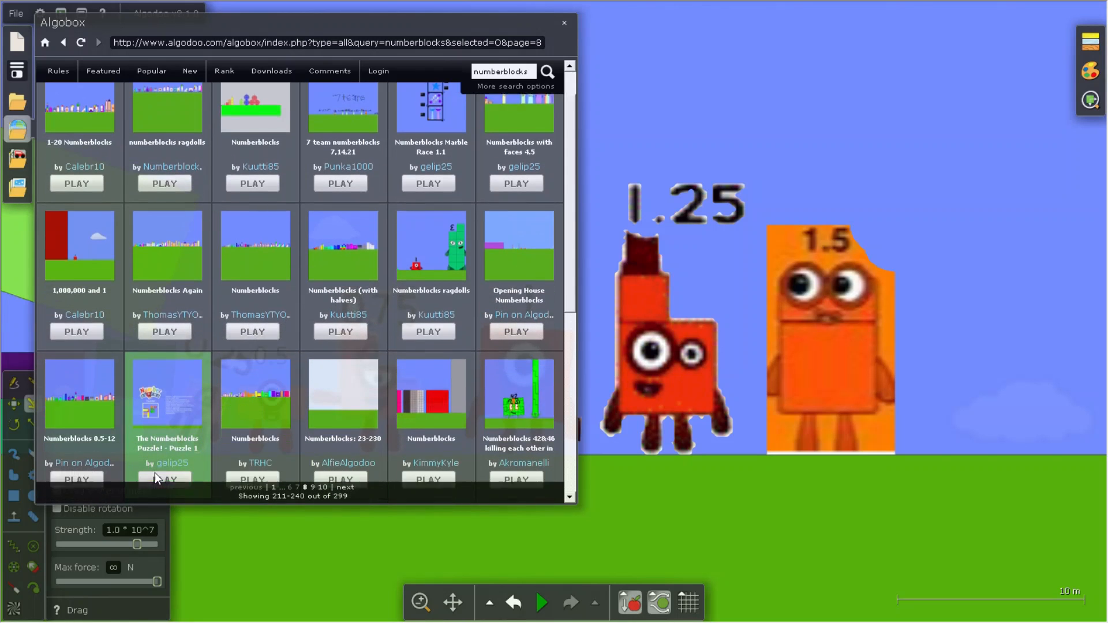
scroll(up, 3)
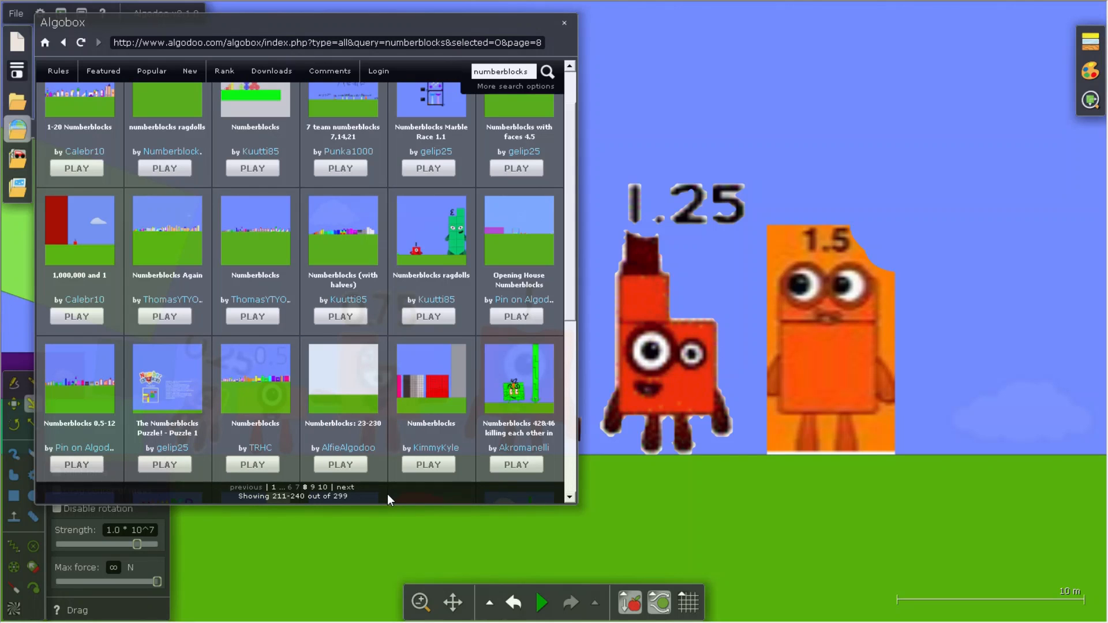
click(428, 464)
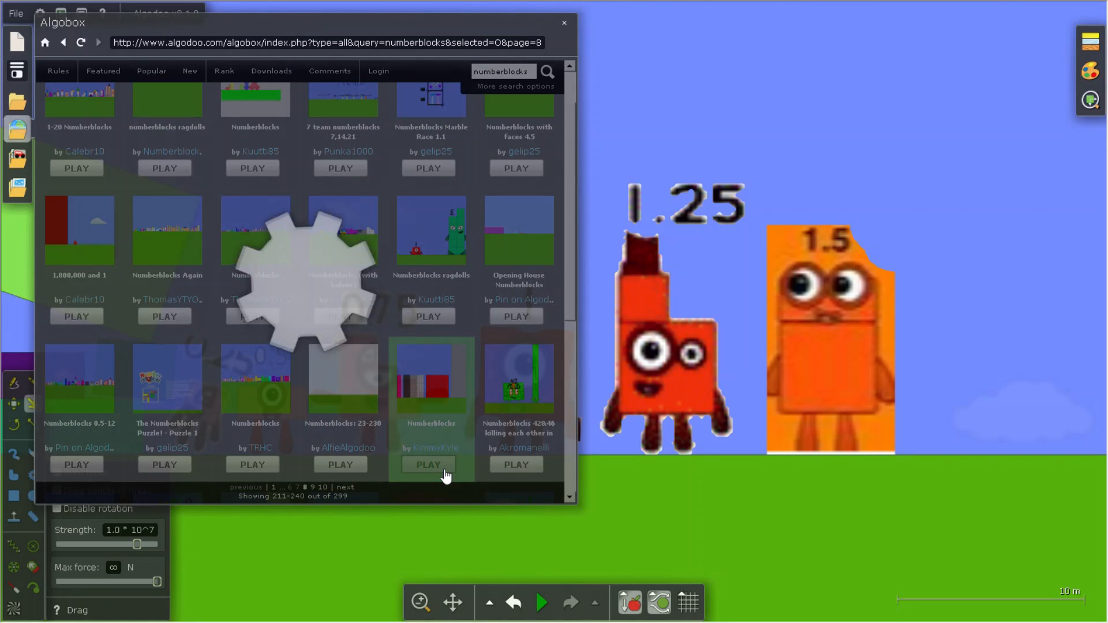
click(427, 464)
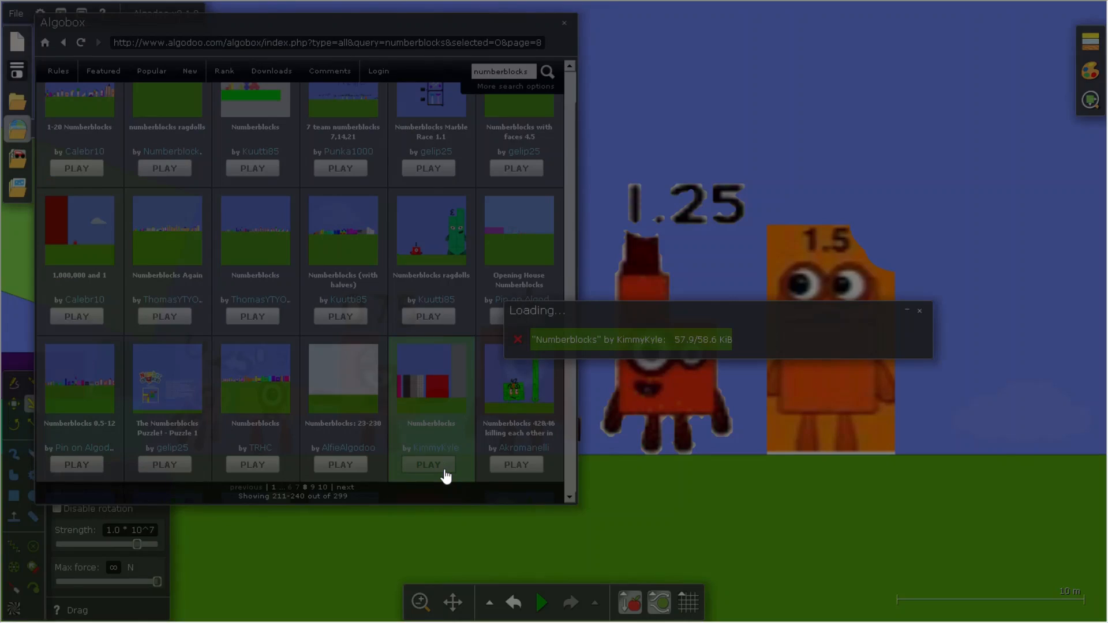
click(428, 464)
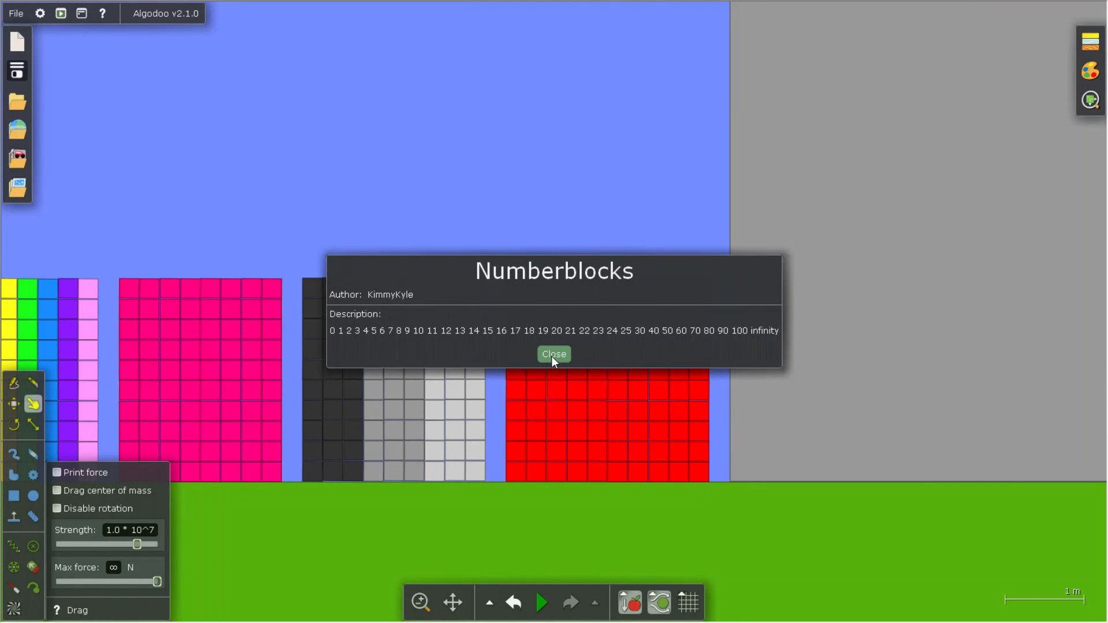
Close the Numberblocks info card and start the simulation of the block rows.
click(554, 354)
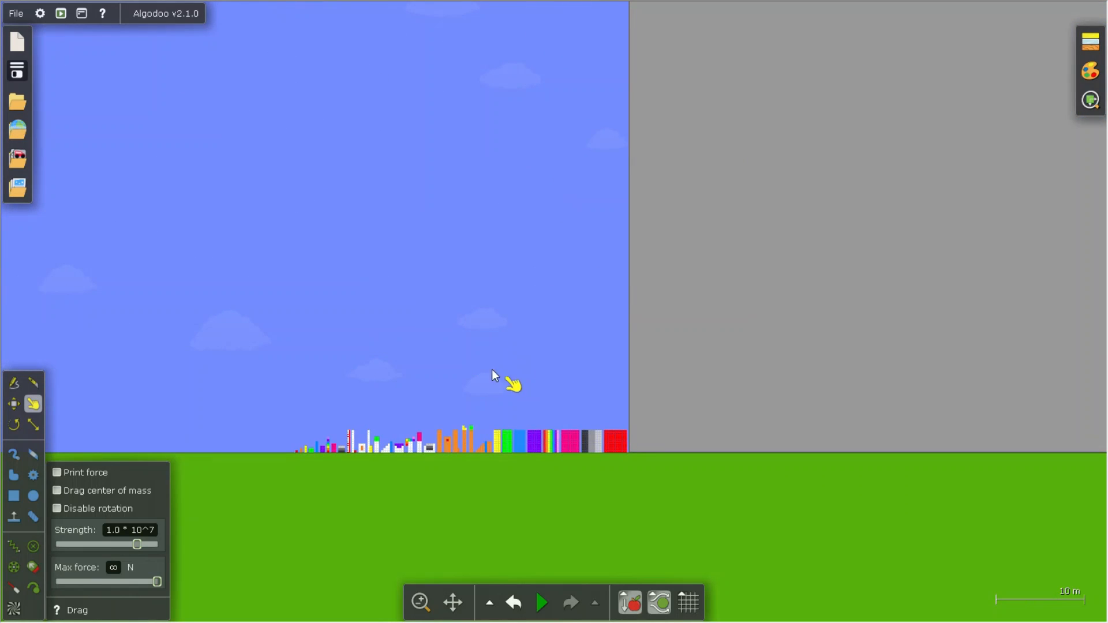
click(541, 602)
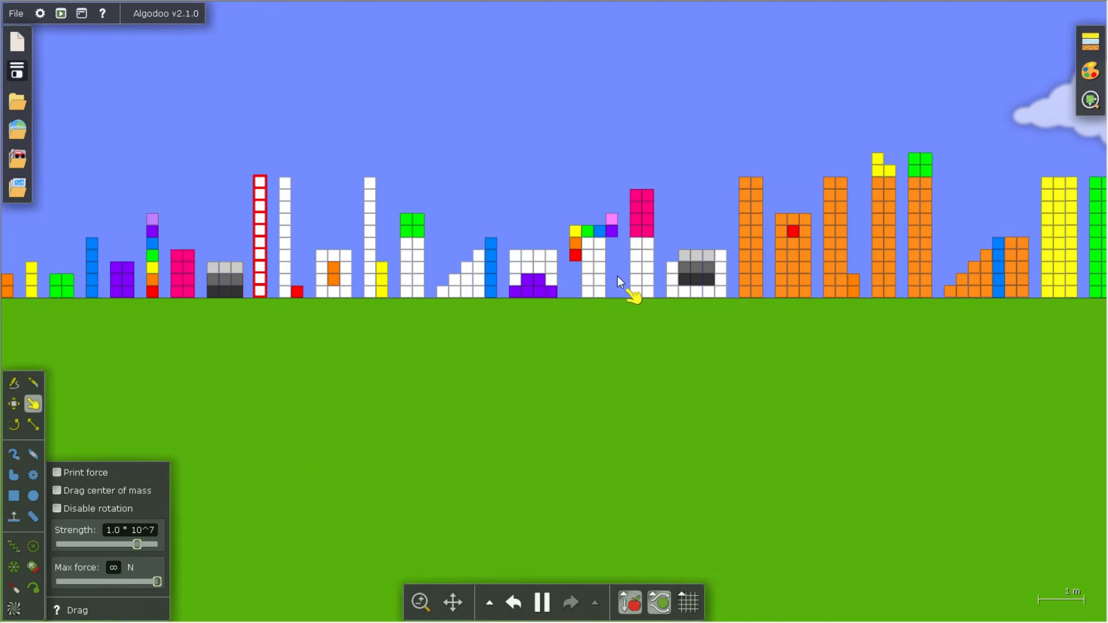
mouse_move(689, 247)
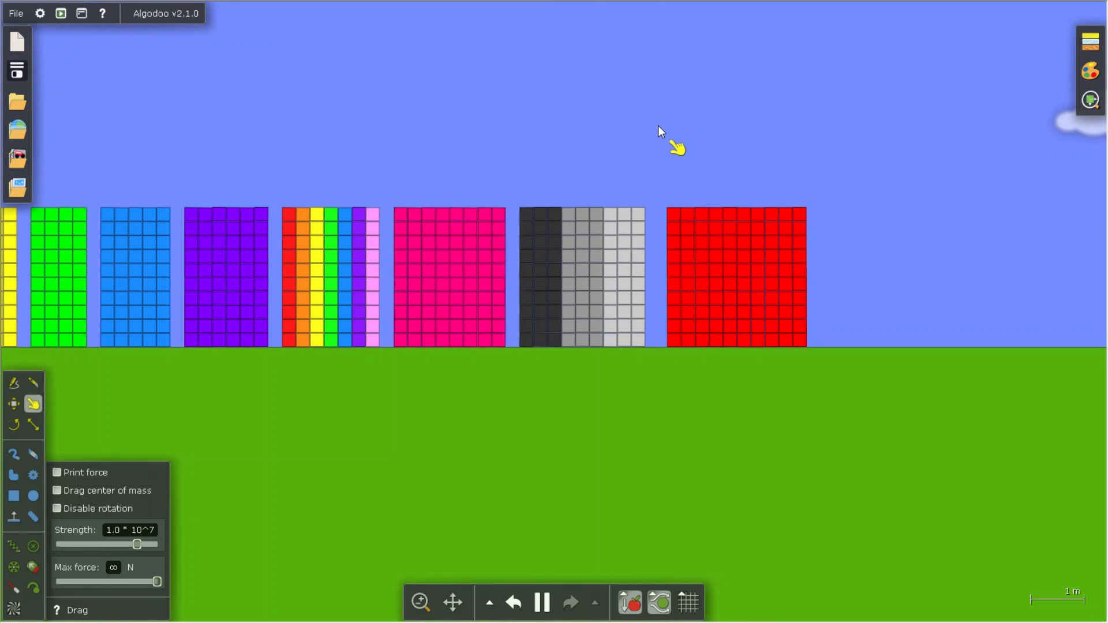
Zoom out, drag the huge grey box up and to the right, then reopen Algobox.
scroll(down, 3)
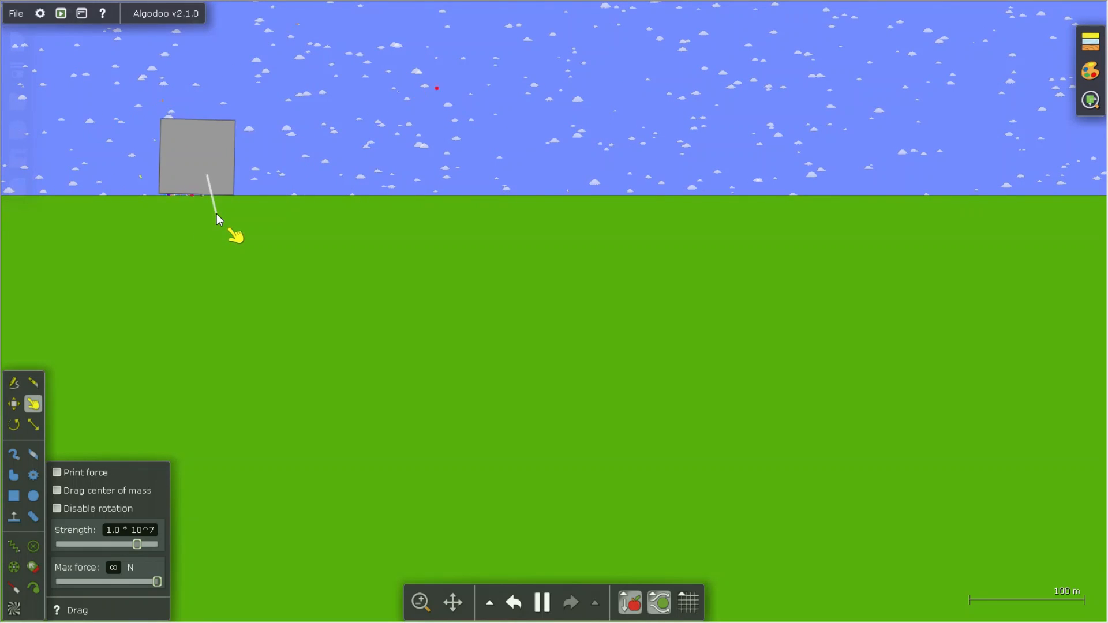
drag(215, 191, 339, 124)
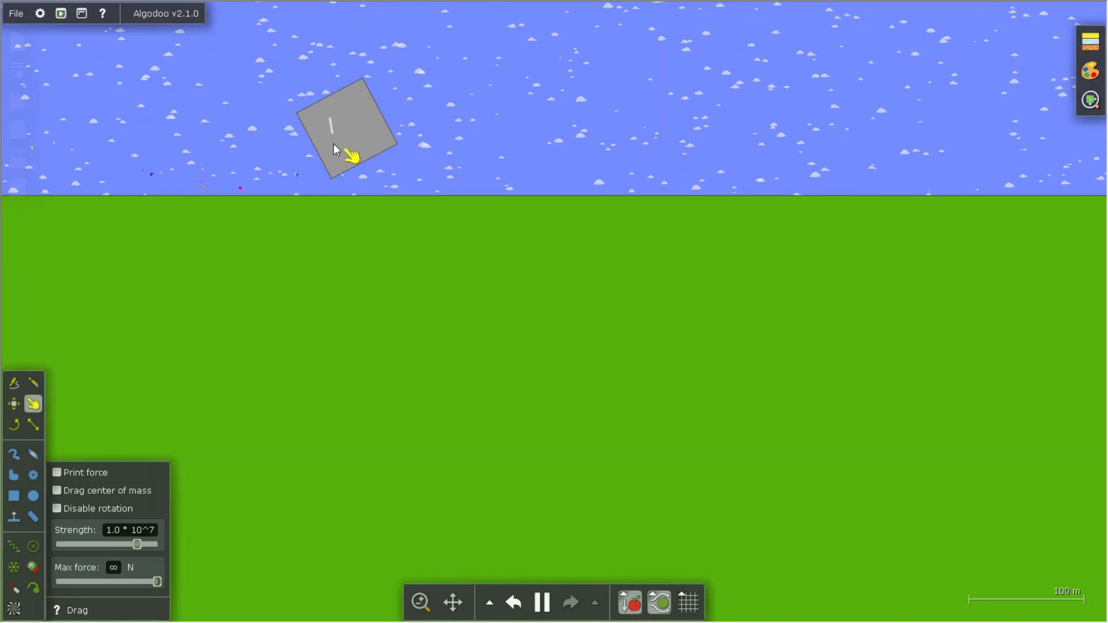
click(16, 12)
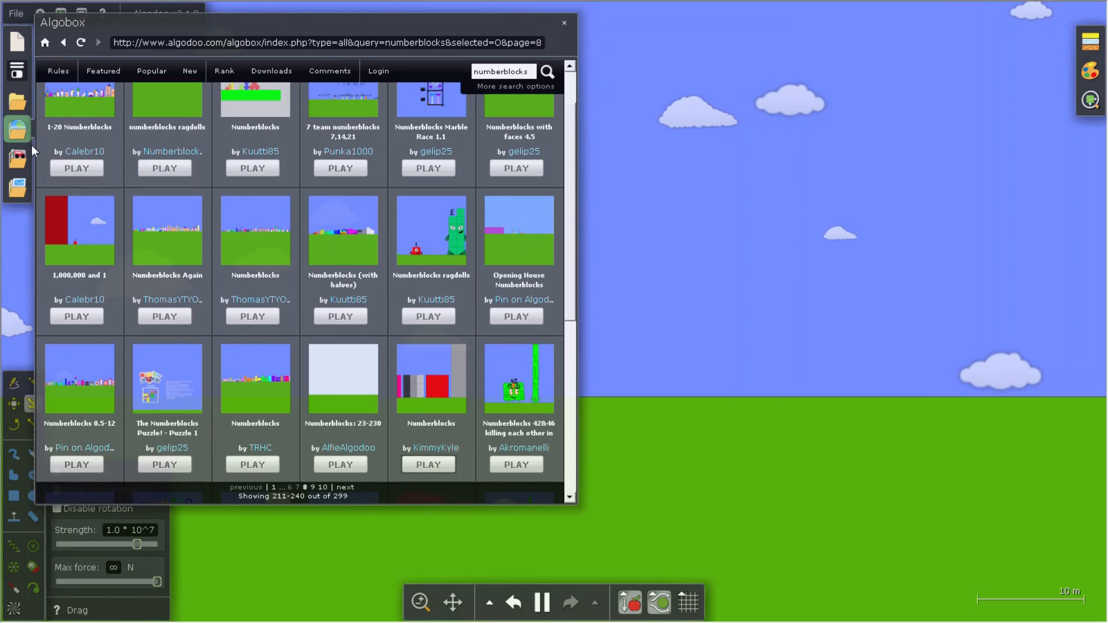
scroll(down, 3)
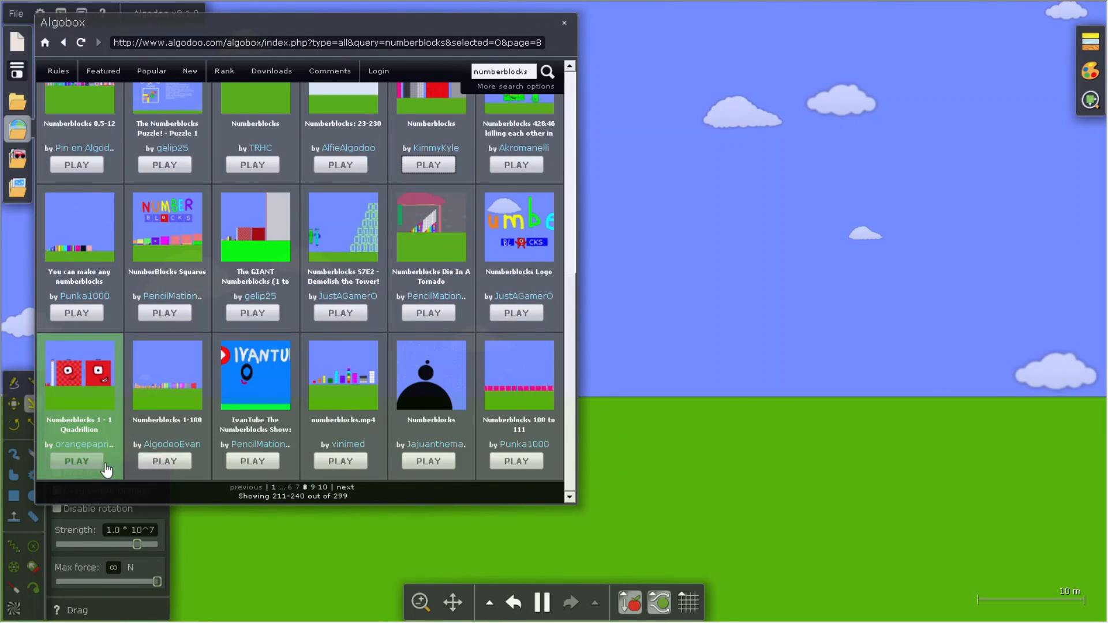
click(76, 460)
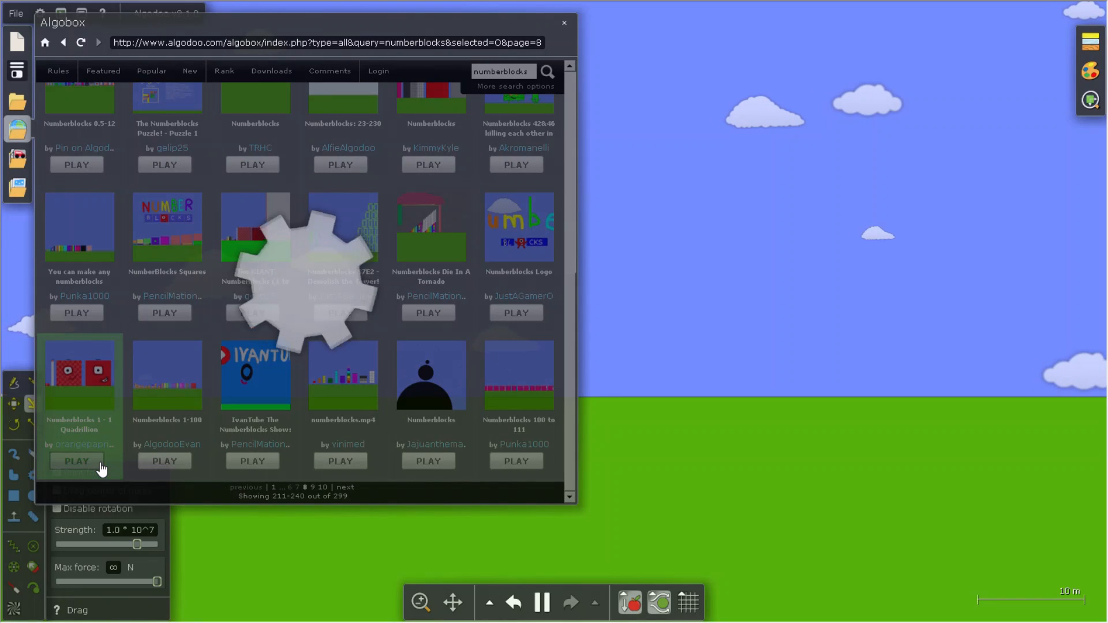
click(76, 461)
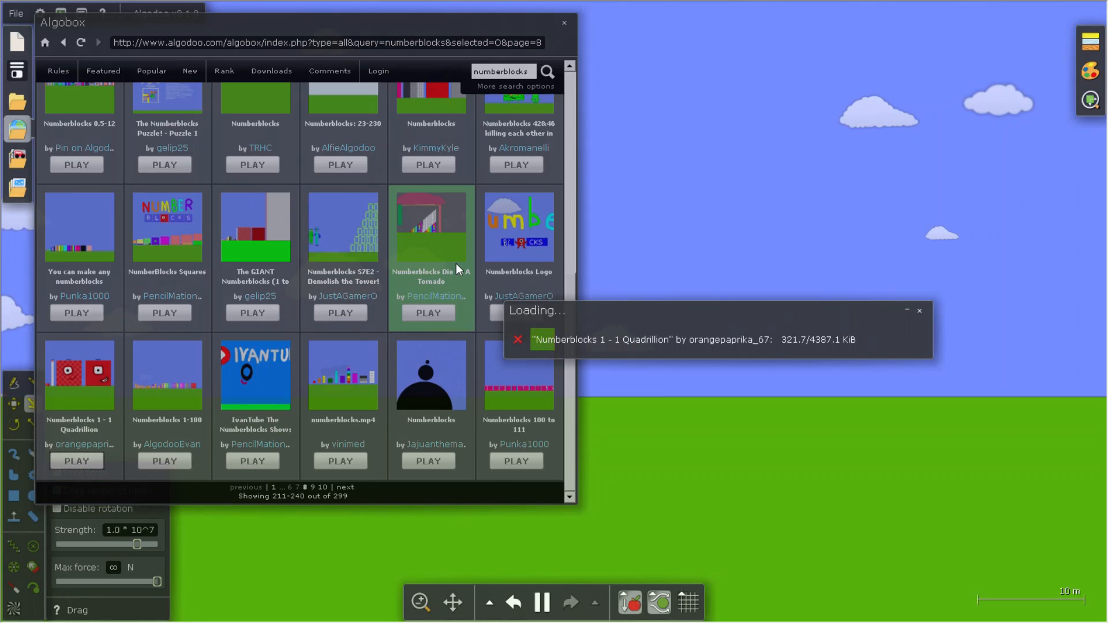
mouse_move(783, 365)
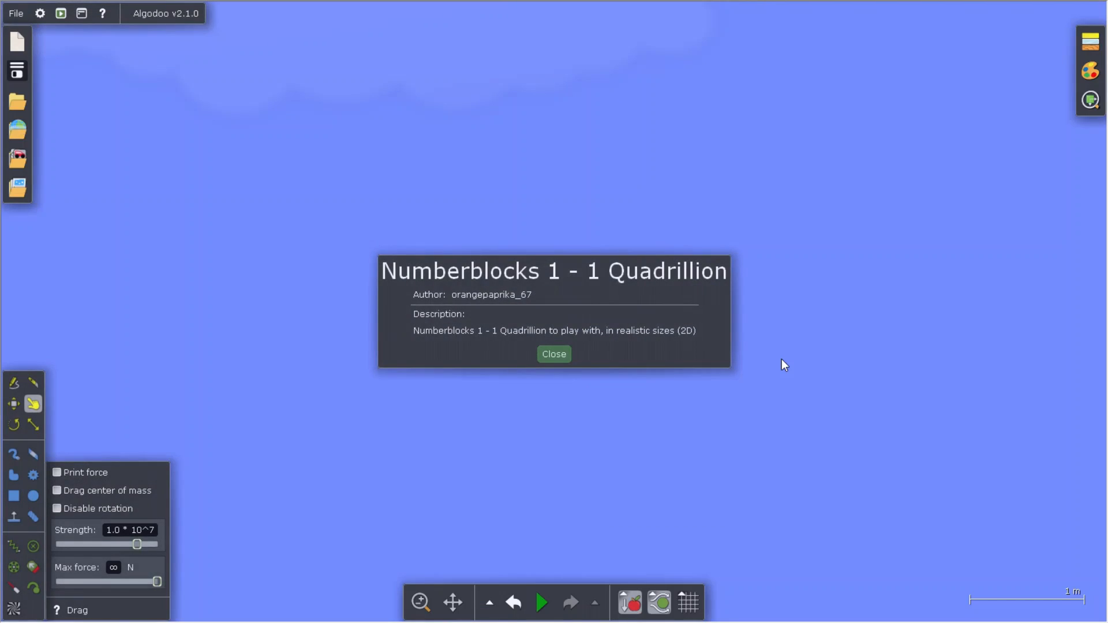
Close the Quadrillion info card and place a ground plane beneath the giant blocks.
click(553, 354)
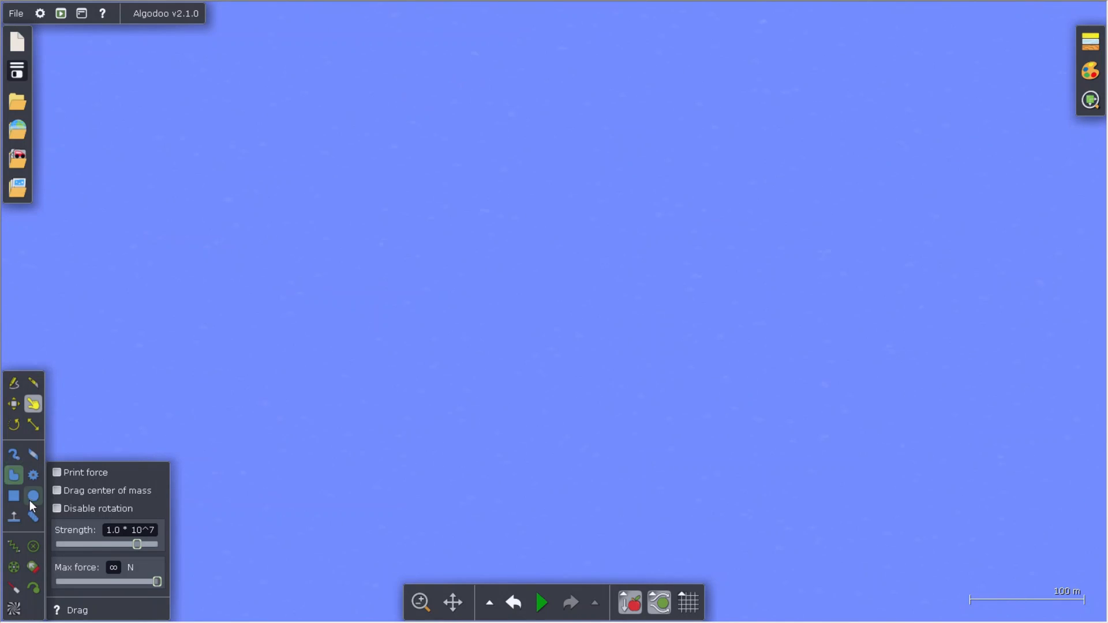
click(13, 516)
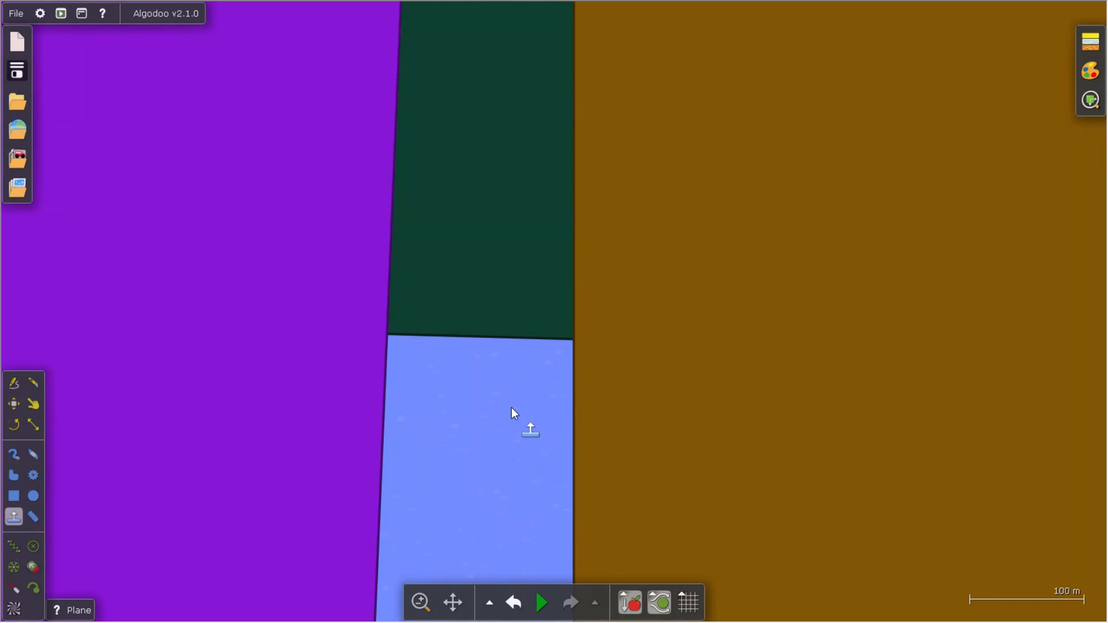
click(541, 602)
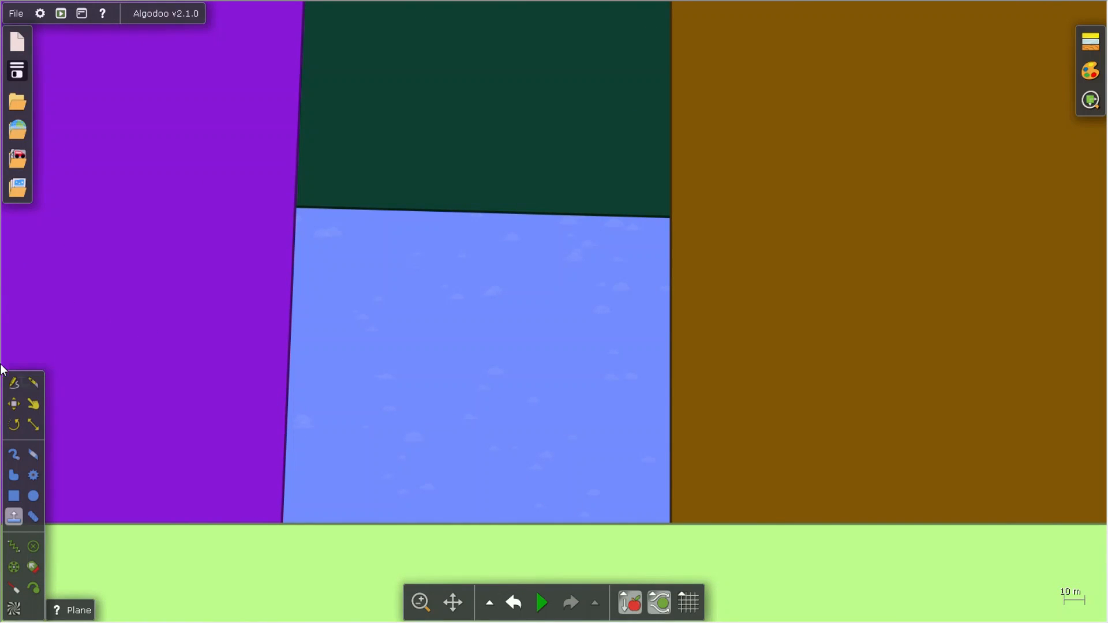
Load PencilMation 2's 'NumberBlocks Squares' through Algobox and close its info card.
click(17, 129)
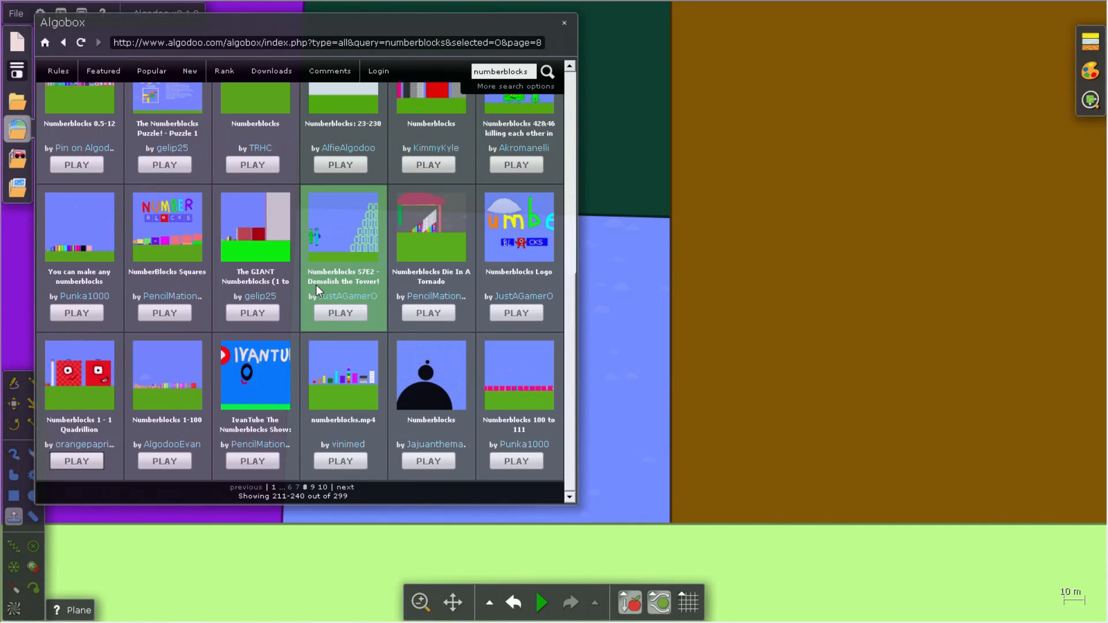
mouse_move(79, 375)
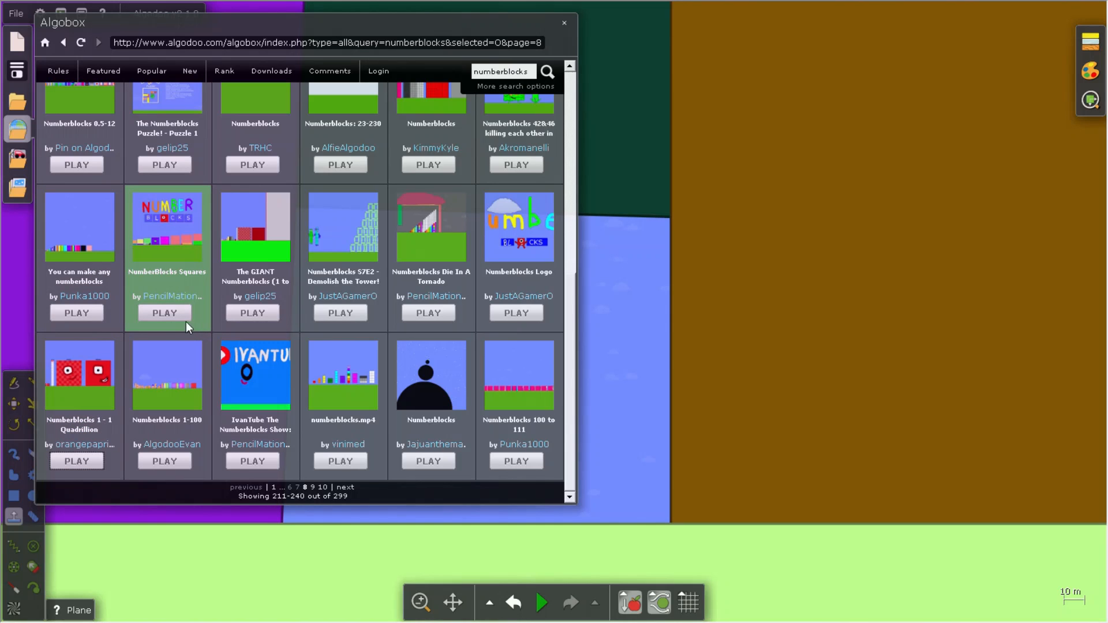
click(164, 313)
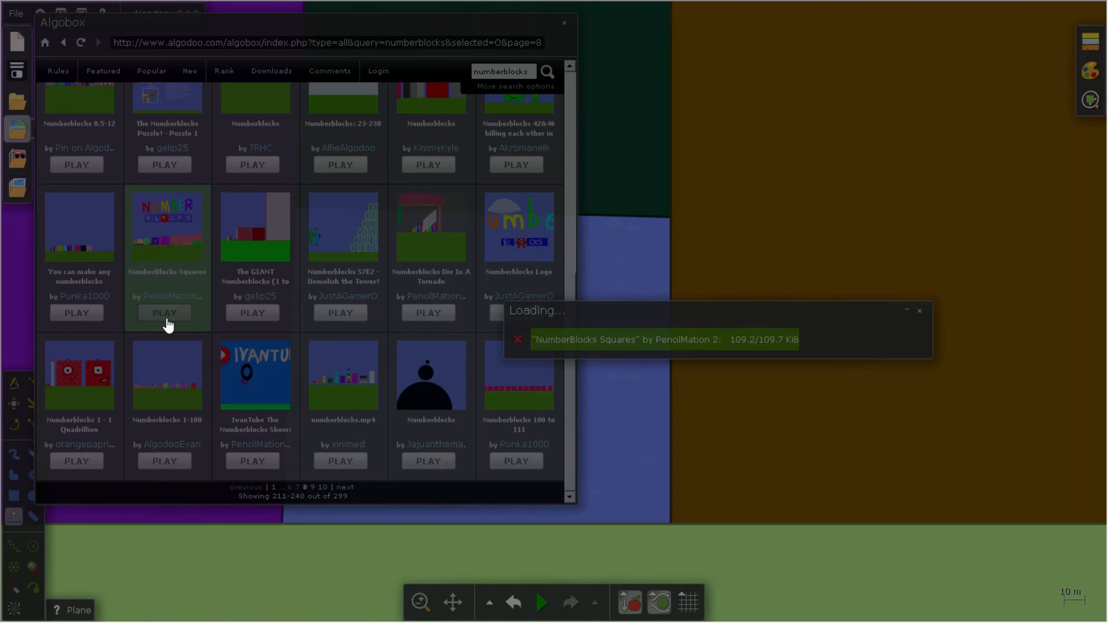
click(164, 312)
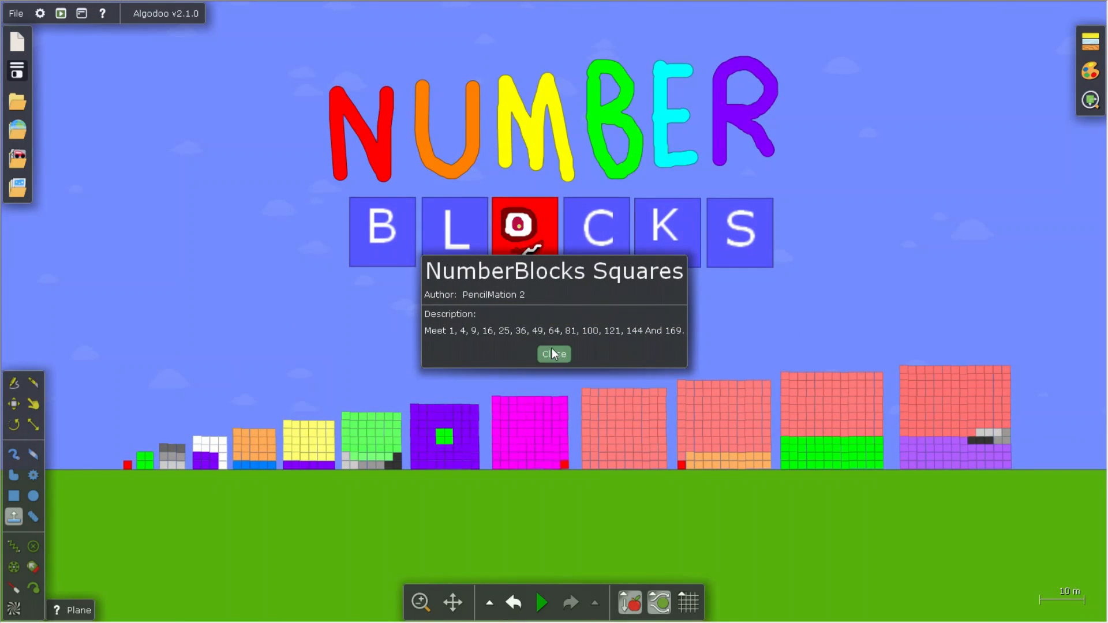
click(553, 354)
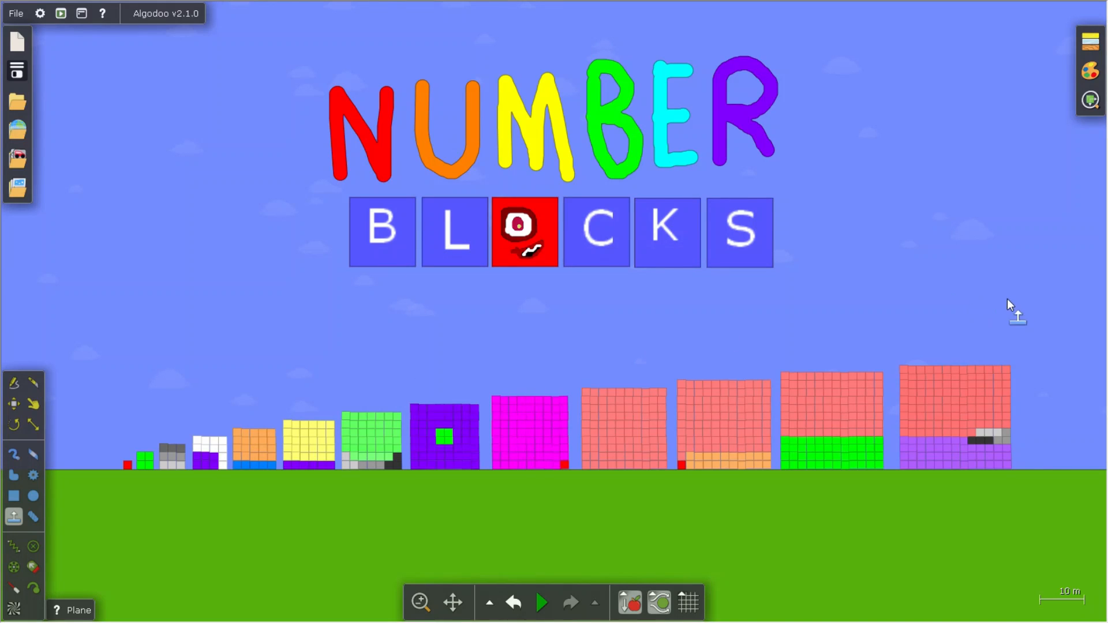
mouse_move(403, 310)
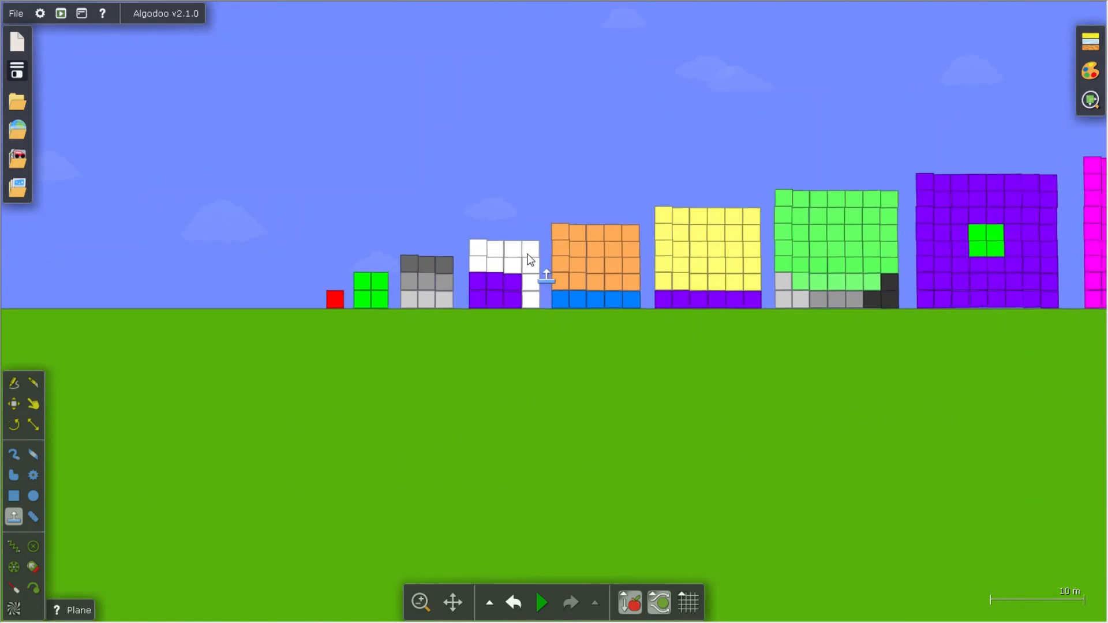
Start the NumberBlocks Squares simulation and choose the Box tool.
click(541, 602)
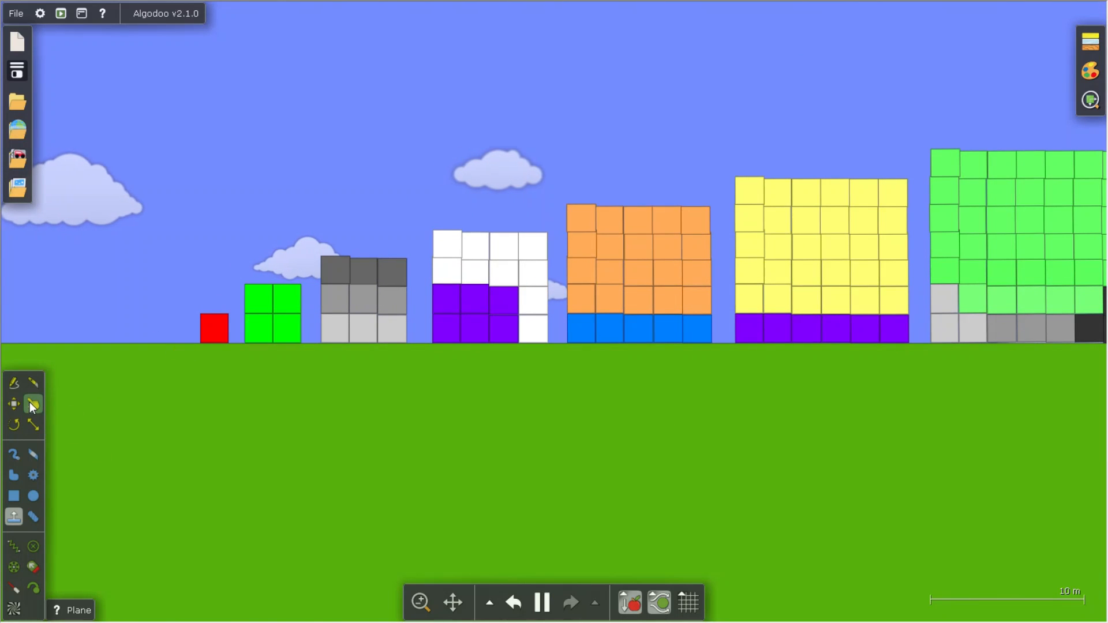
click(32, 403)
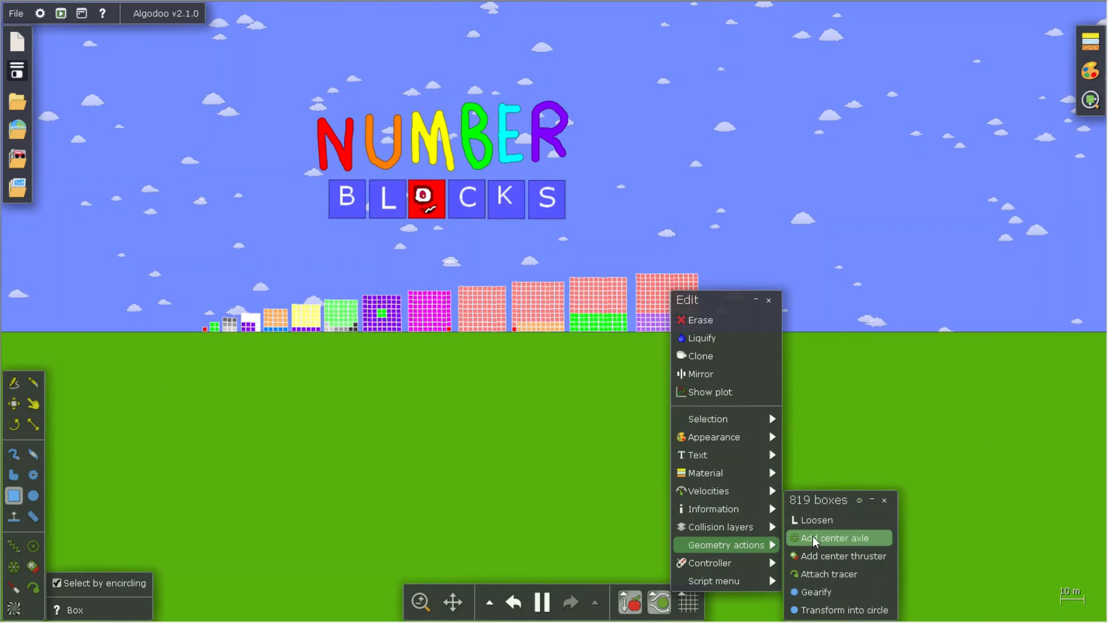
Add centre axles to all 819 boxes, inspect the axle settings, then undo the axles.
click(836, 537)
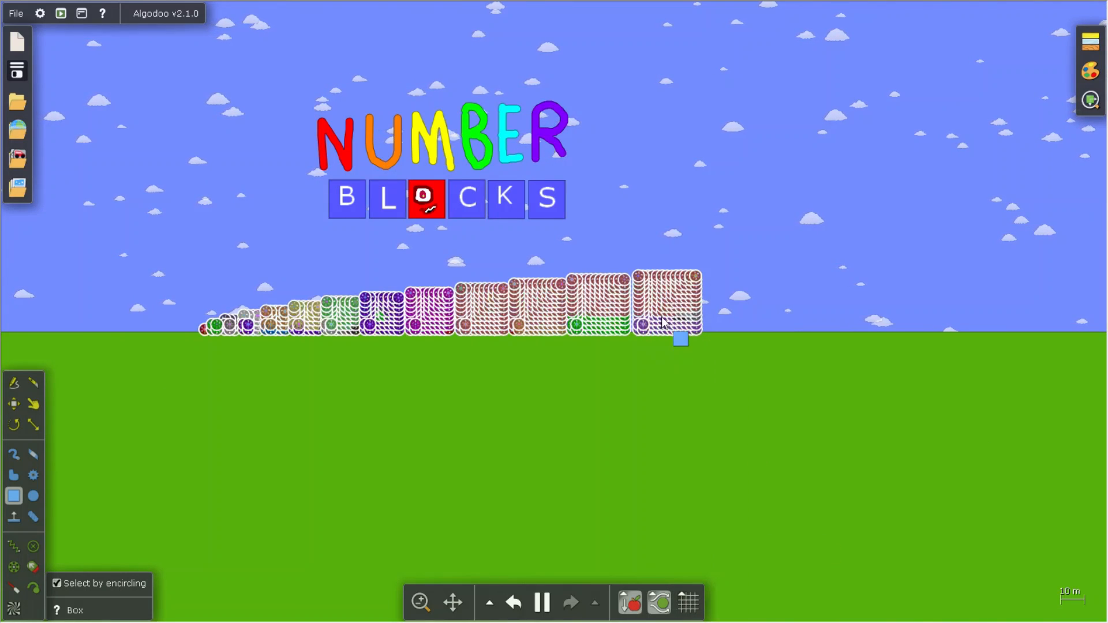
right_click(679, 323)
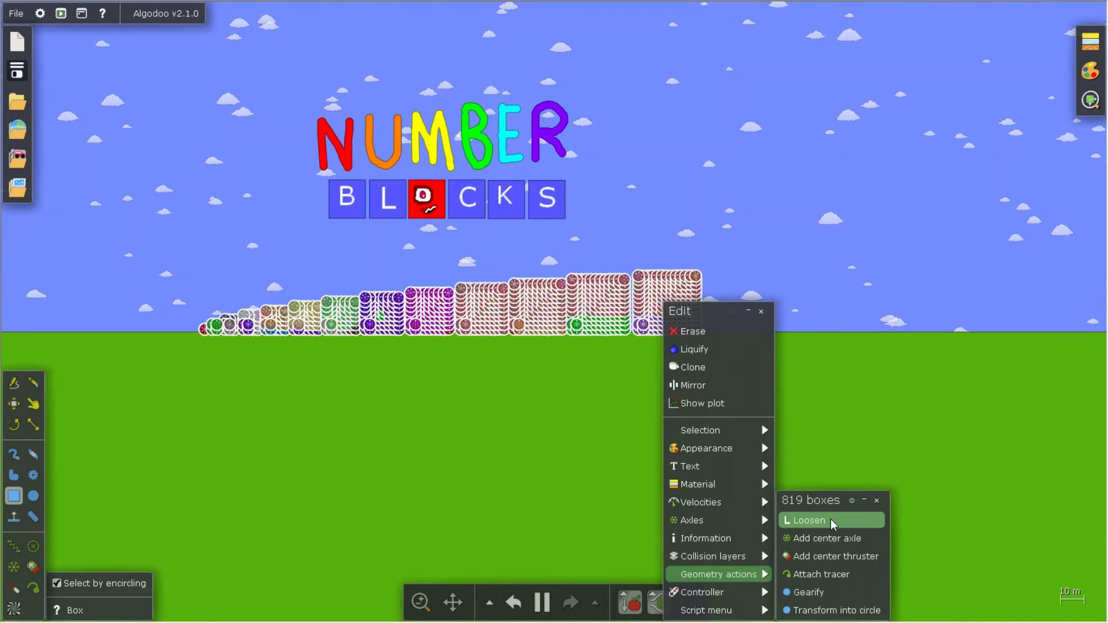
mouse_move(821, 574)
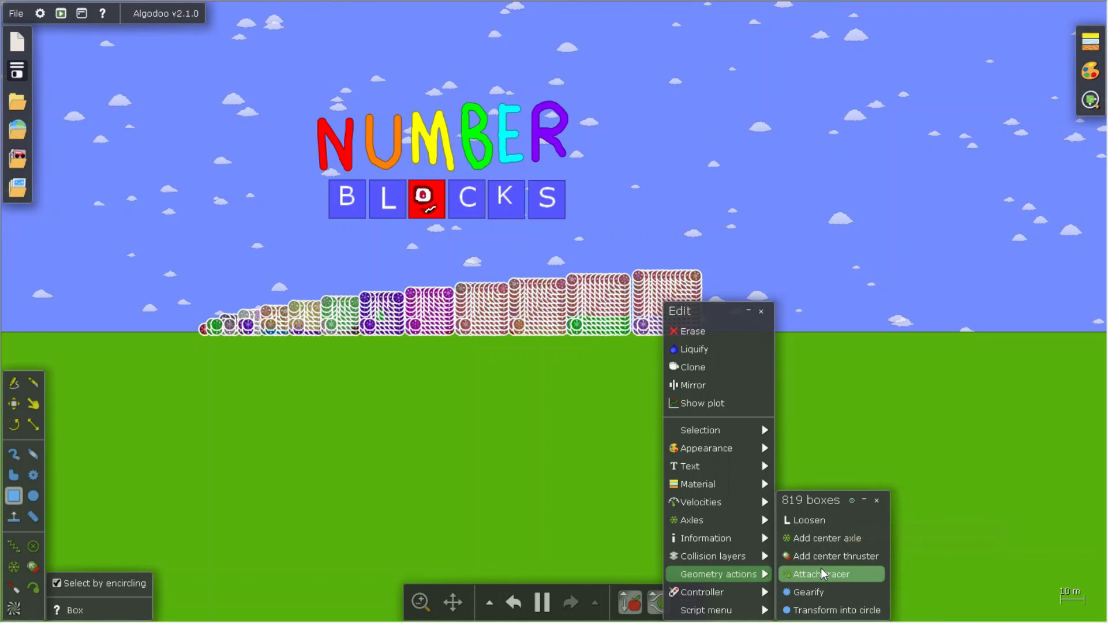
click(692, 519)
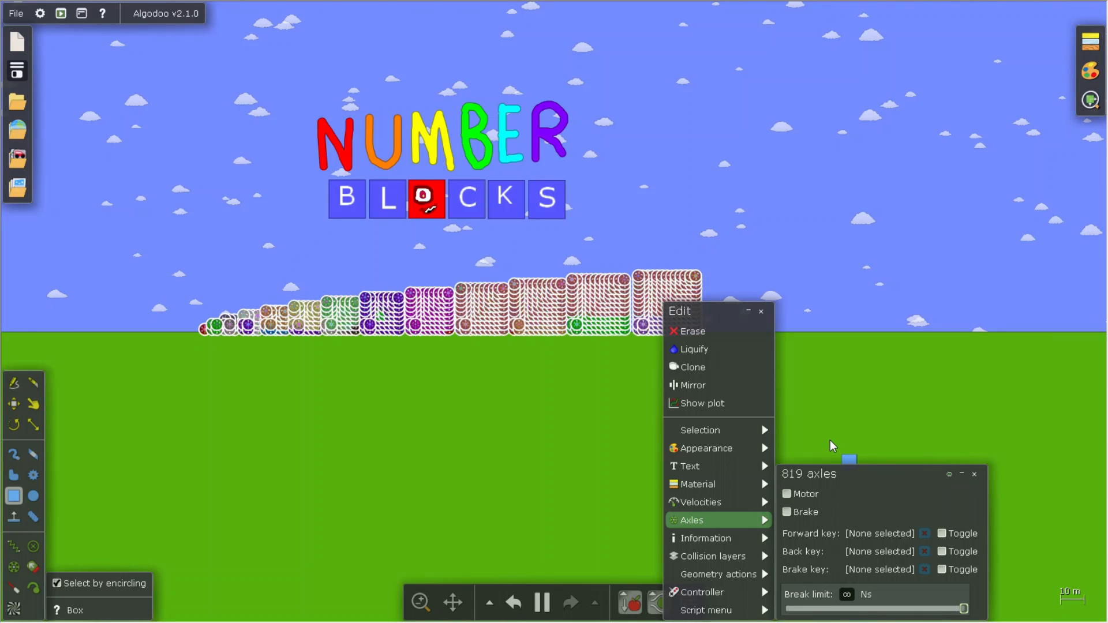
click(513, 601)
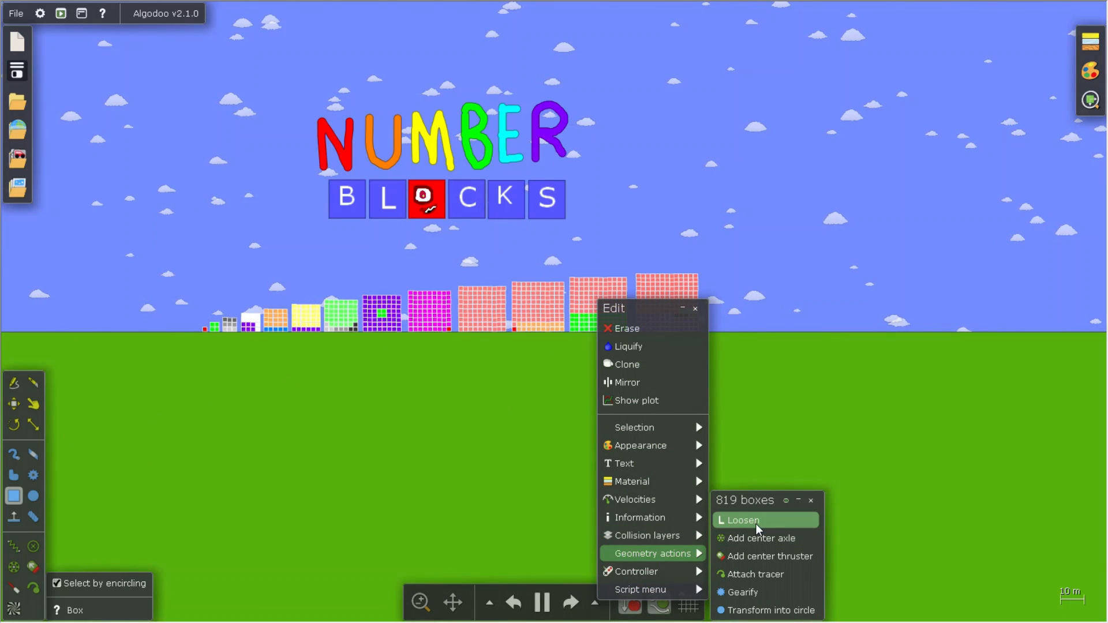
mouse_move(790, 388)
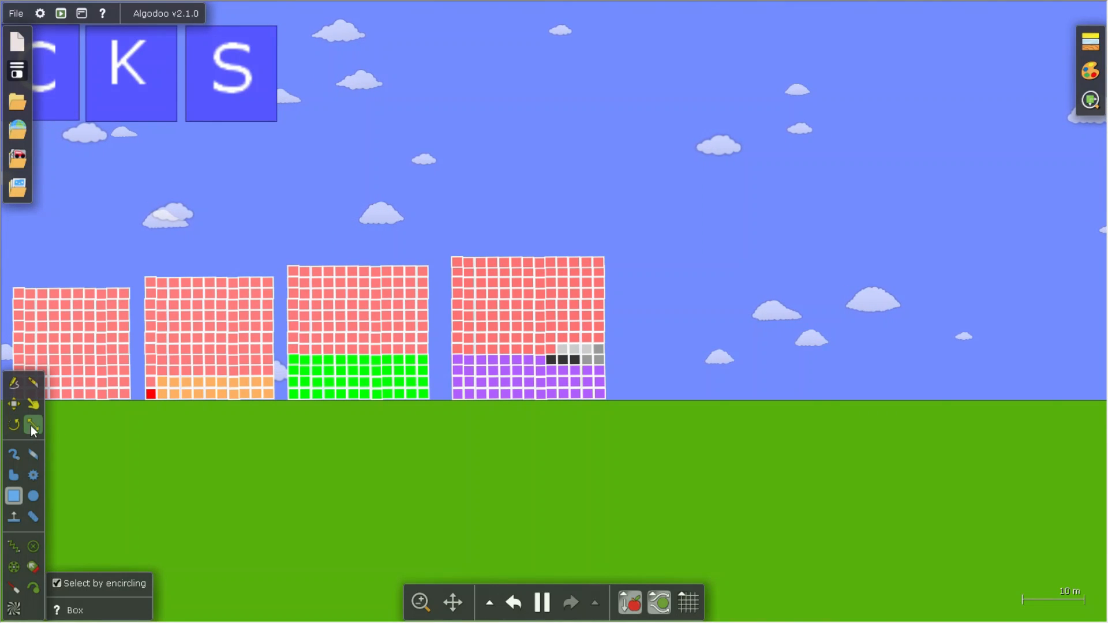
Select the Drag tool to grab and move the Squares blocks.
click(32, 424)
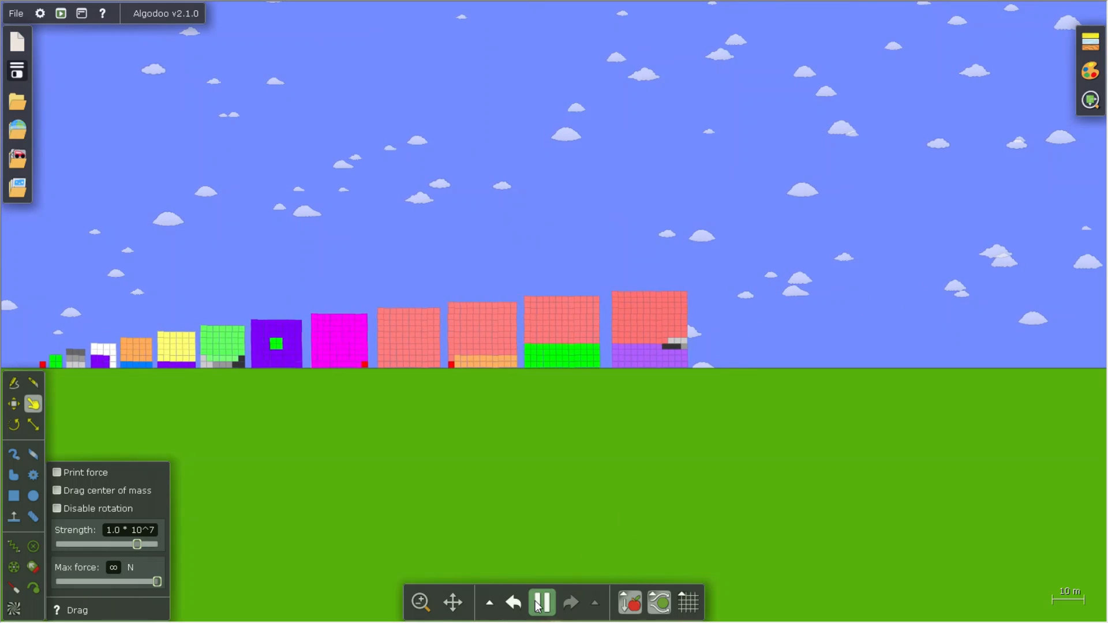
Zoom out to the NUMBERBLOCKS title over empty grass and choose Box select-by-encircling.
click(513, 602)
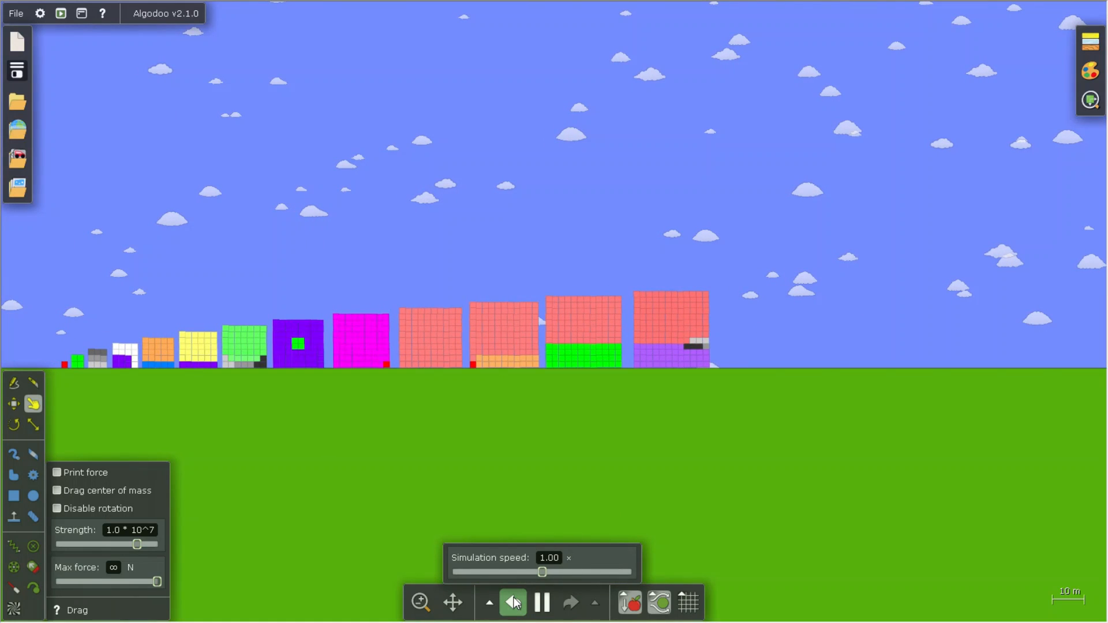
mouse_move(735, 283)
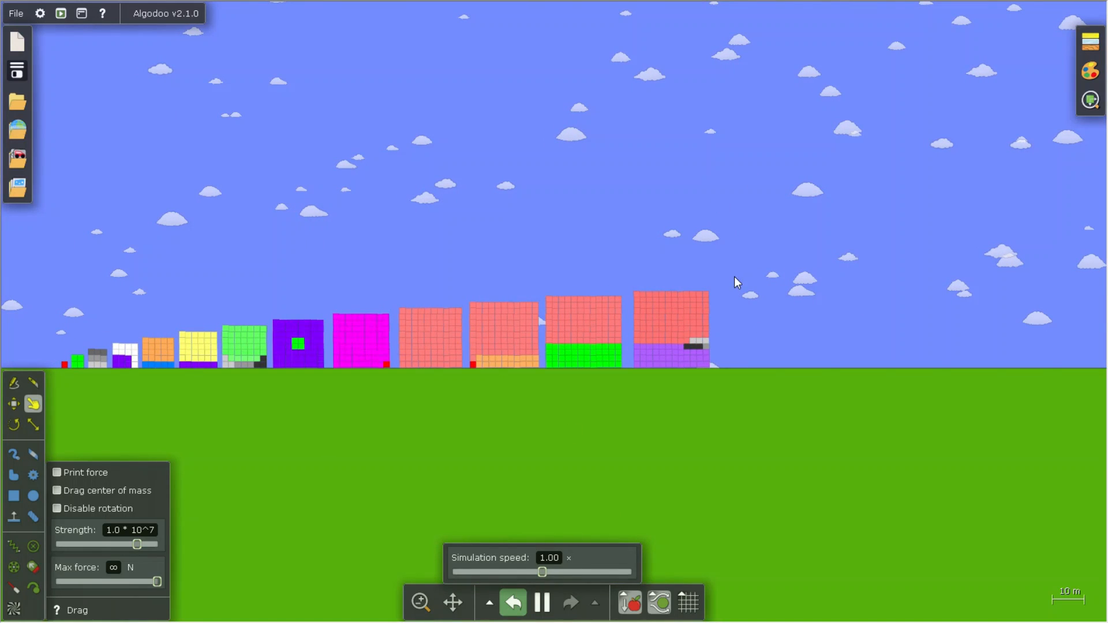
mouse_move(775, 333)
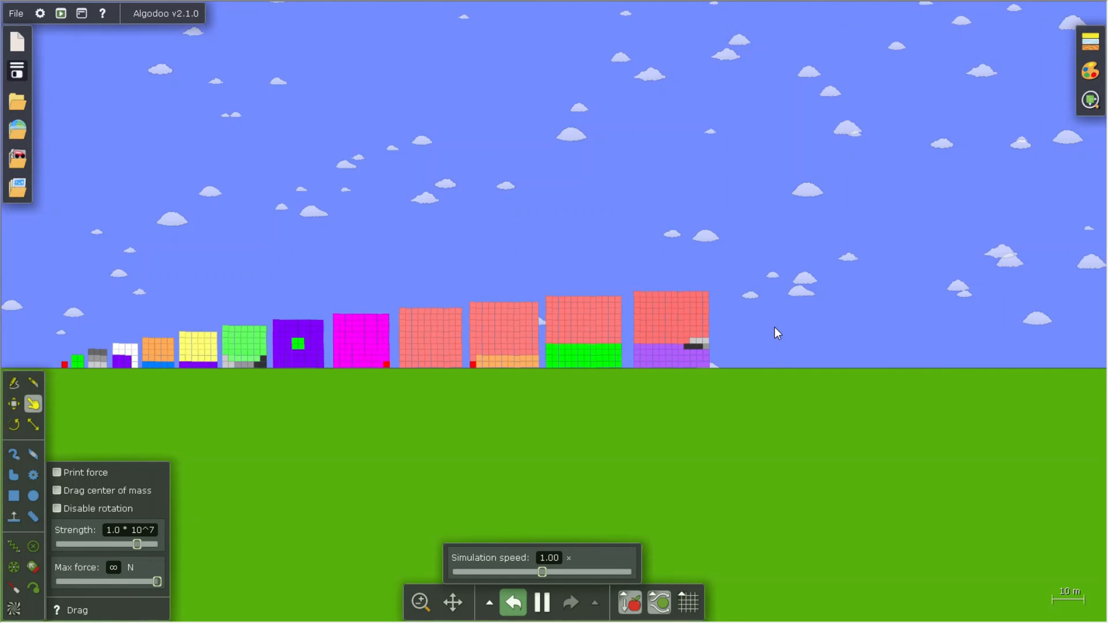
mouse_move(747, 294)
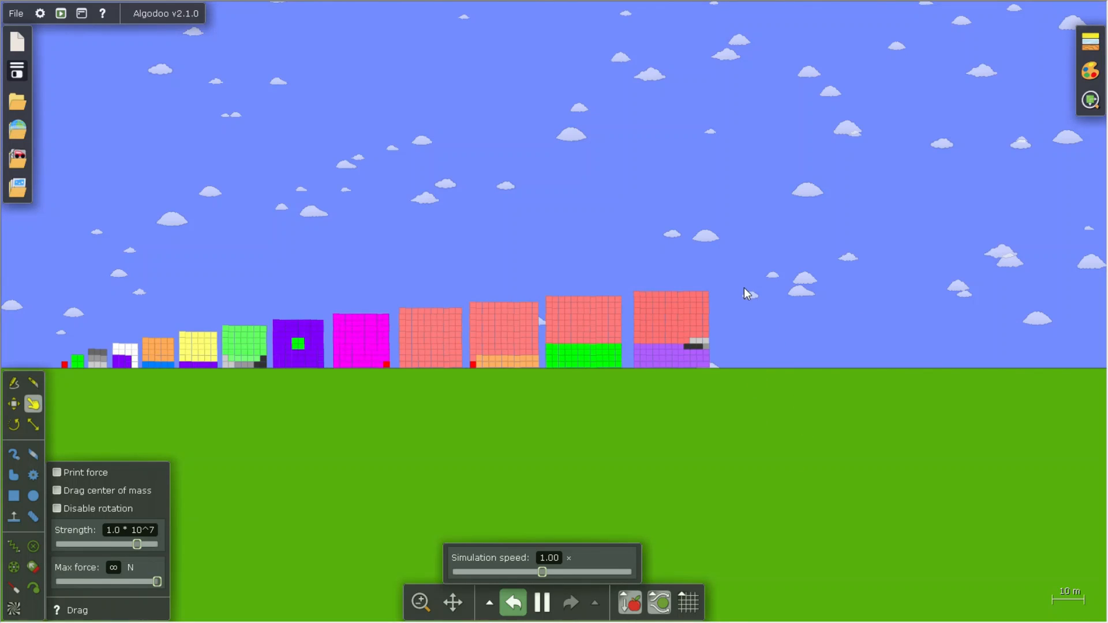
mouse_move(927, 287)
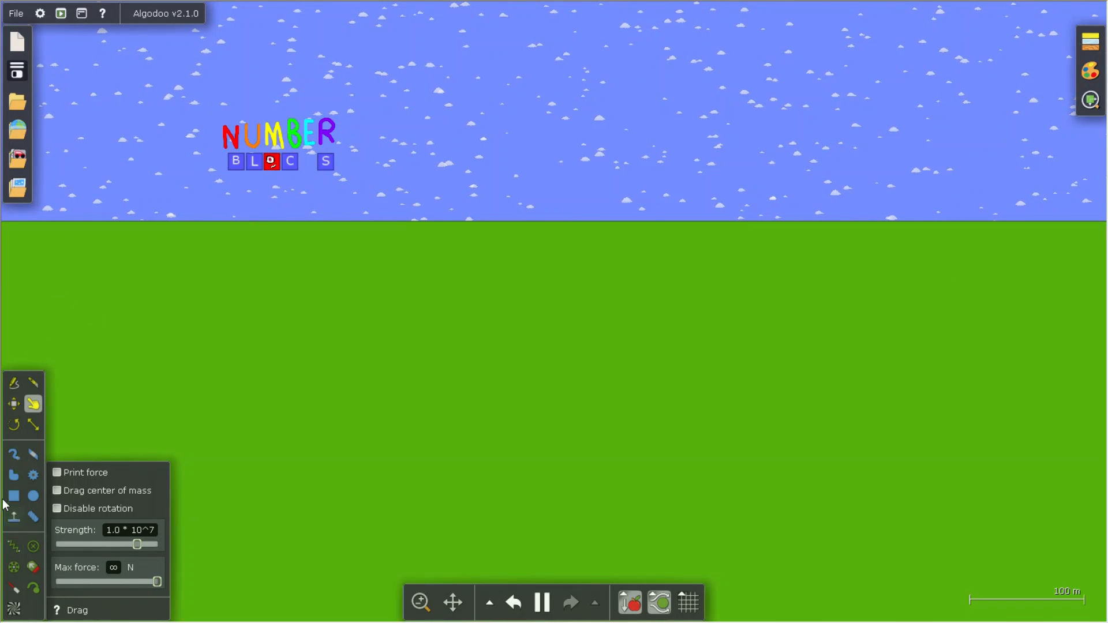
click(13, 495)
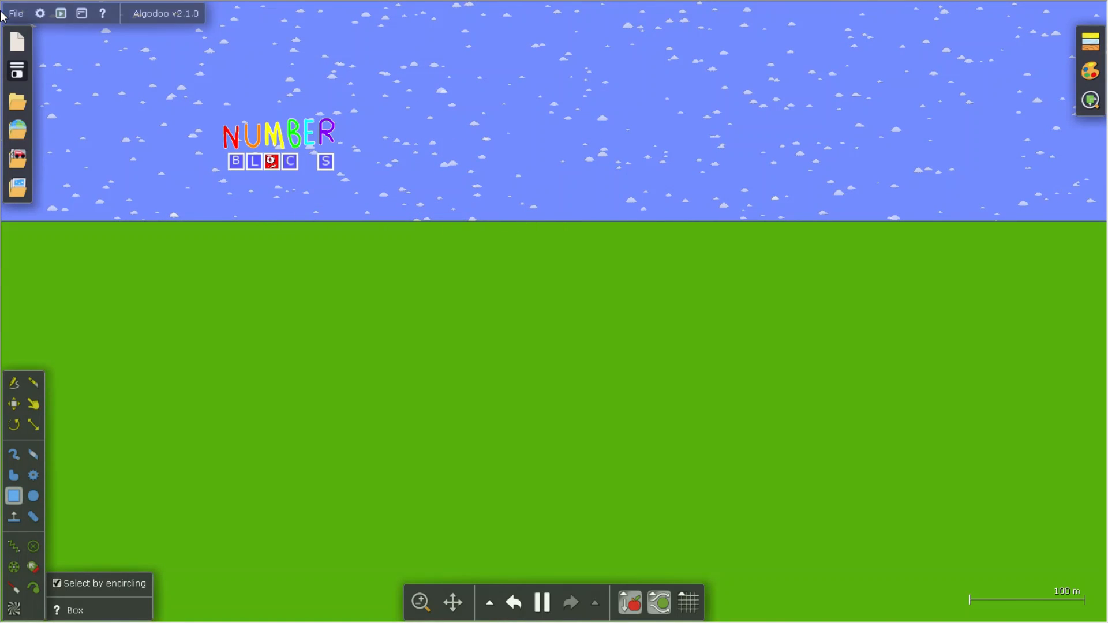